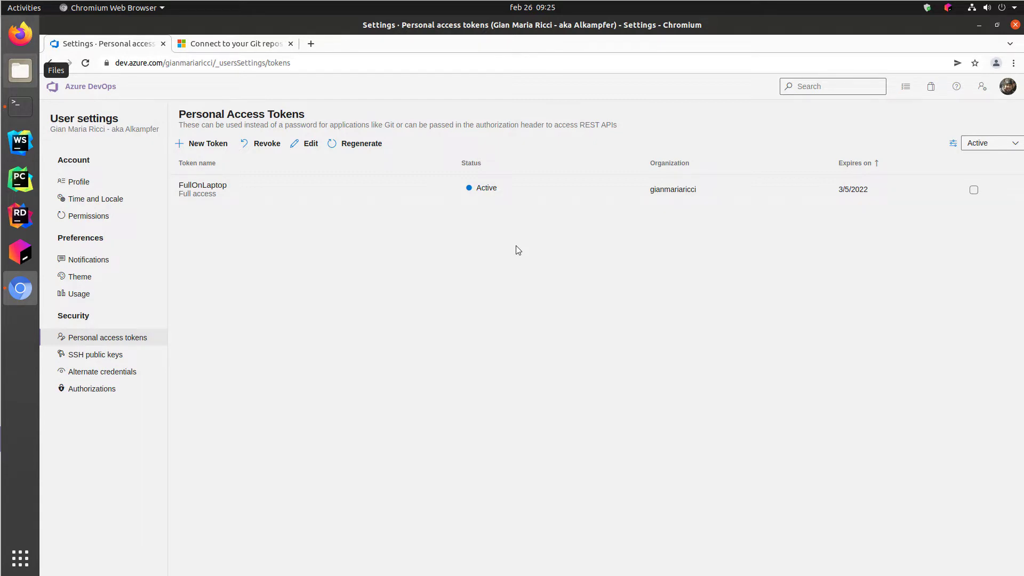
{"action": "mouse_move", "coordinate": [120, 72]}
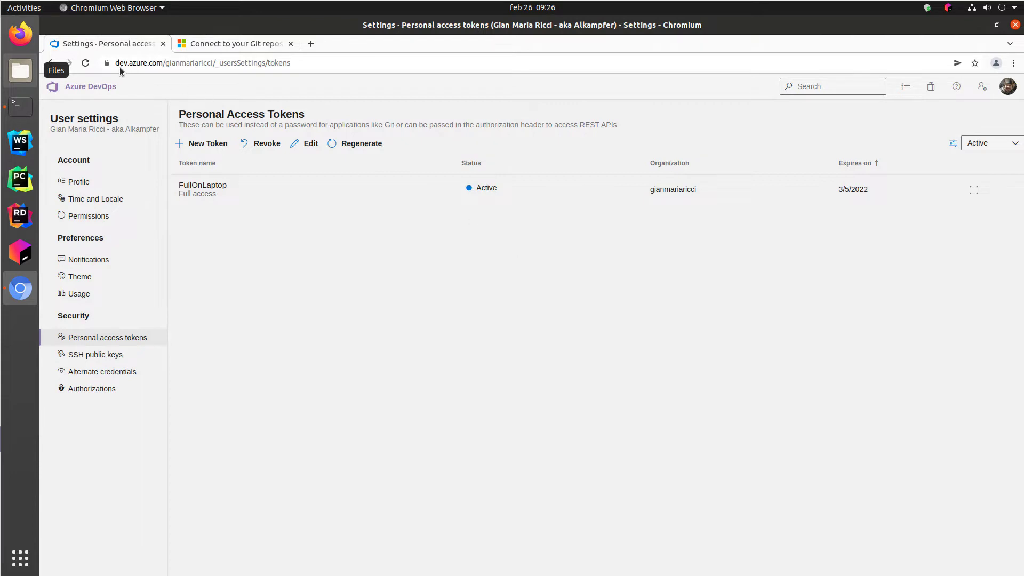
{"action": "mouse_move", "coordinate": [193, 73]}
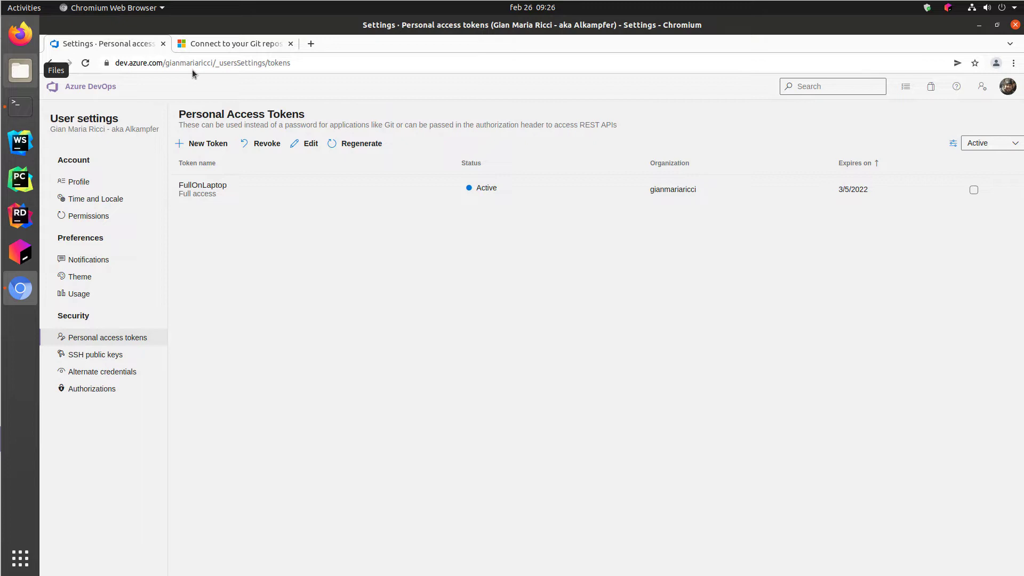
{"action": "mouse_move", "coordinate": [124, 65]}
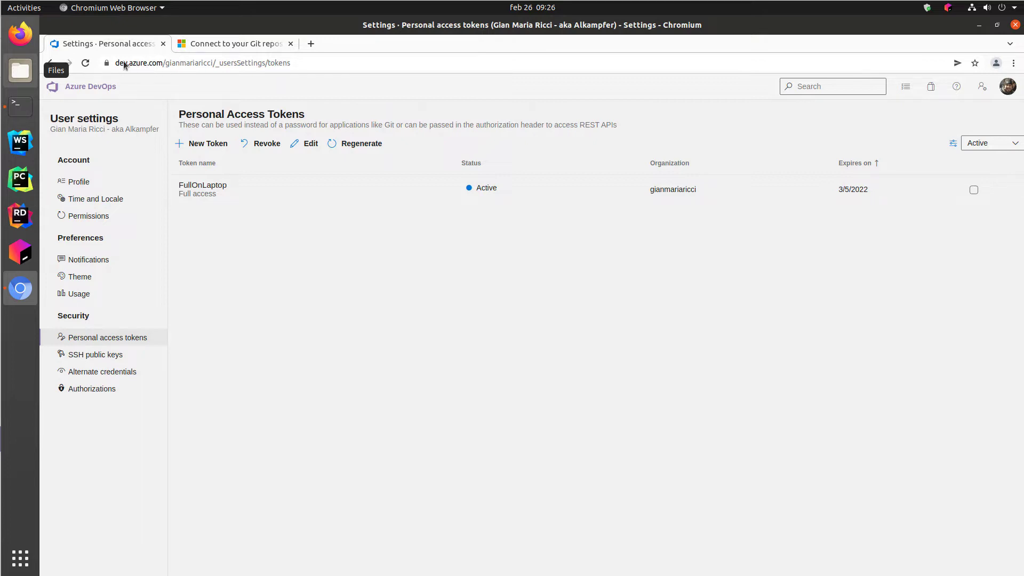
{"action": "mouse_move", "coordinate": [164, 70]}
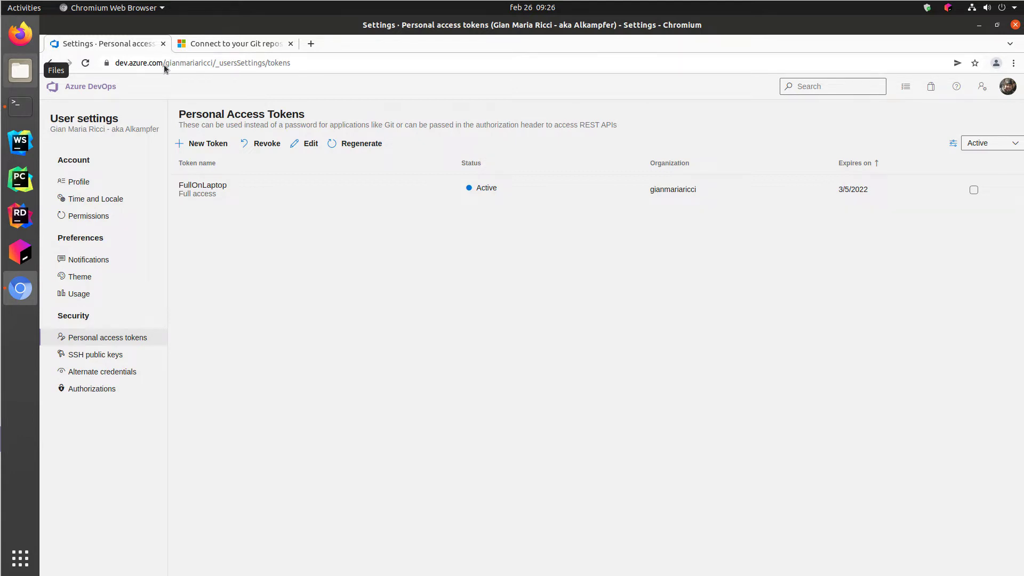
Review the Windows install steps in the GCM docs article, then return to the macOS and Linux section
{"action": "left_click", "coordinate": [233, 42]}
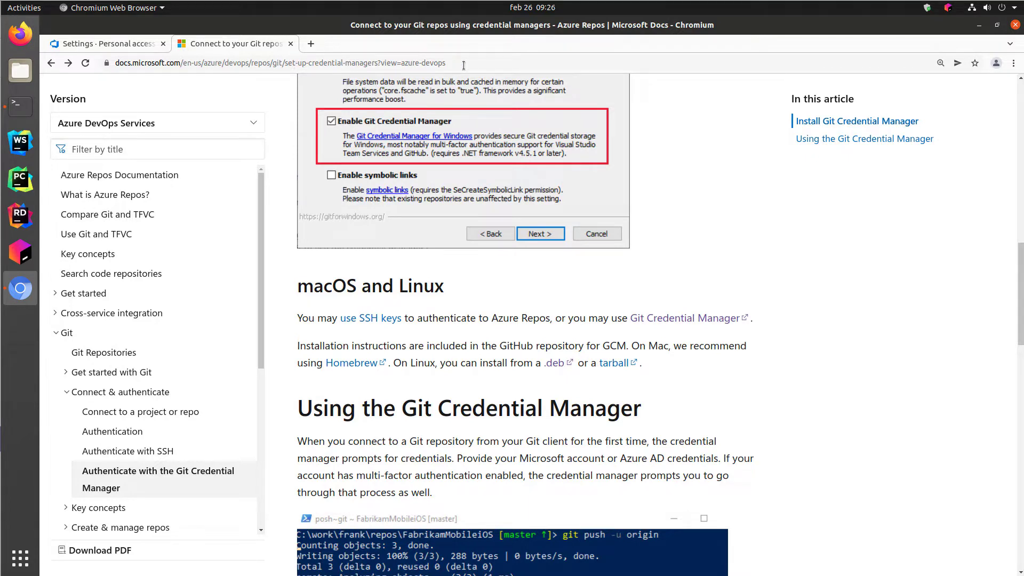
{"action": "mouse_move", "coordinate": [360, 286]}
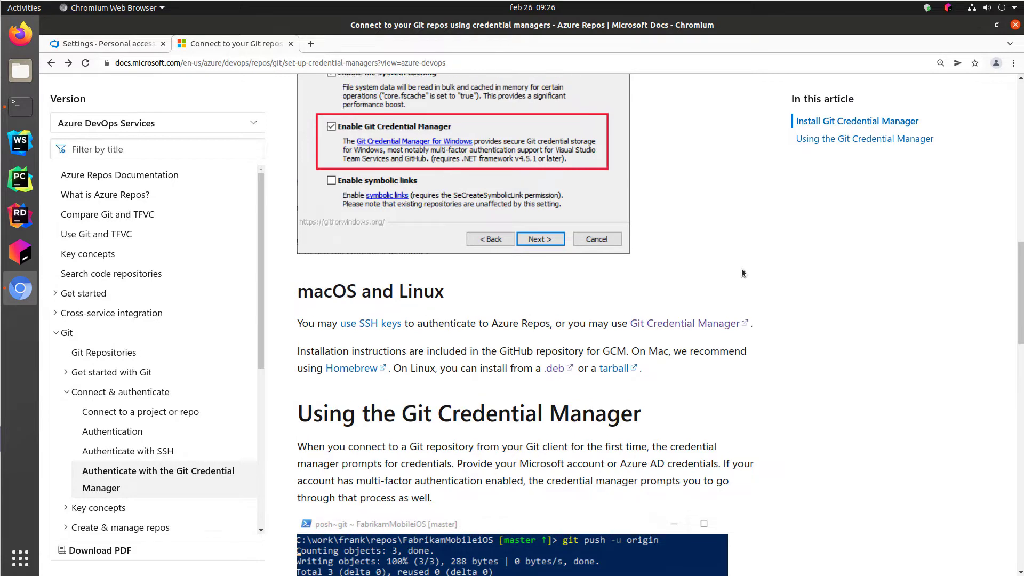
{"action": "scroll", "scroll_direction": "up", "scroll_amount": 3}
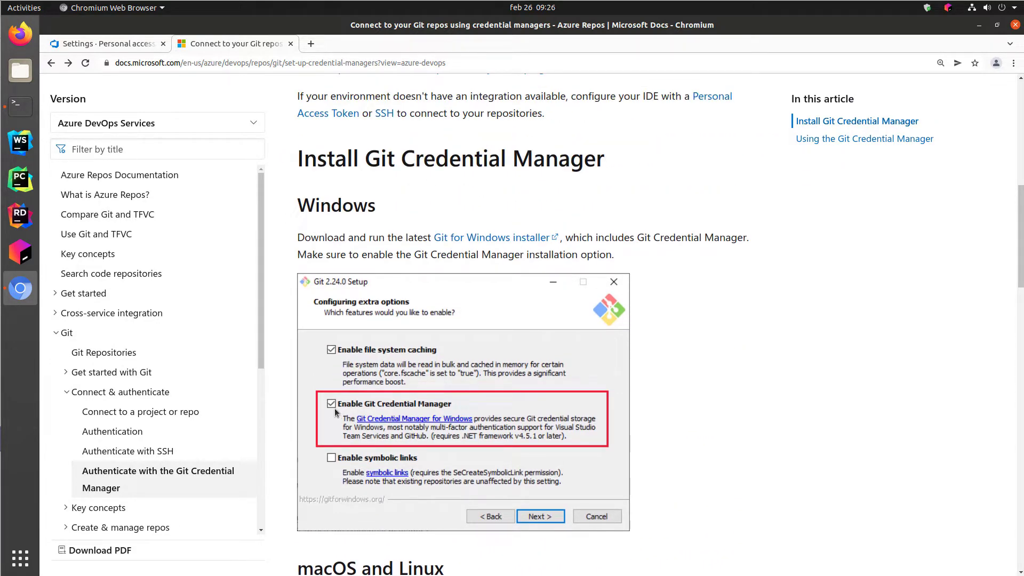
{"action": "mouse_move", "coordinate": [529, 380]}
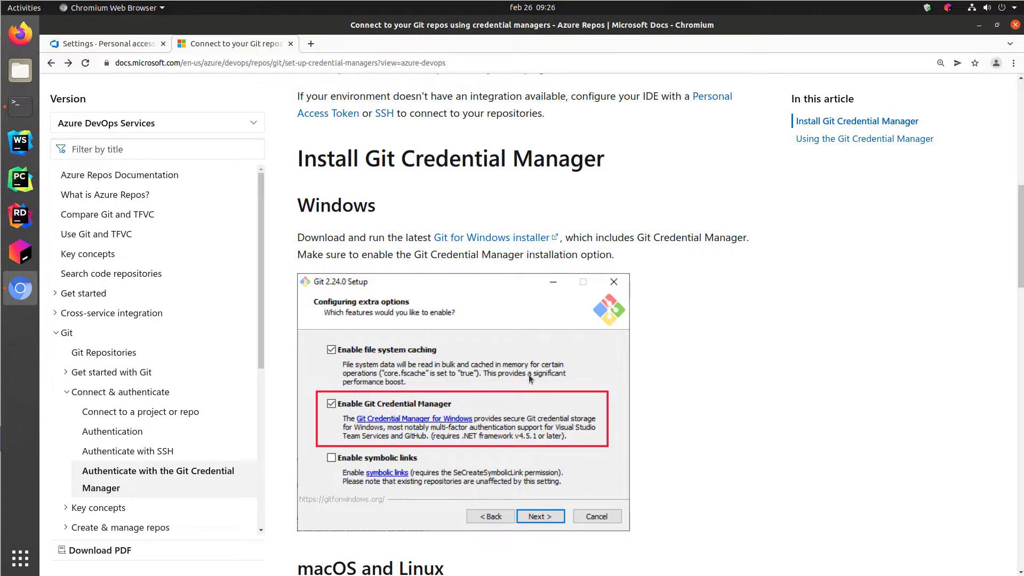
{"action": "scroll", "scroll_direction": "down", "scroll_amount": 3}
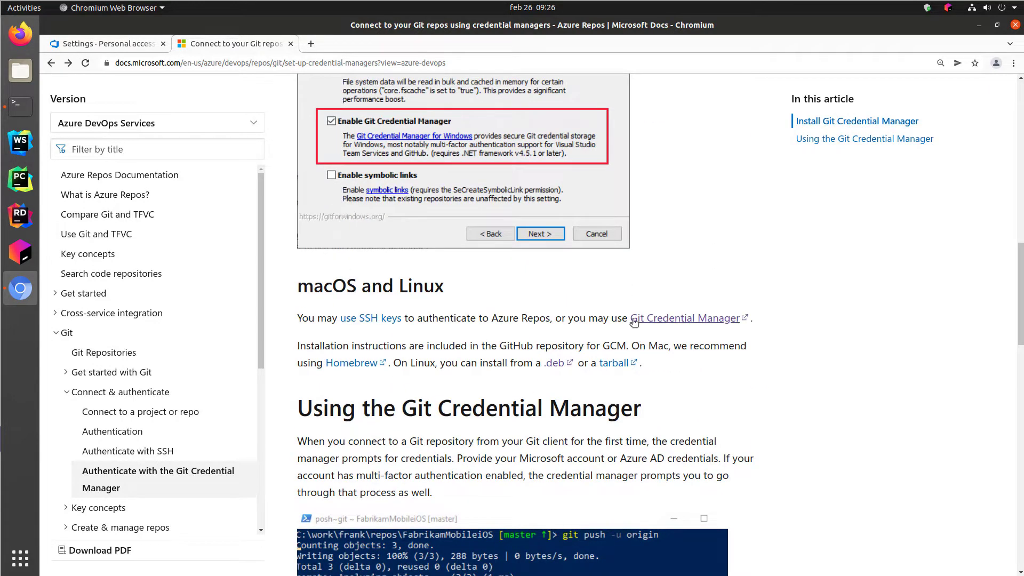
{"action": "mouse_move", "coordinate": [554, 363]}
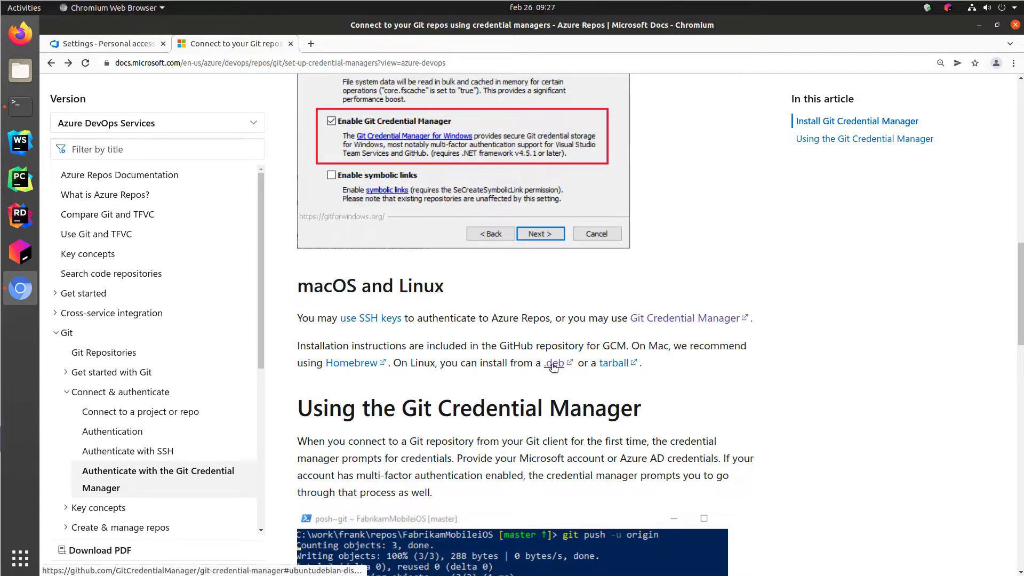
Follow the .deb link to the GCM GitHub README and read its Ubuntu/Debian and Windows install commands
{"action": "left_click", "coordinate": [554, 362]}
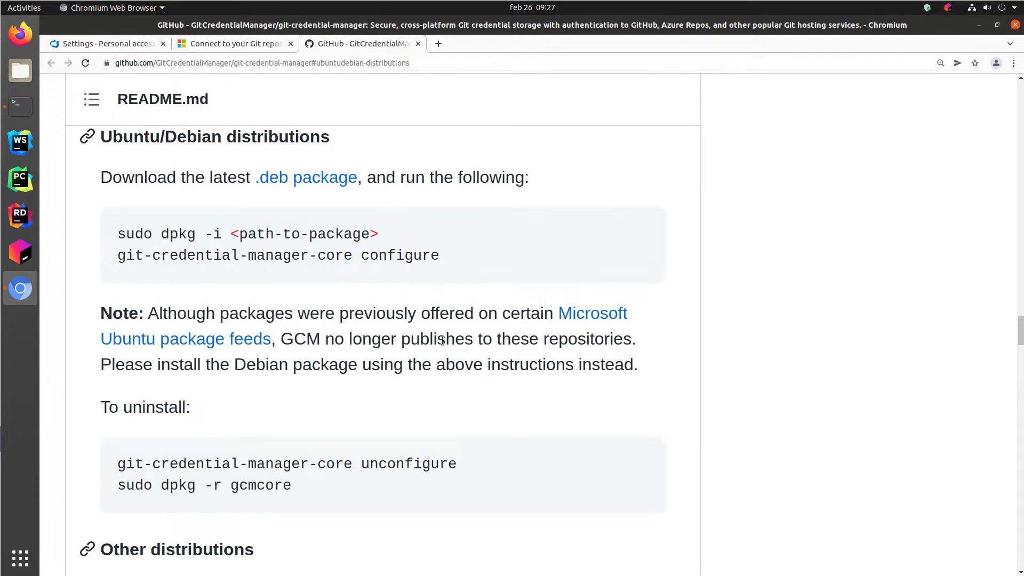
{"action": "mouse_move", "coordinate": [199, 209]}
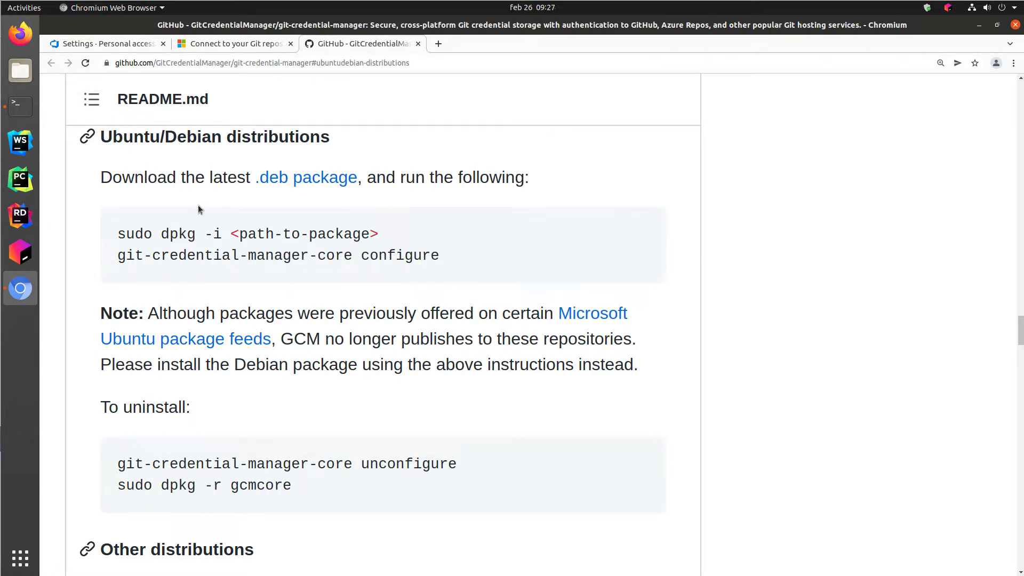
{"action": "mouse_move", "coordinate": [368, 244]}
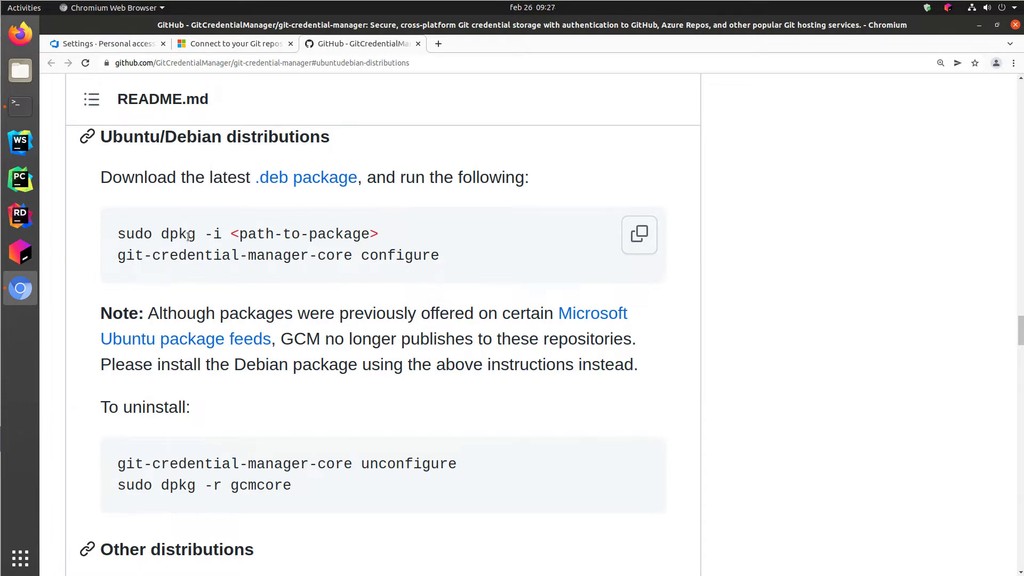
{"action": "scroll", "scroll_direction": "down", "scroll_amount": 3}
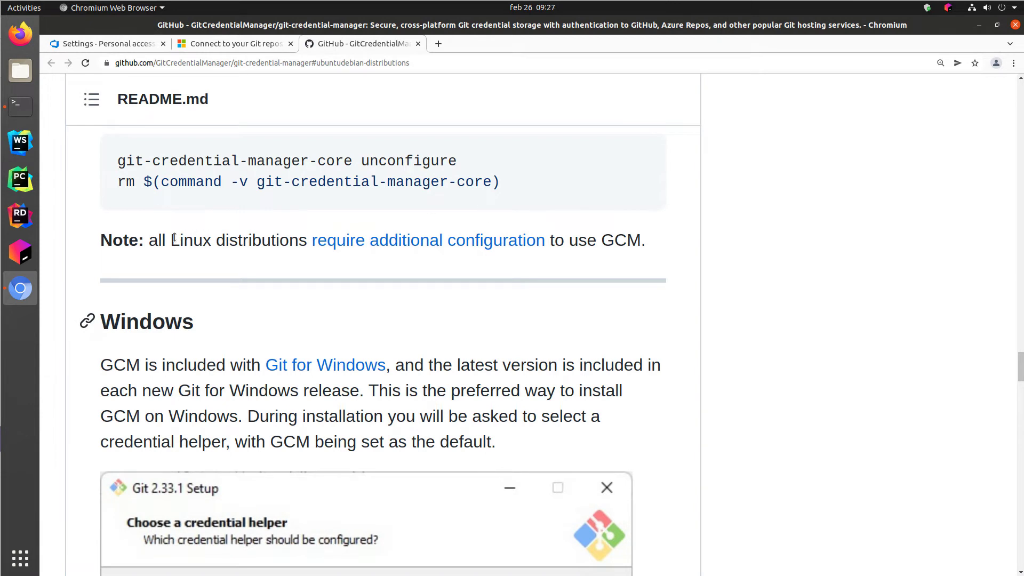
{"action": "mouse_move", "coordinate": [412, 240]}
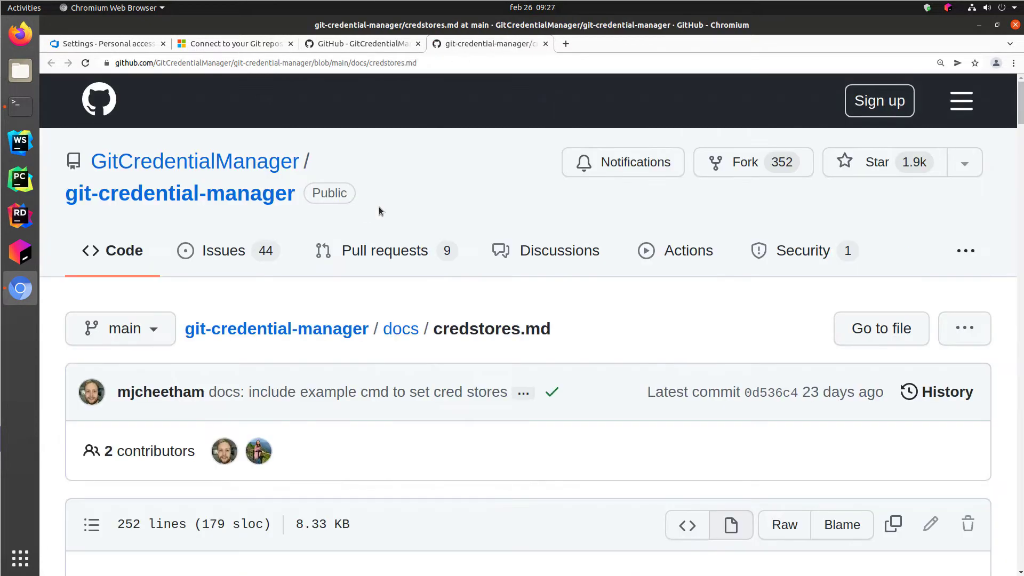
Scroll credstores.md down to the list of credential stores GCM supports
{"action": "scroll", "scroll_direction": "down", "scroll_amount": 3}
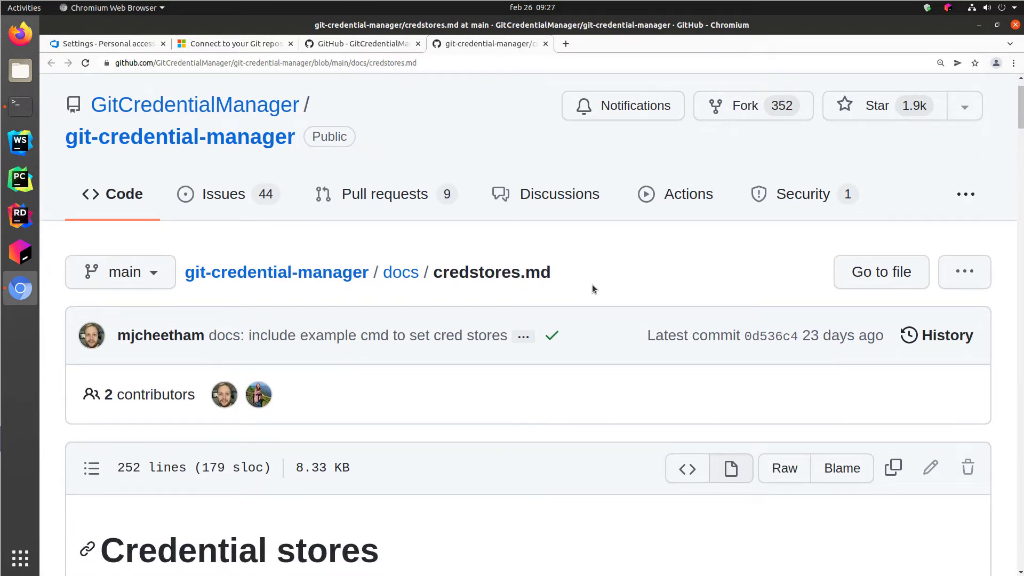
{"action": "mouse_move", "coordinate": [582, 286]}
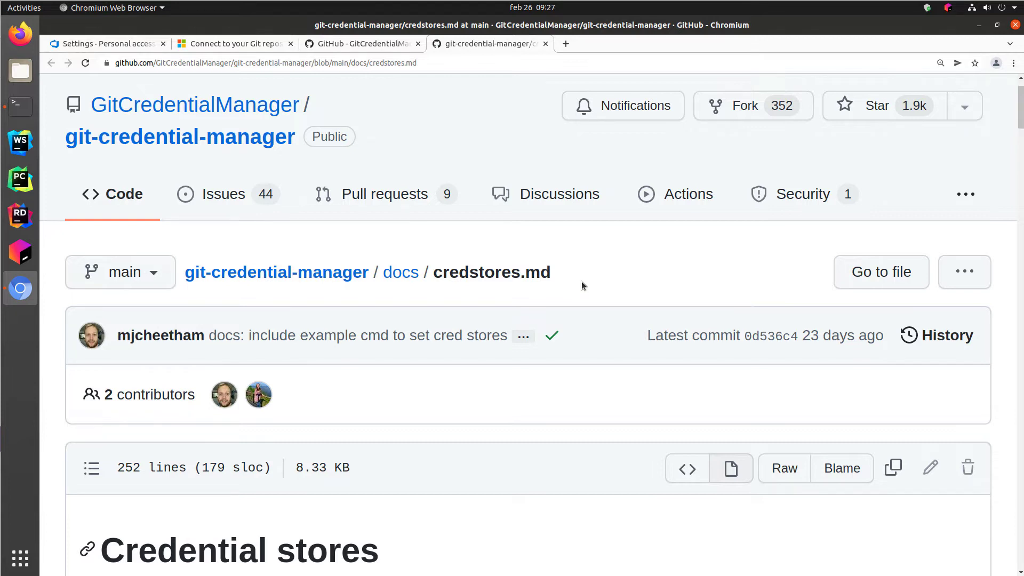
{"action": "mouse_move", "coordinate": [571, 288]}
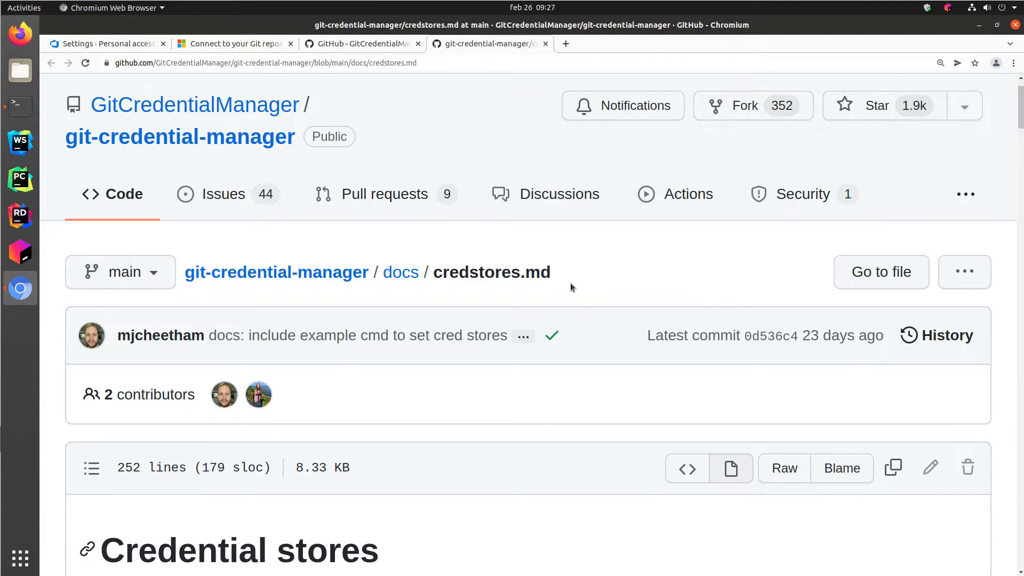
{"action": "scroll", "scroll_direction": "down", "scroll_amount": 3}
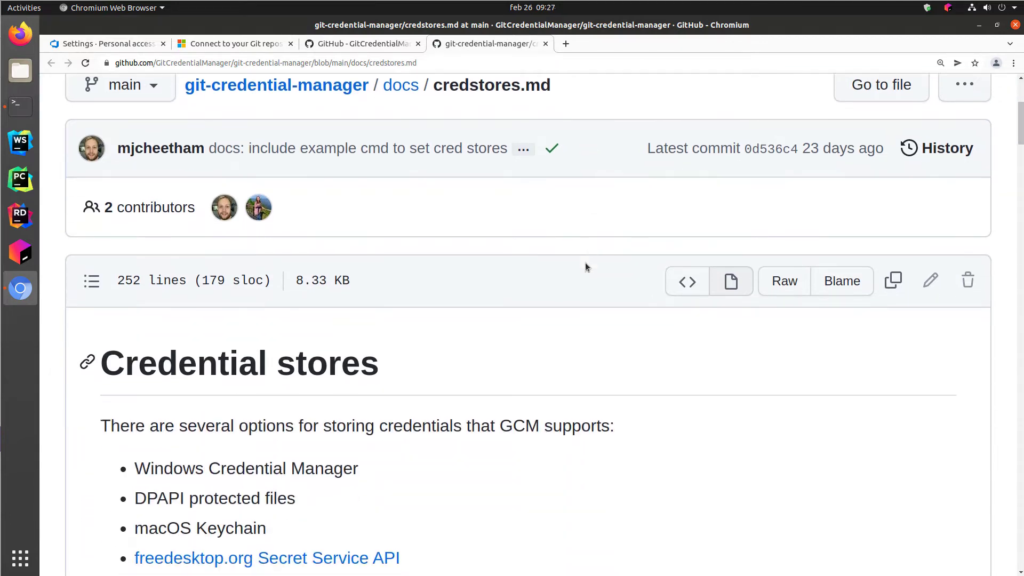
{"action": "scroll", "scroll_direction": "down", "scroll_amount": 3}
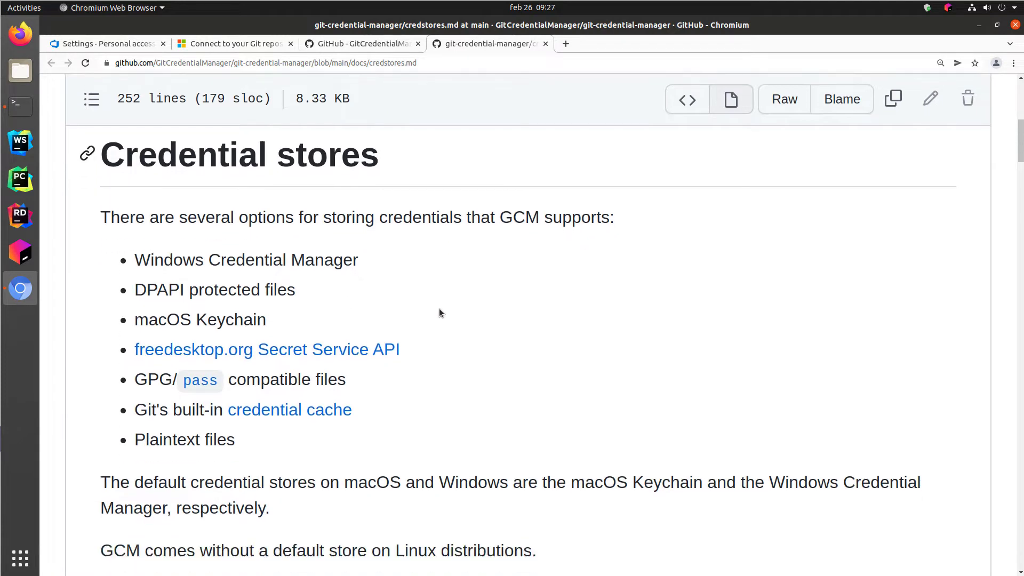
{"action": "mouse_move", "coordinate": [313, 356]}
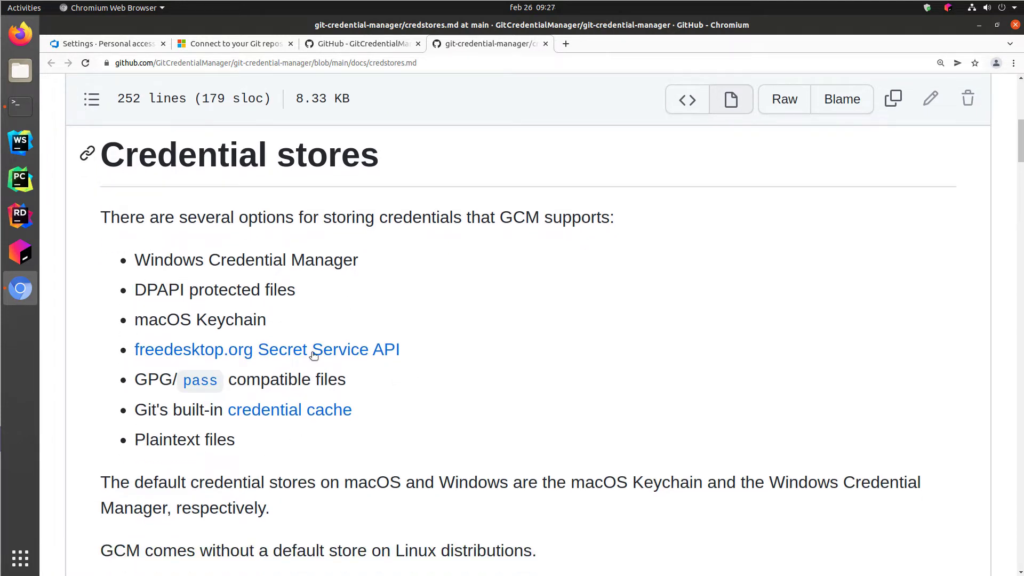
{"action": "mouse_move", "coordinate": [176, 425]}
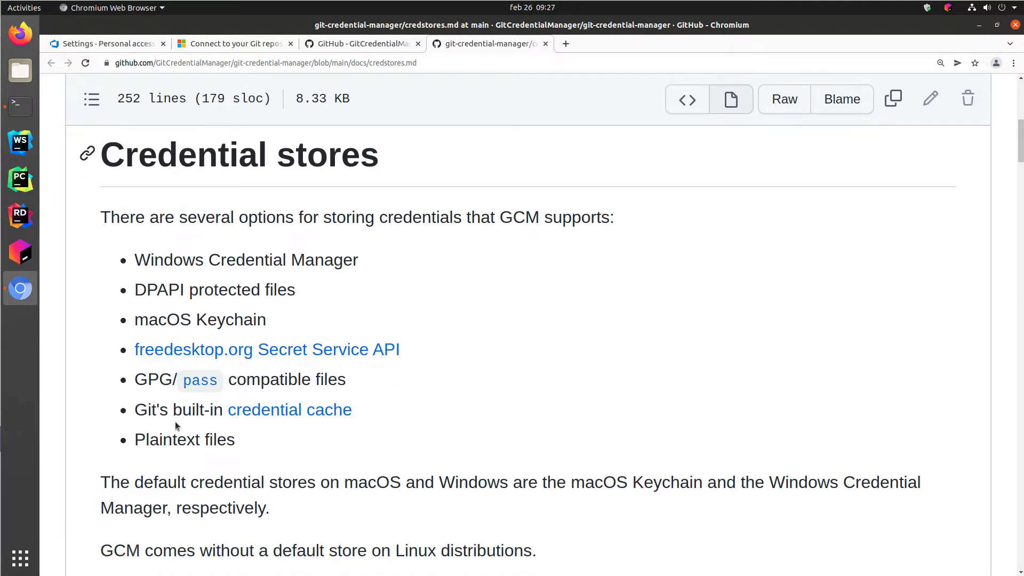
{"action": "mouse_move", "coordinate": [416, 150]}
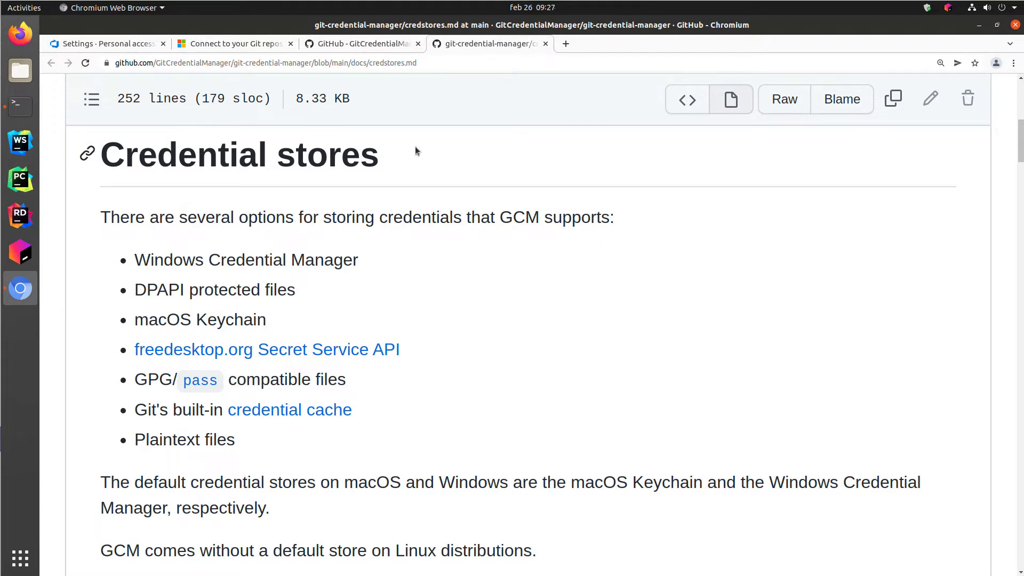
{"action": "mouse_move", "coordinate": [419, 353]}
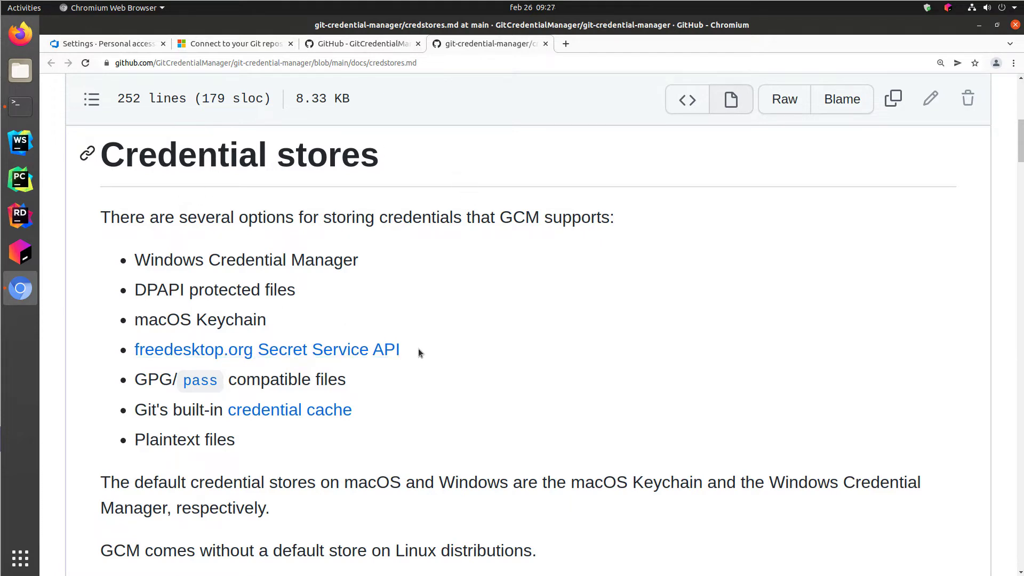
{"action": "mouse_move", "coordinate": [201, 379]}
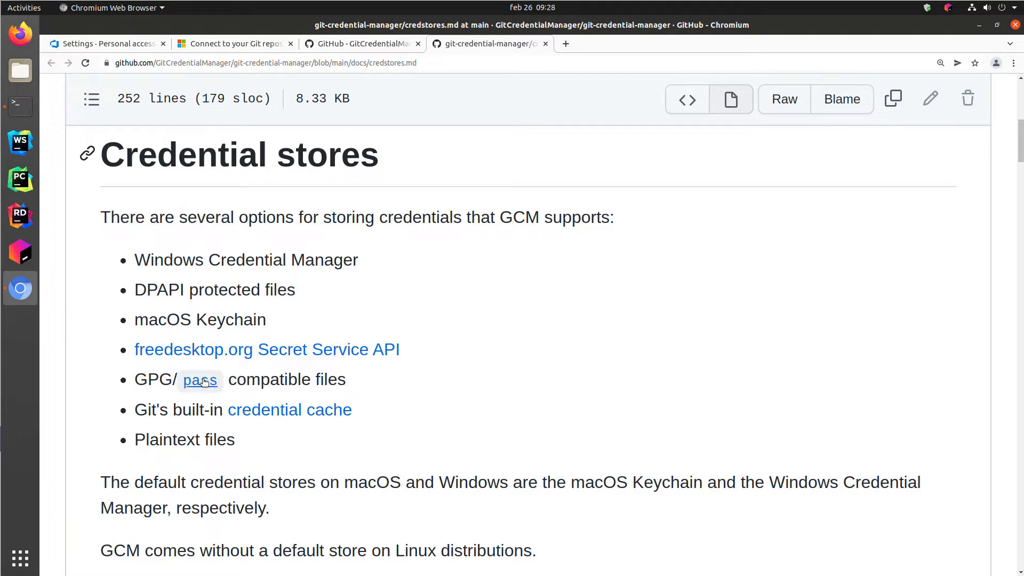
{"action": "mouse_move", "coordinate": [391, 384]}
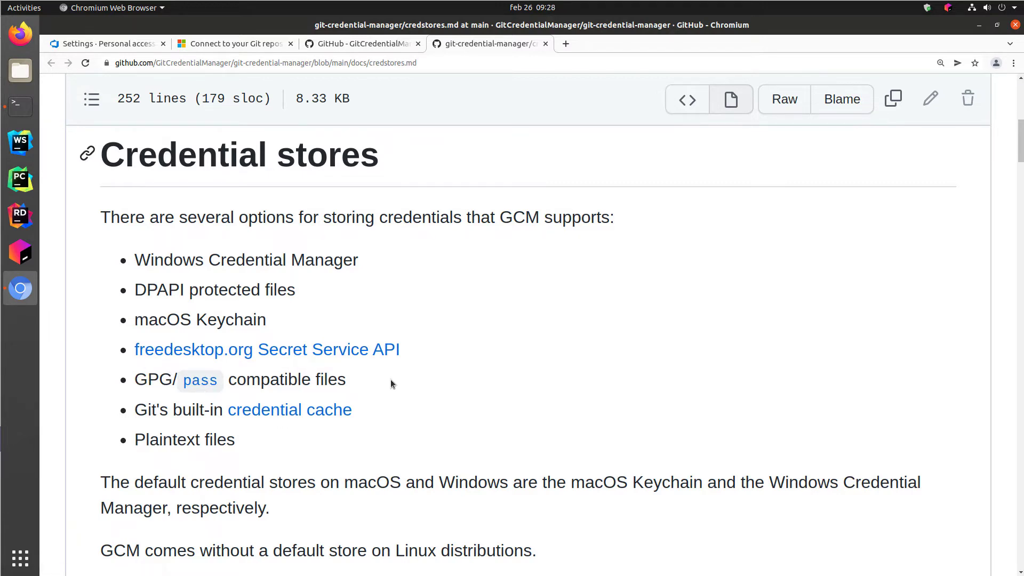
{"action": "mouse_move", "coordinate": [289, 410]}
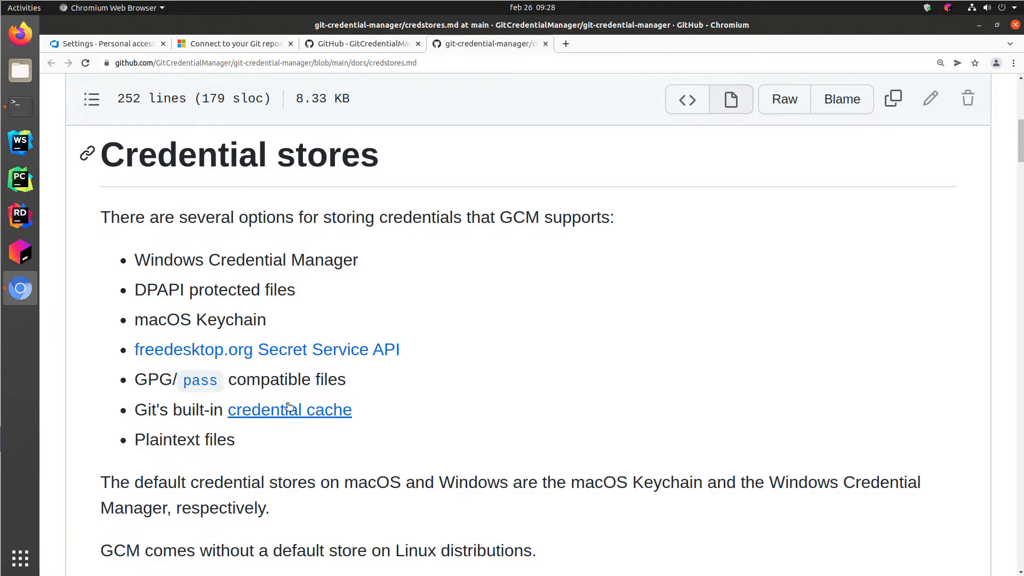
{"action": "mouse_move", "coordinate": [514, 372]}
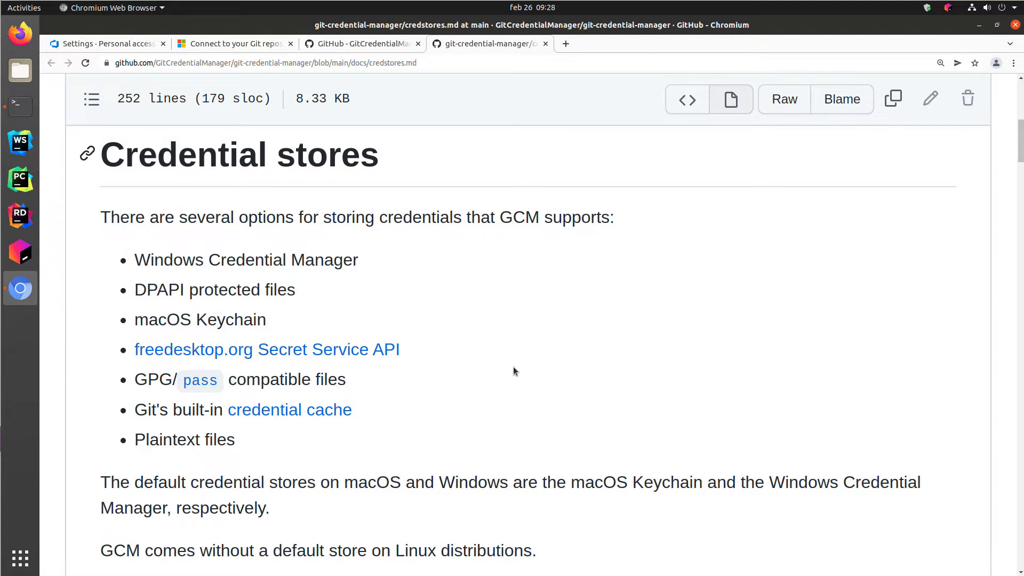
{"action": "scroll", "scroll_direction": "down", "scroll_amount": 3}
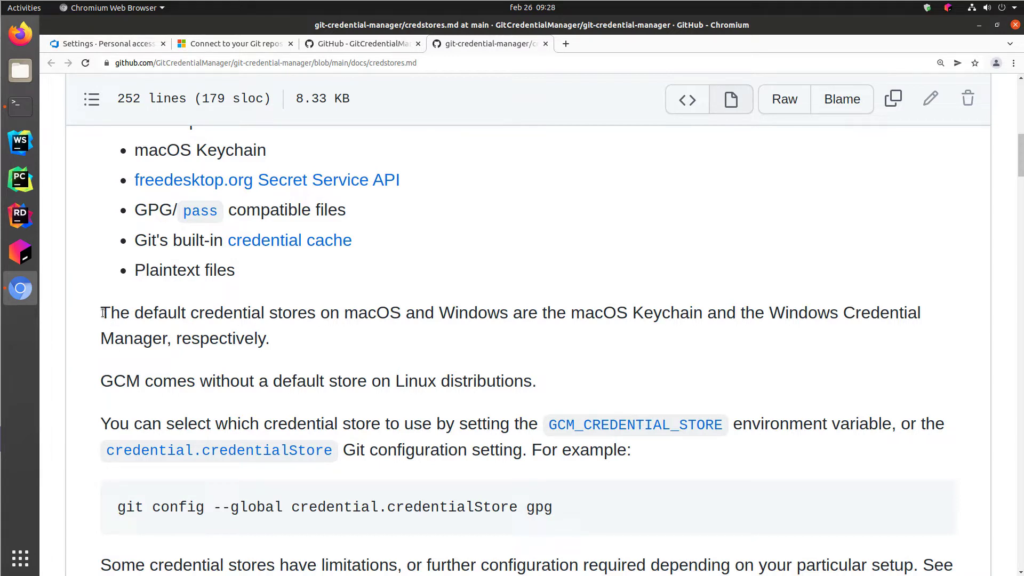
{"action": "scroll", "scroll_direction": "down", "scroll_amount": 3}
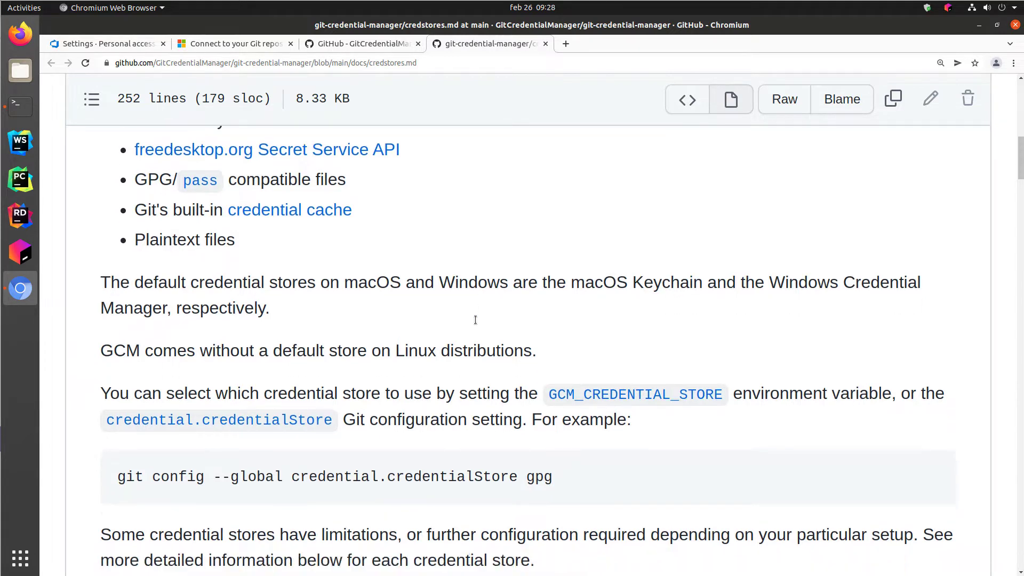
{"action": "scroll", "scroll_direction": "down", "scroll_amount": 3}
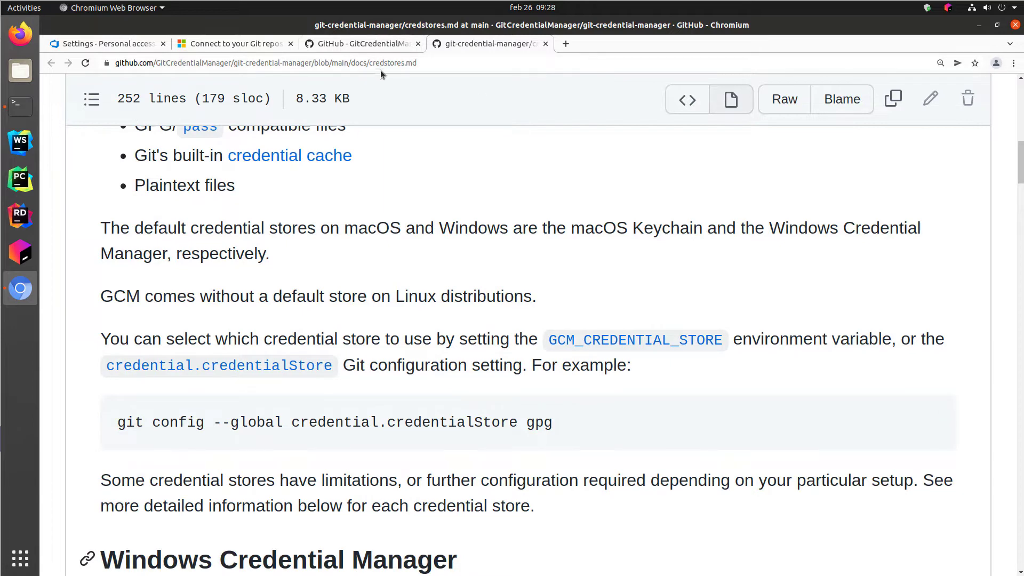
{"action": "scroll", "scroll_direction": "down", "scroll_amount": 3}
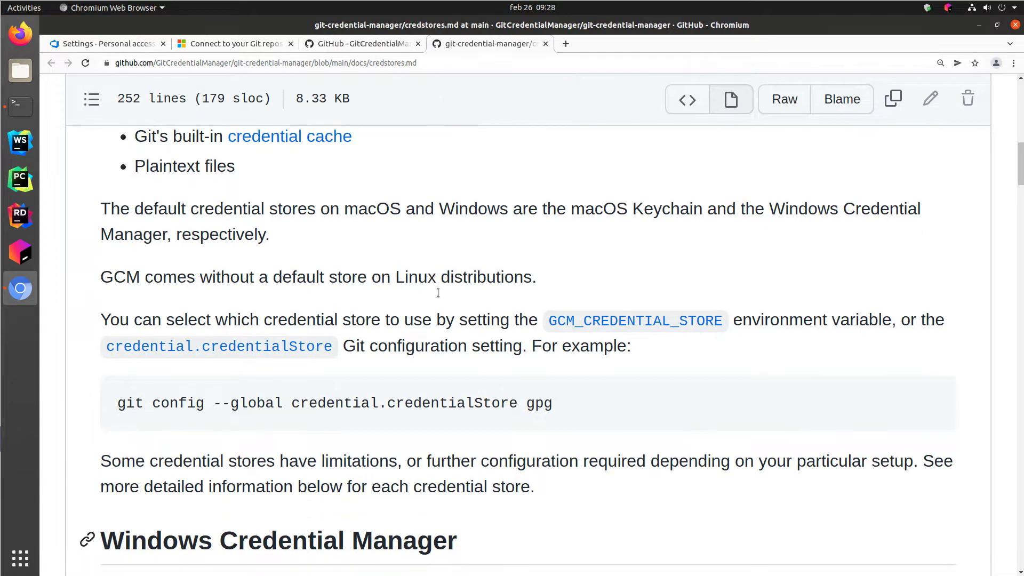
{"action": "scroll", "scroll_direction": "down", "scroll_amount": 3}
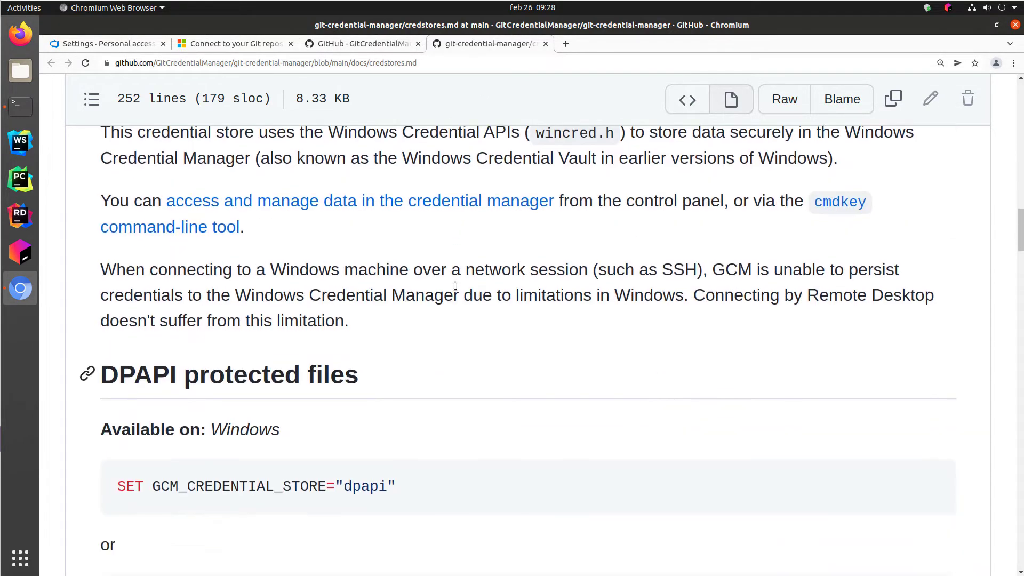
{"action": "scroll", "scroll_direction": "down", "scroll_amount": 3}
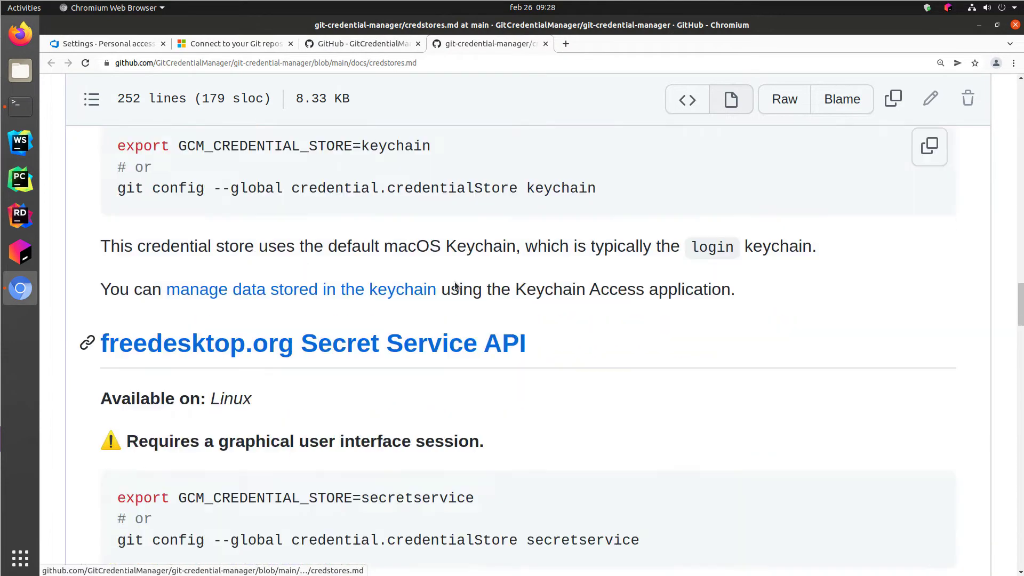
{"action": "scroll", "scroll_direction": "down", "scroll_amount": 3}
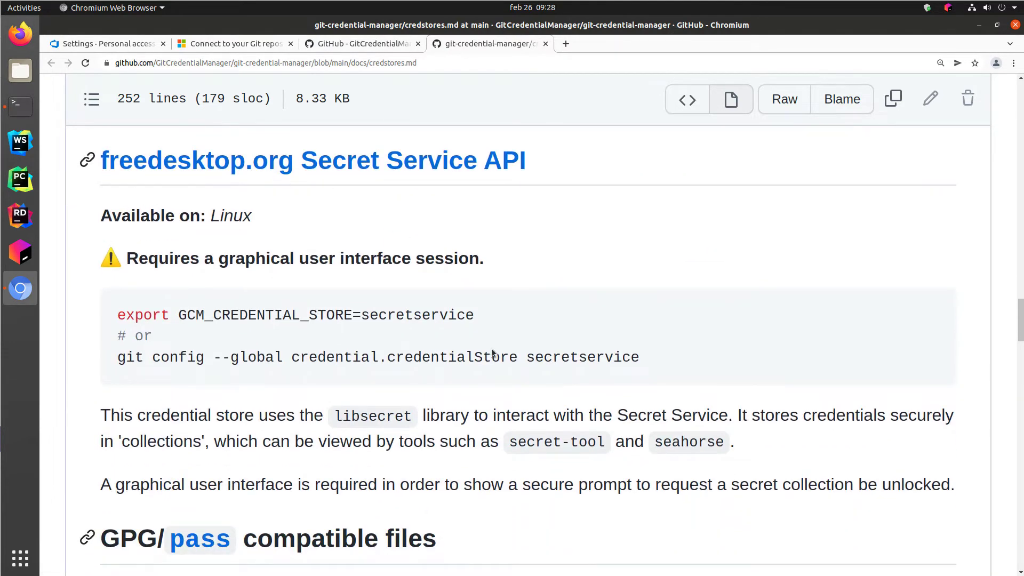
{"action": "mouse_move", "coordinate": [459, 444]}
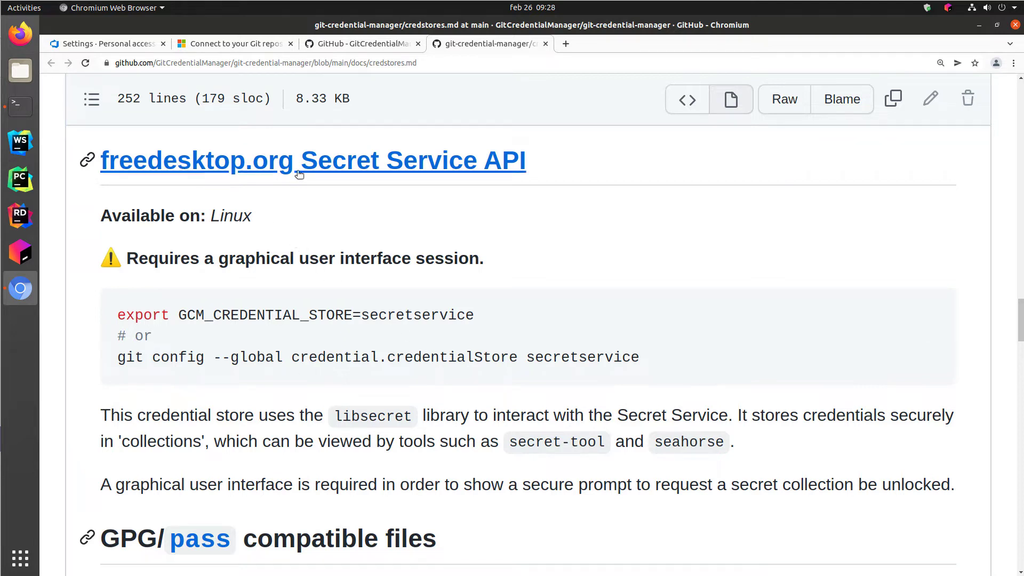
{"action": "mouse_move", "coordinate": [583, 171]}
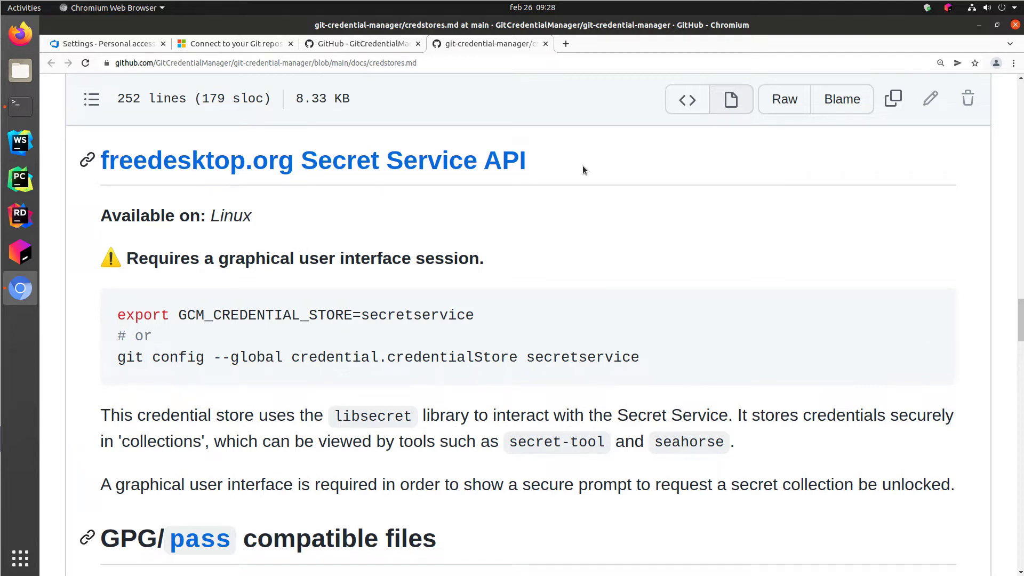
{"action": "mouse_move", "coordinate": [694, 318]}
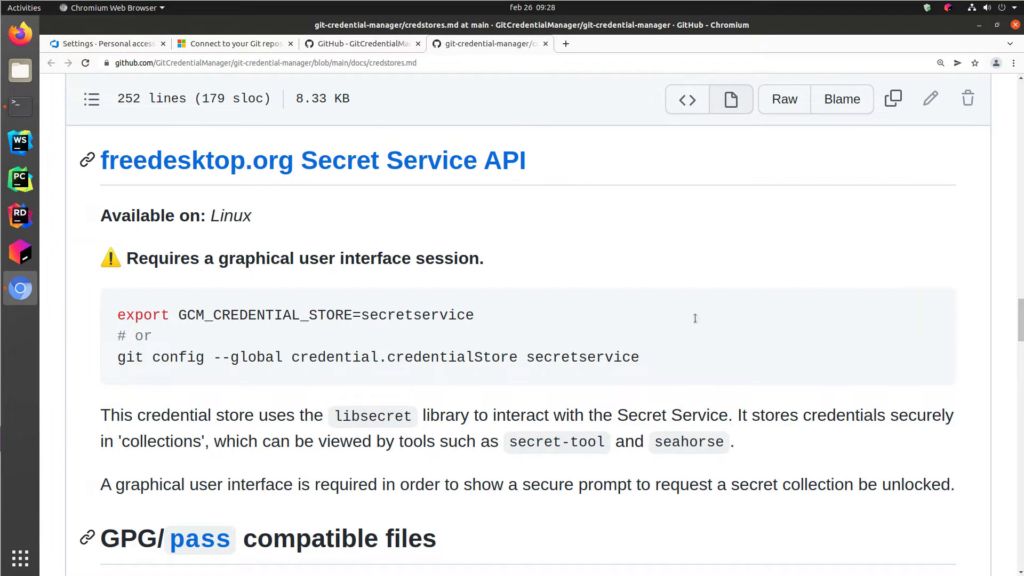
{"action": "mouse_move", "coordinate": [410, 308]}
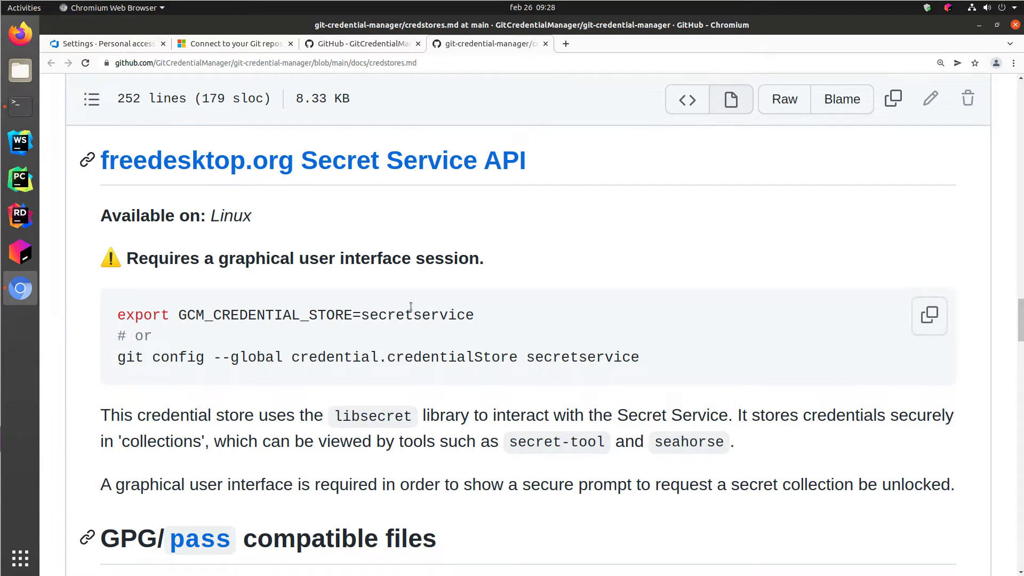
{"action": "scroll", "scroll_direction": "down", "scroll_amount": 3}
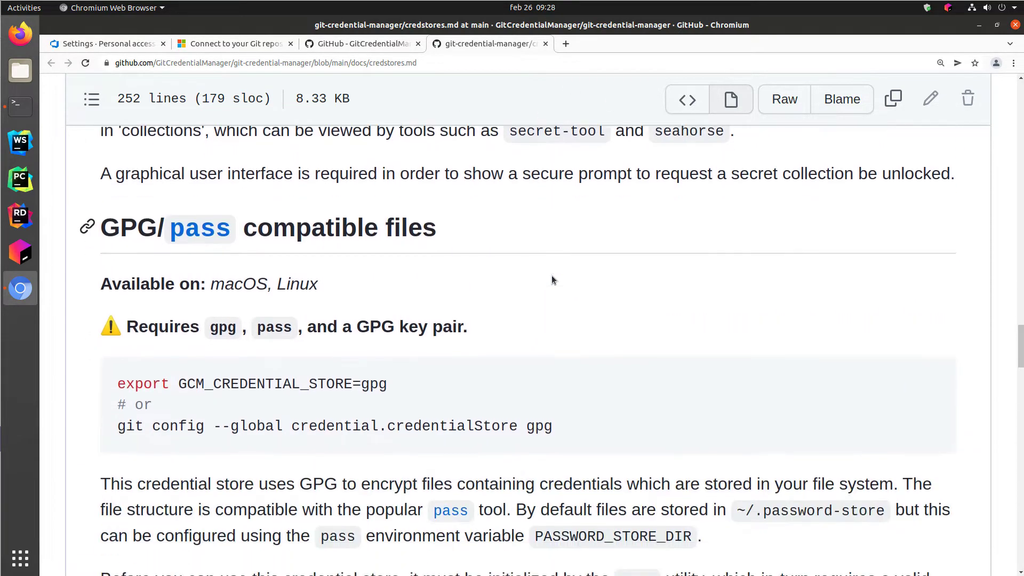
{"action": "scroll", "scroll_direction": "down", "scroll_amount": 3}
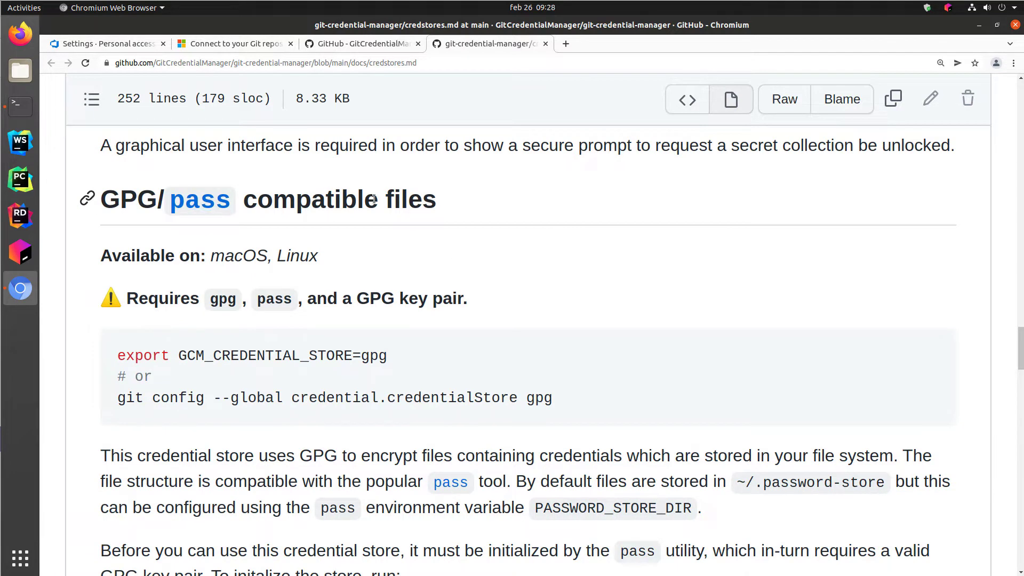
{"action": "scroll", "scroll_direction": "down", "scroll_amount": 3}
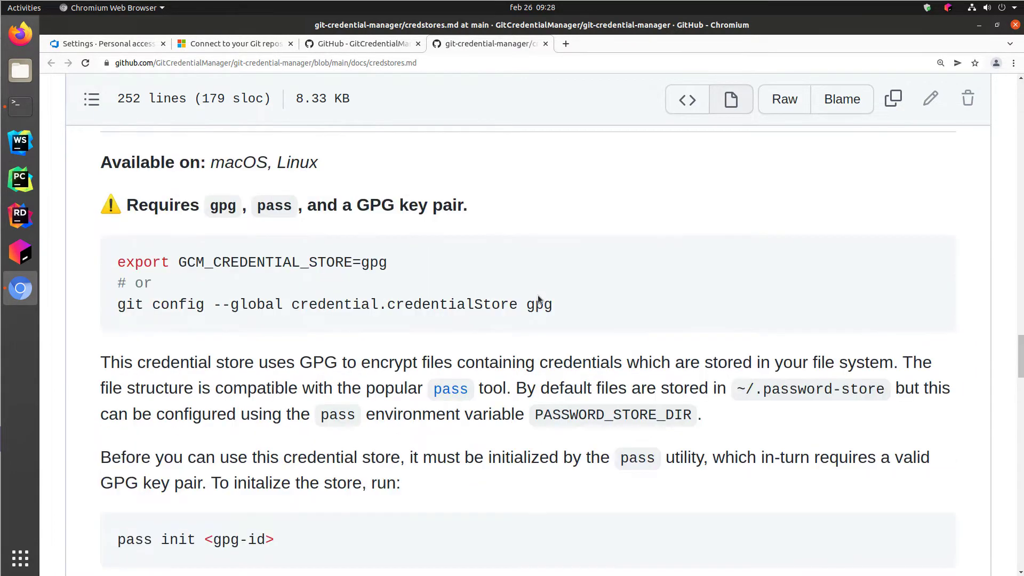
{"action": "scroll", "scroll_direction": "up", "scroll_amount": 3}
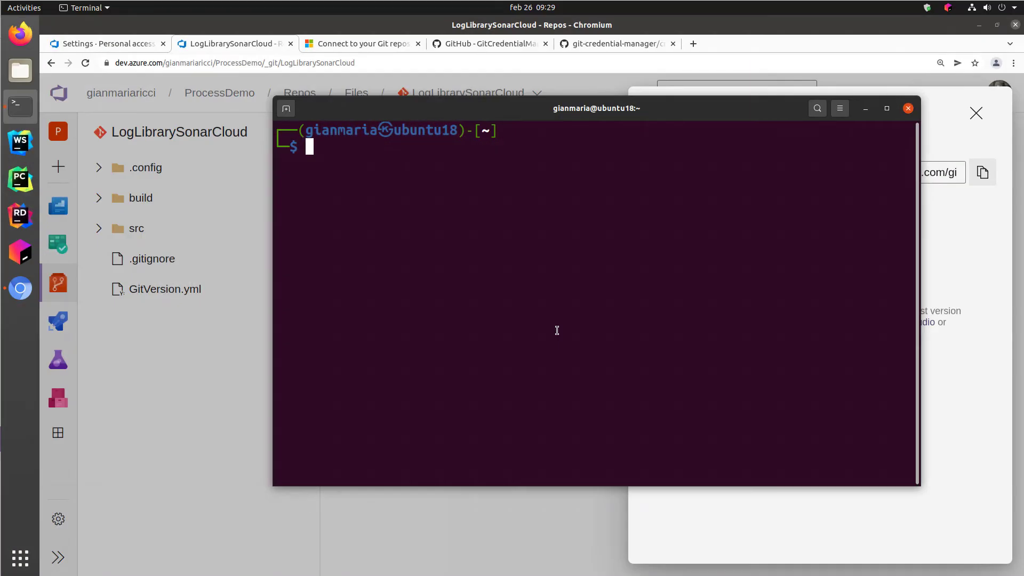
Run 'git config --list | grep crede' and highlight the manager-core helper value in the output
{"action": "type", "text": "git"}
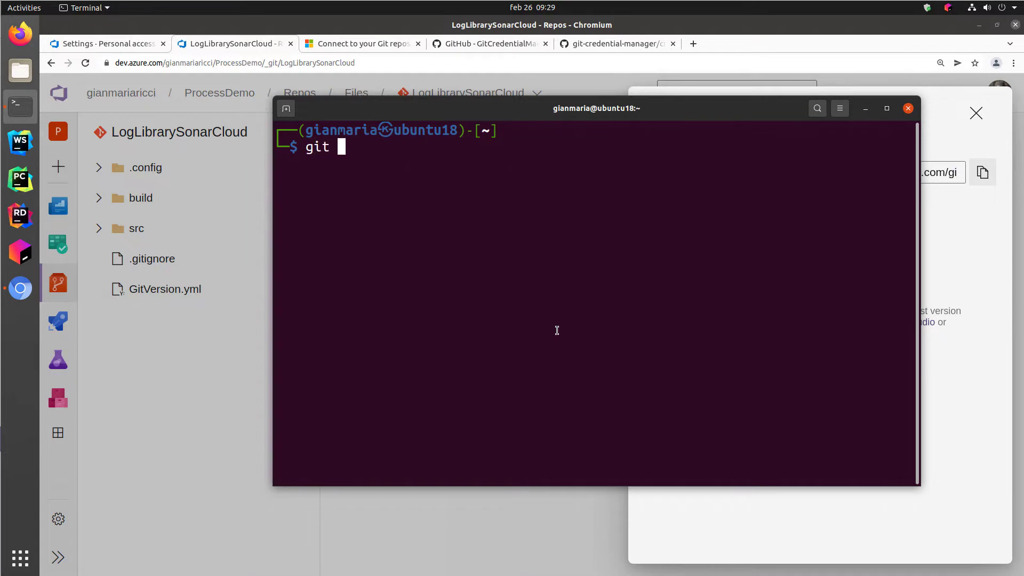
{"action": "type", "text": "c"}
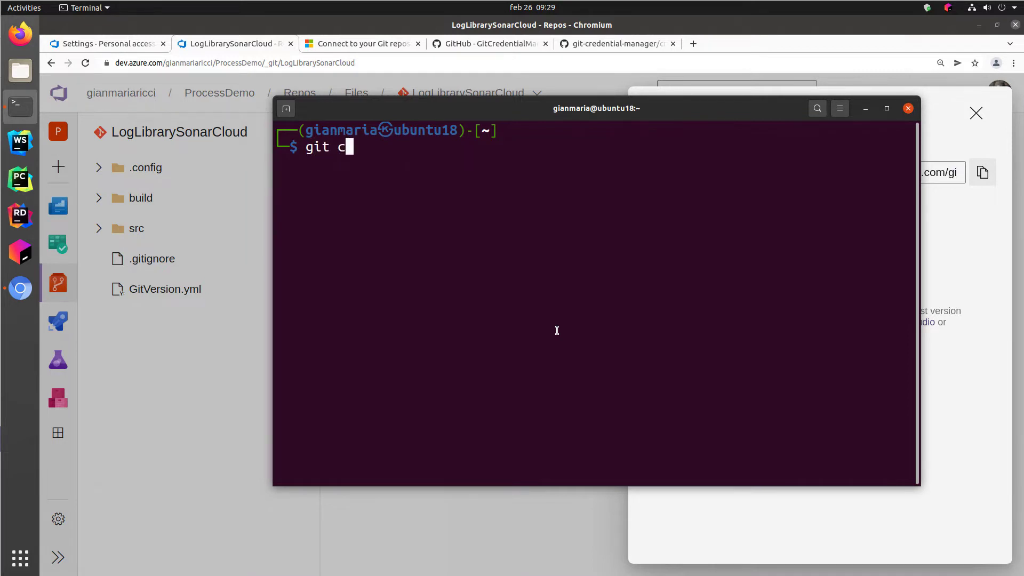
{"action": "type", "text": "onfig --list |"}
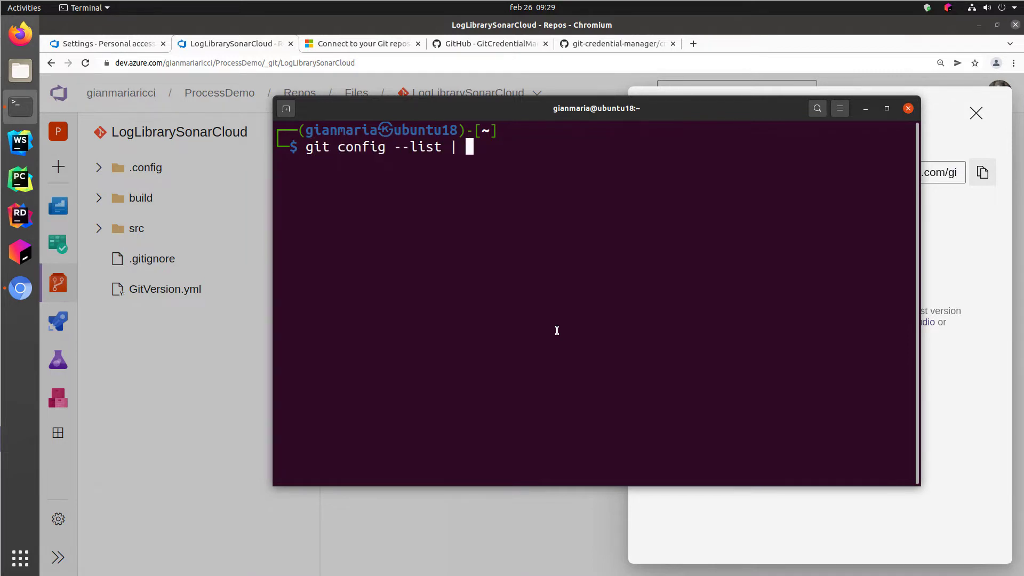
{"action": "type", "text": "grep crede"}
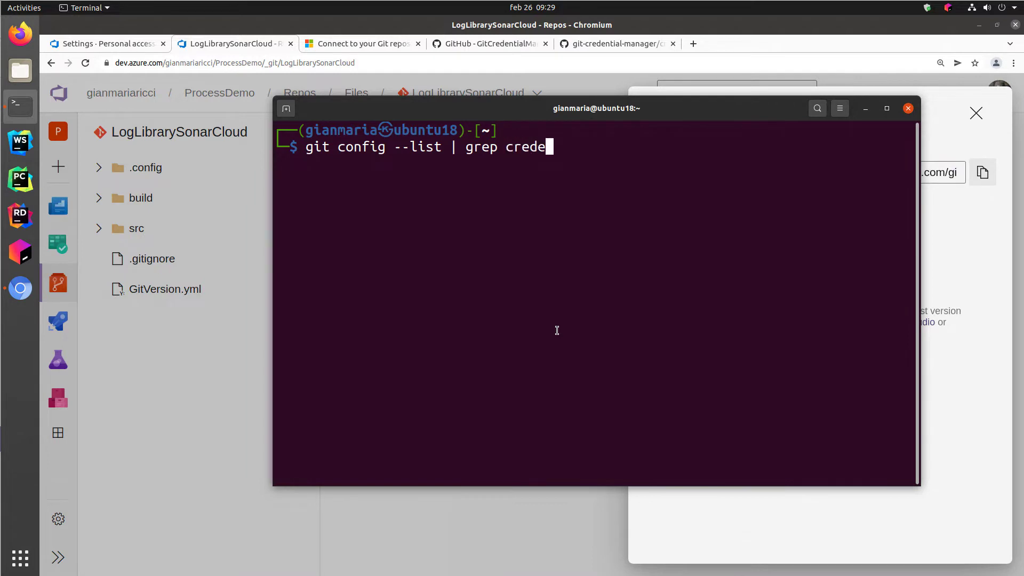
{"action": "key", "text": "Return"}
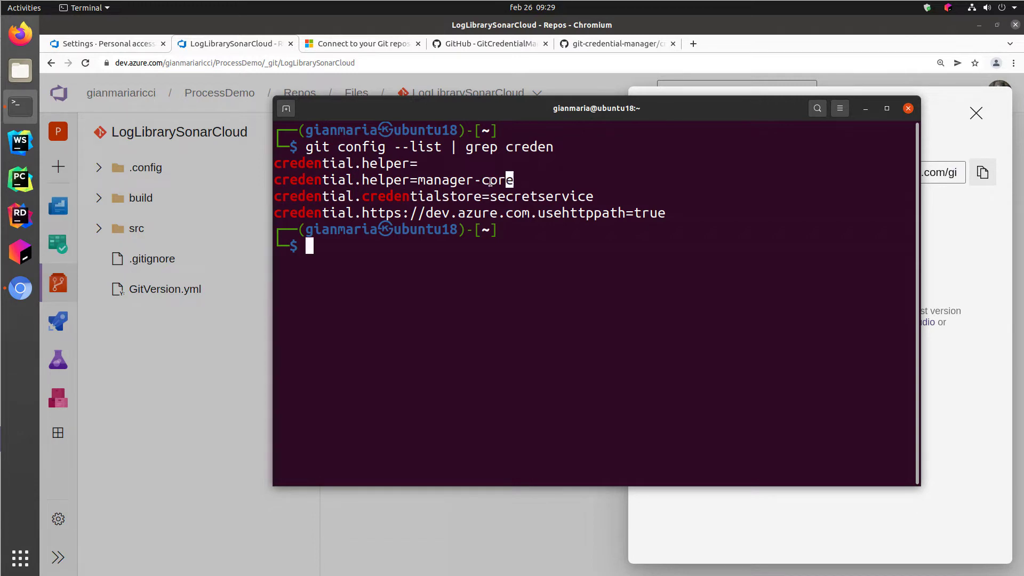
{"action": "double_click", "coordinate": [464, 179]}
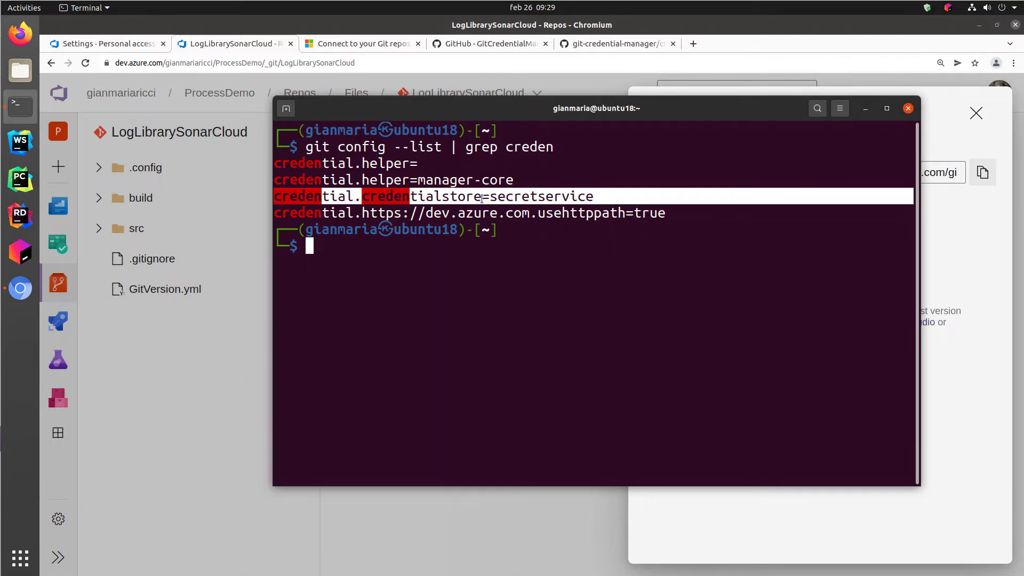
{"action": "left_click", "coordinate": [429, 275]}
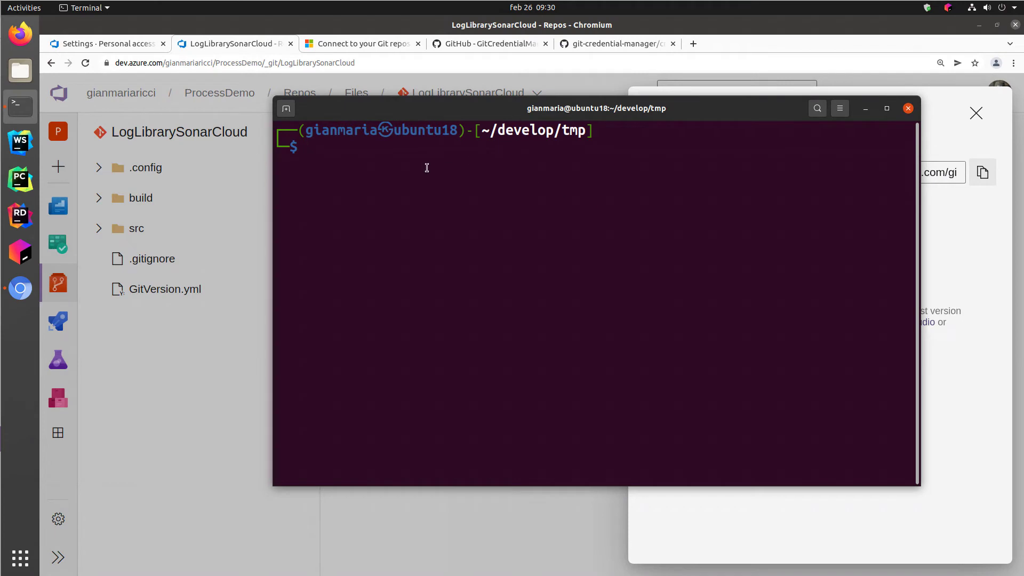
Run git clone with the pasted LogLibrarySonarCloud URL and select the device sign-in code it prints
{"action": "type", "text": "git clone"}
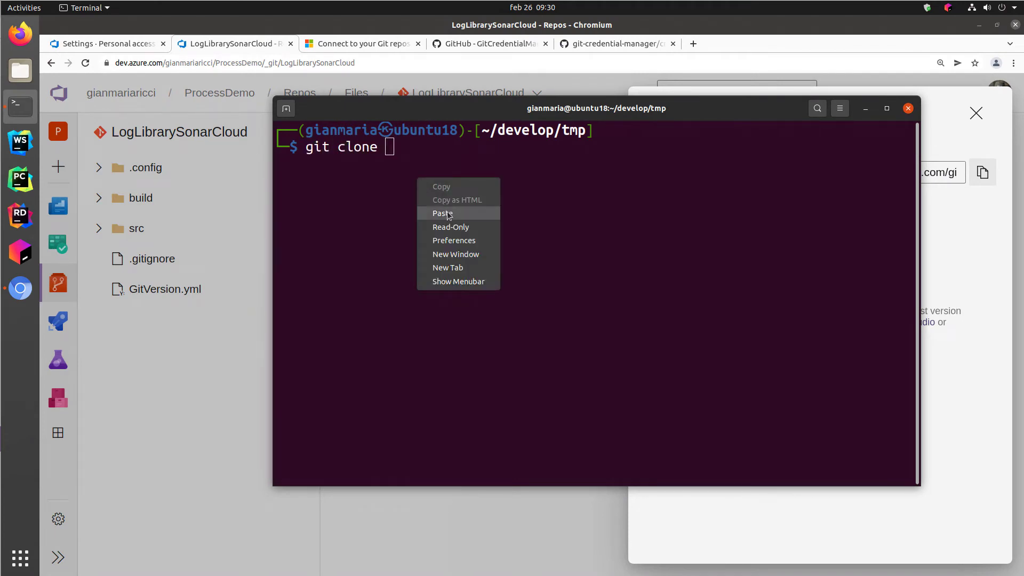
{"action": "left_click", "coordinate": [441, 214]}
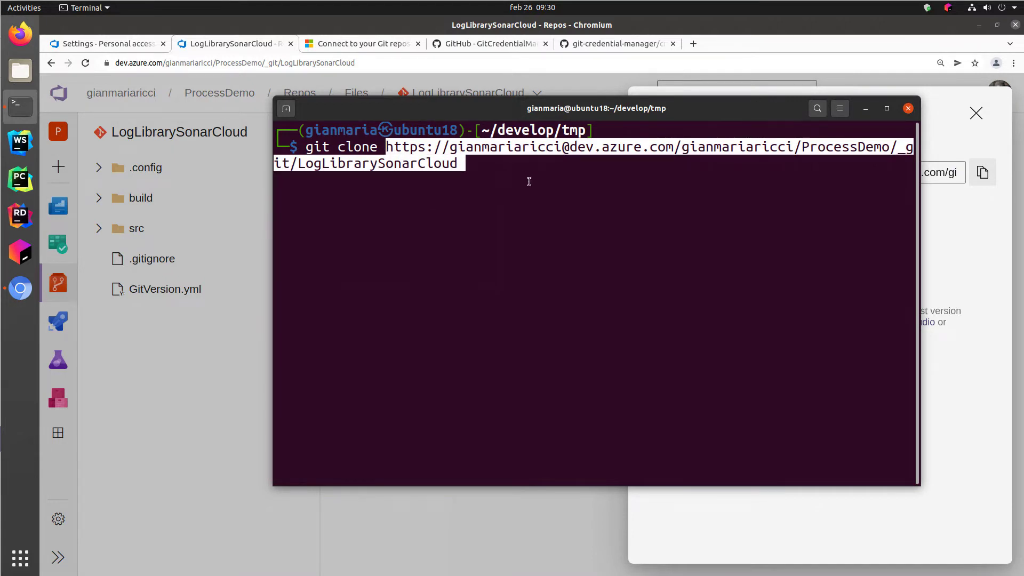
{"action": "key", "text": "Return"}
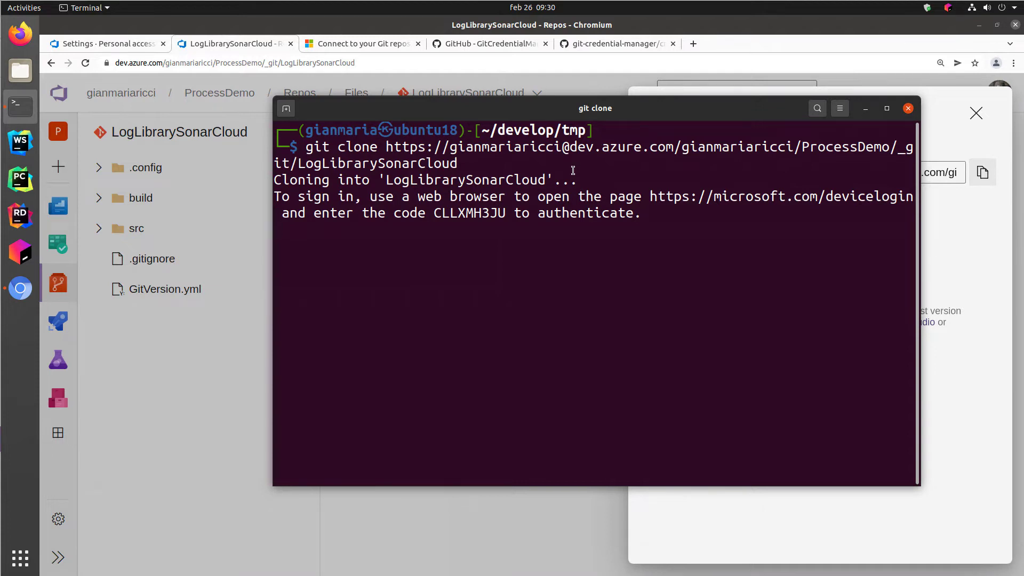
{"action": "mouse_move", "coordinate": [599, 168]}
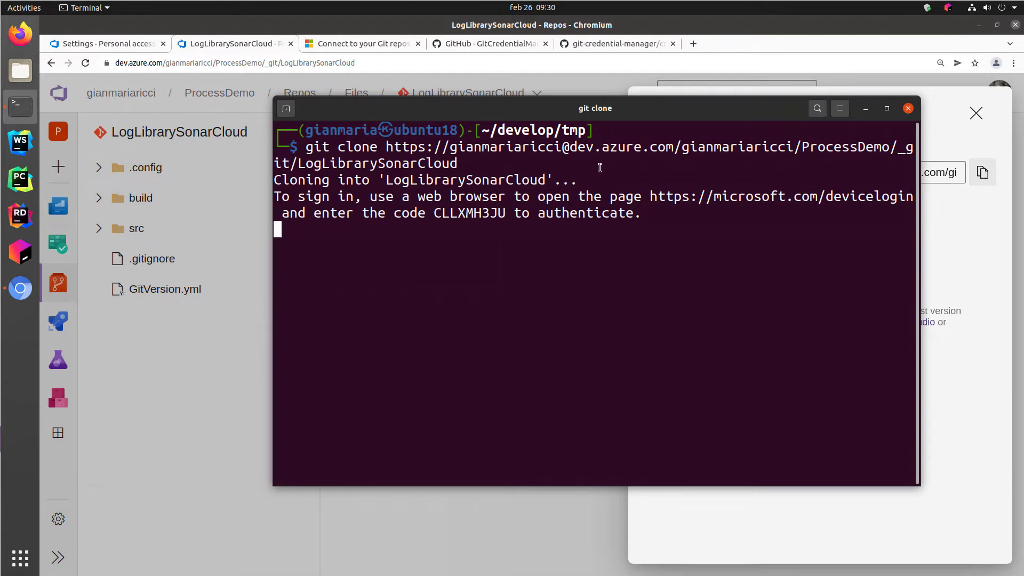
{"action": "mouse_move", "coordinate": [297, 194]}
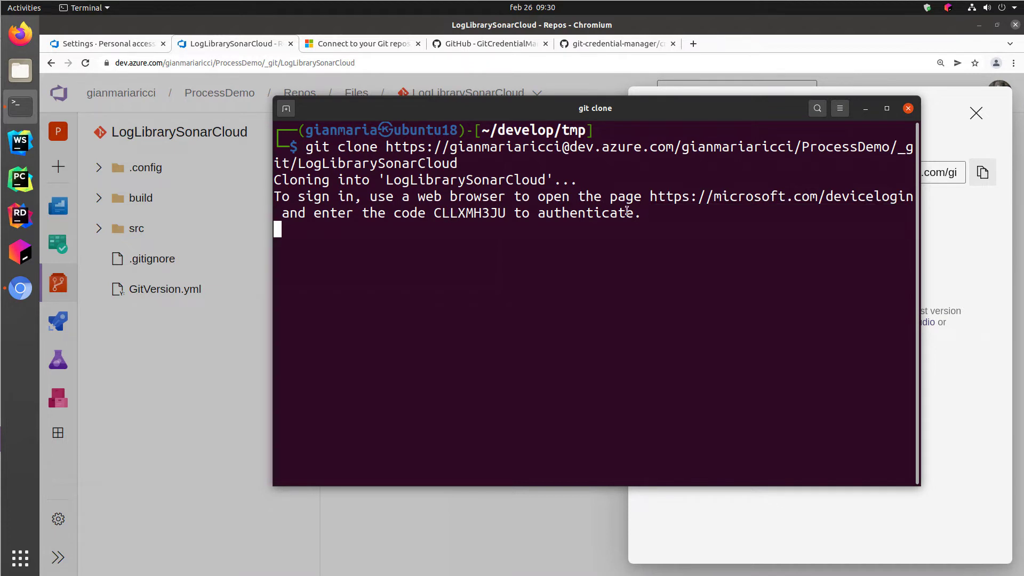
{"action": "double_click", "coordinate": [781, 196]}
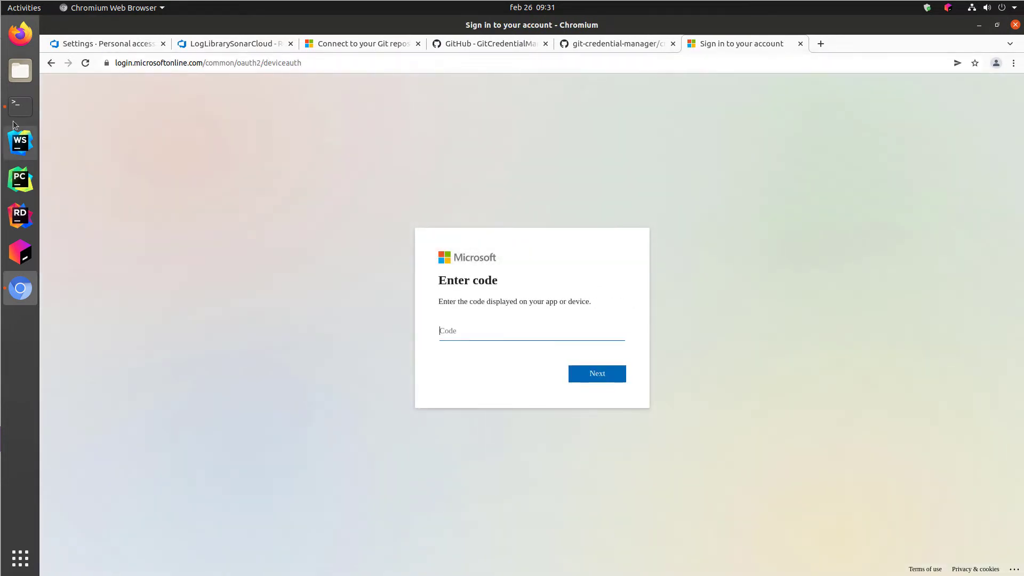
{"action": "right_click", "coordinate": [467, 213]}
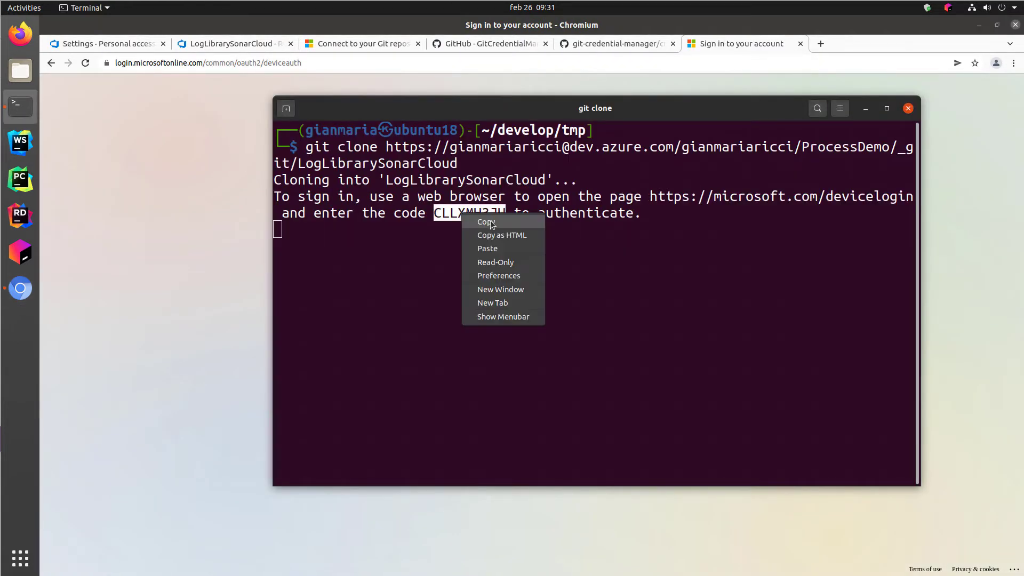
{"action": "left_click", "coordinate": [486, 221]}
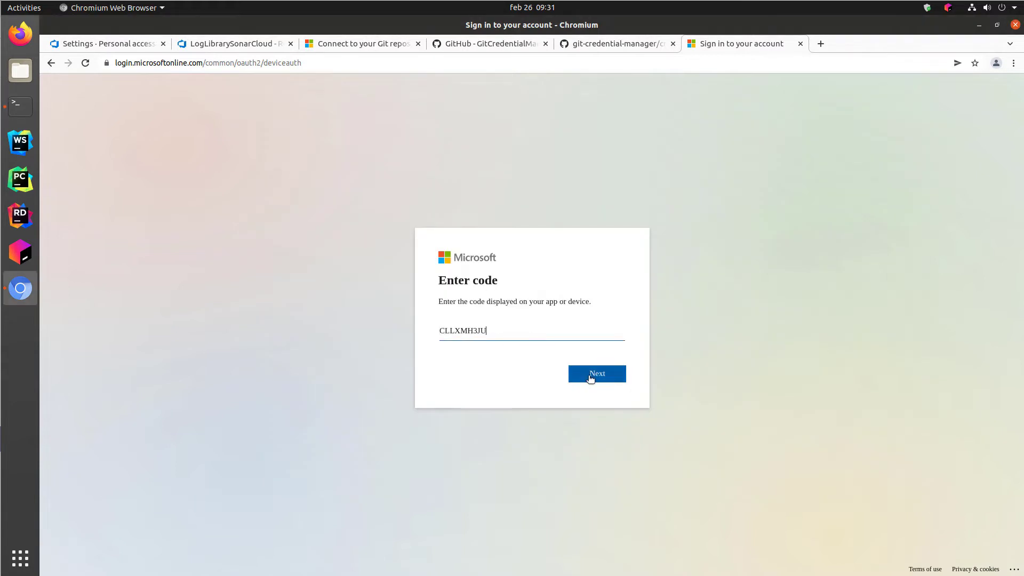
{"action": "left_click", "coordinate": [595, 373]}
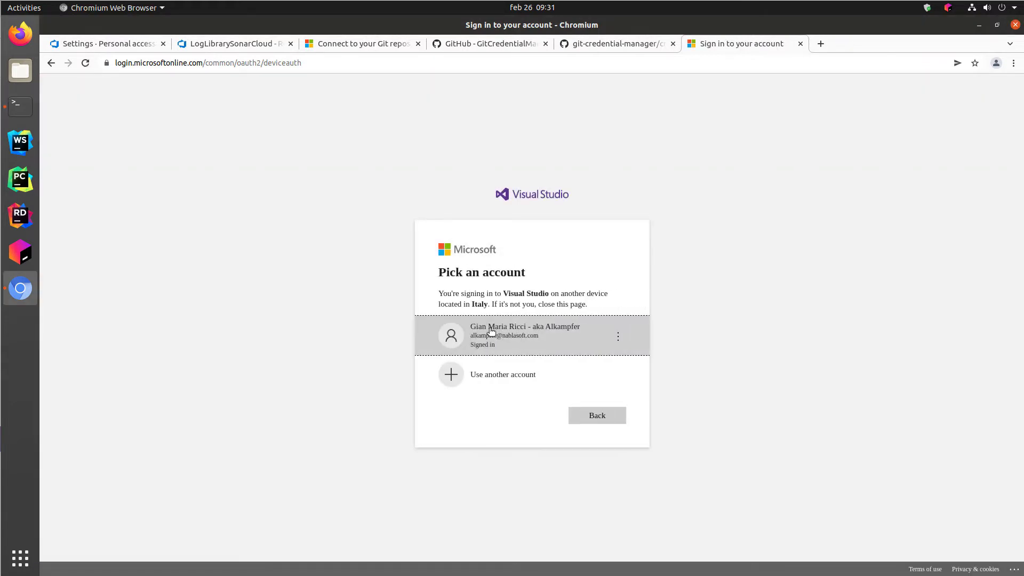
{"action": "left_click", "coordinate": [525, 334]}
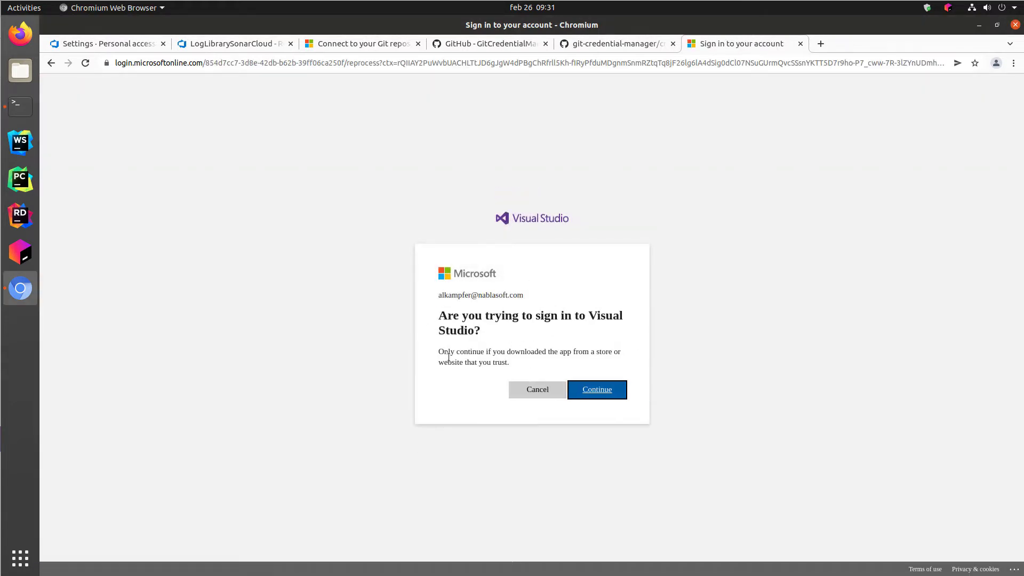
{"action": "mouse_move", "coordinate": [558, 187]}
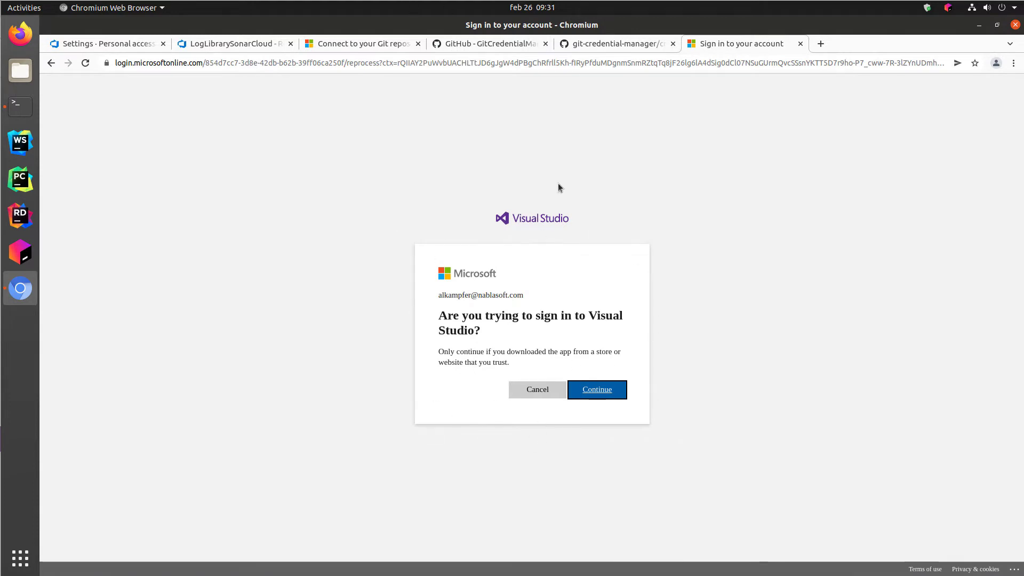
{"action": "mouse_move", "coordinate": [630, 501]}
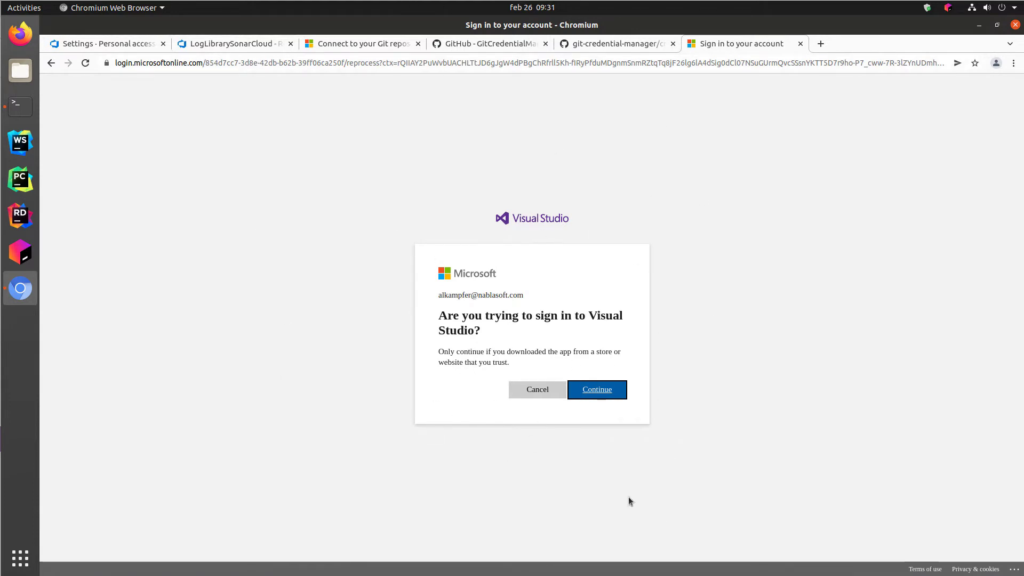
{"action": "mouse_move", "coordinate": [743, 444]}
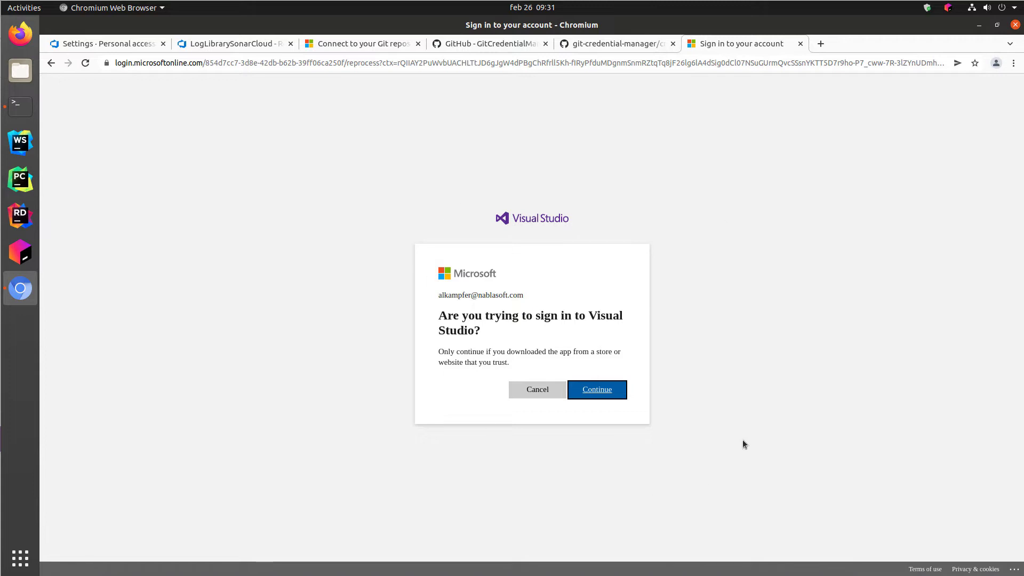
Confirm signing in to Visual Studio on this device
{"action": "left_click", "coordinate": [595, 389]}
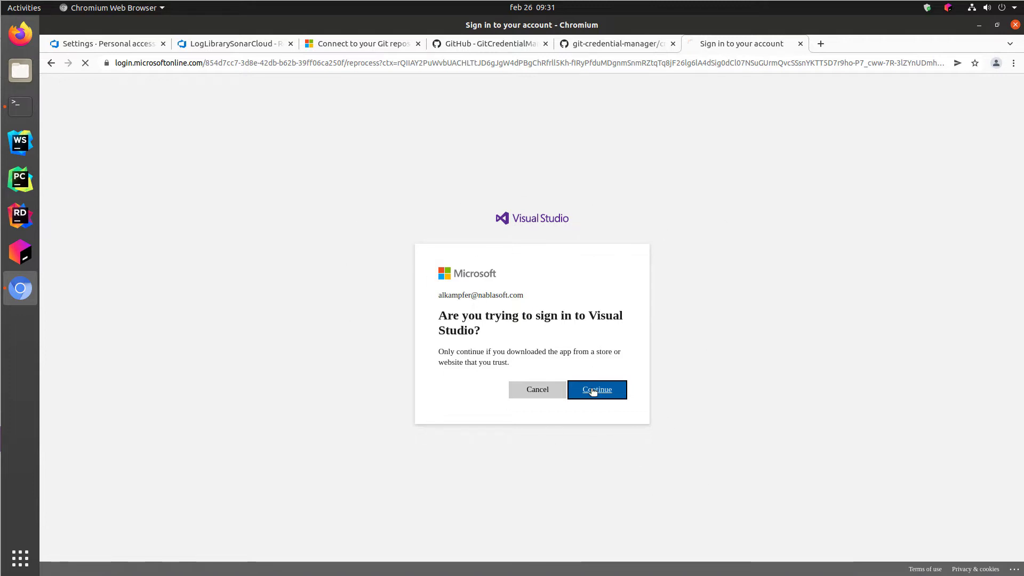
{"action": "left_click", "coordinate": [595, 389]}
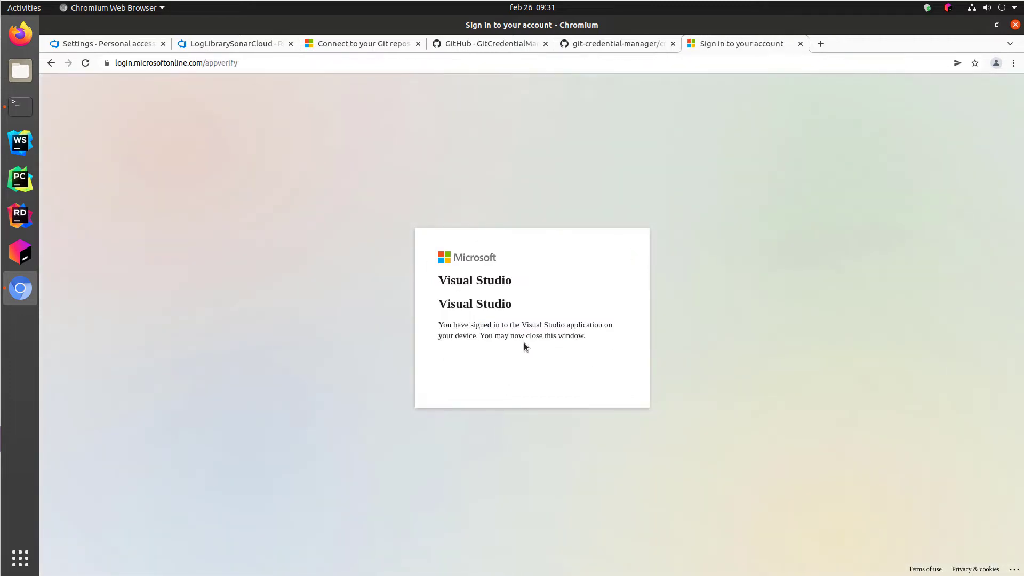
{"action": "mouse_move", "coordinate": [565, 351]}
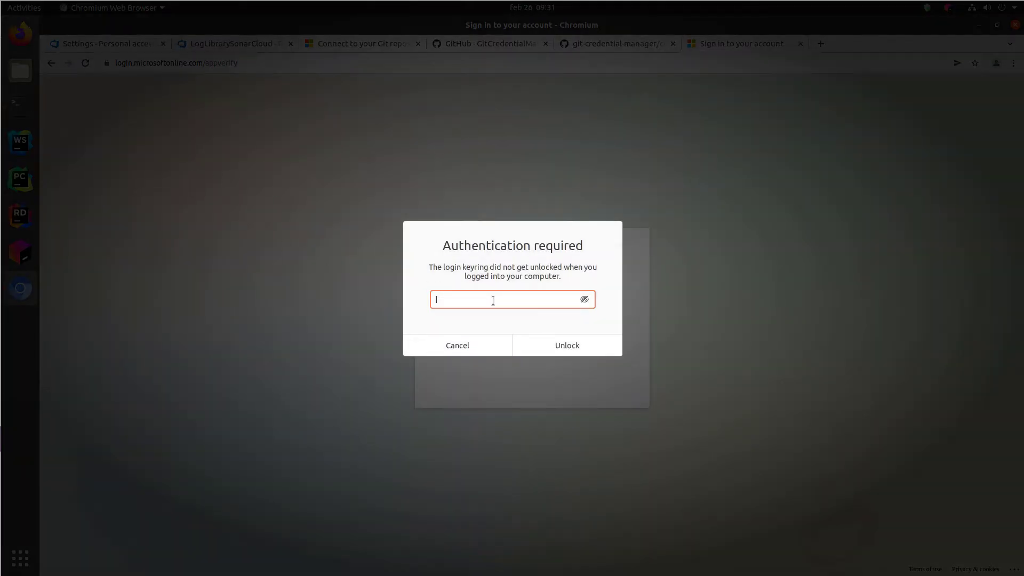
Cancel the login keyring unlock prompt without entering a password
{"action": "left_click", "coordinate": [456, 344]}
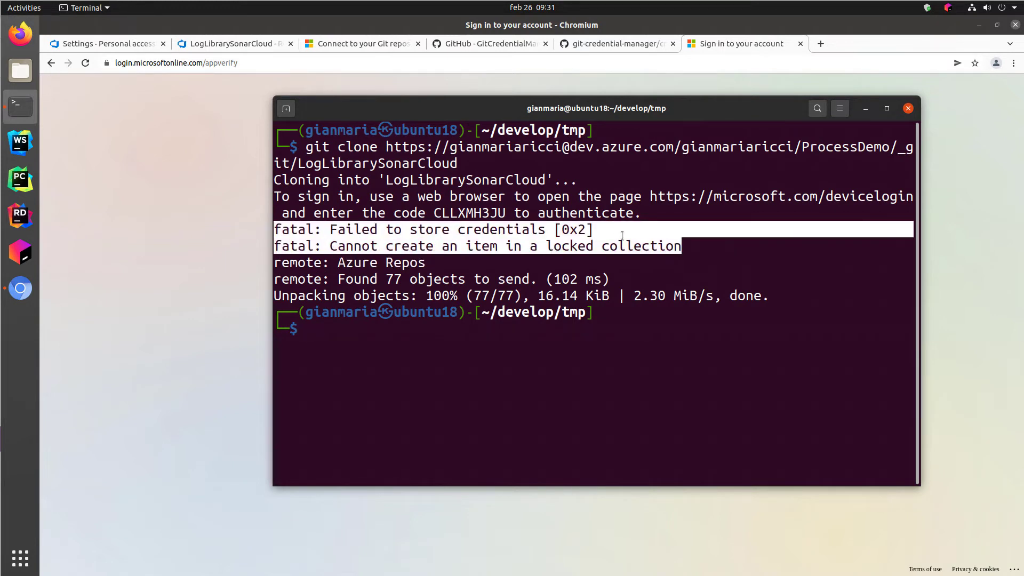
{"action": "mouse_move", "coordinate": [650, 247]}
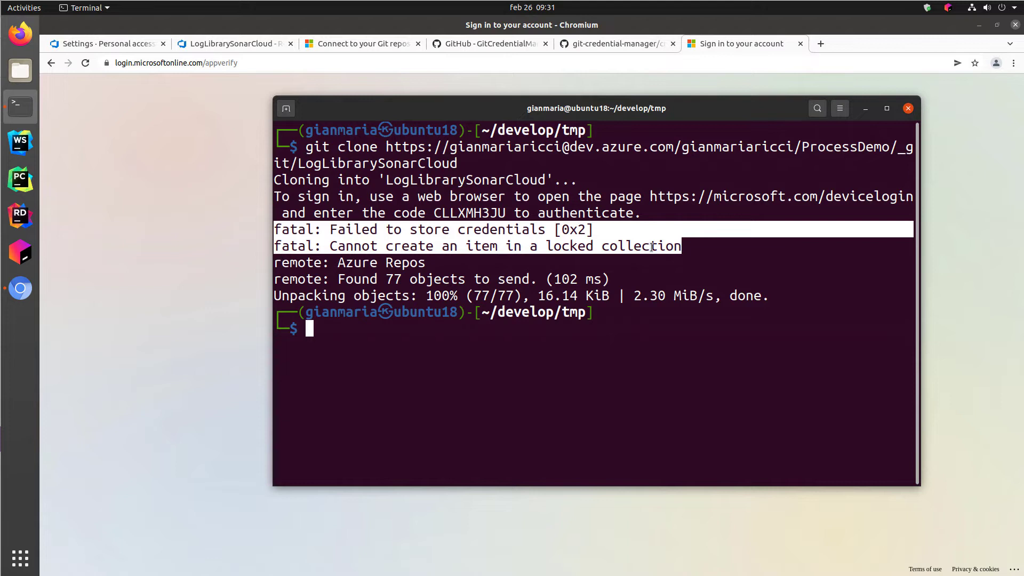
{"action": "mouse_move", "coordinate": [686, 246]}
{"action": "type", "text": "git fetch"}
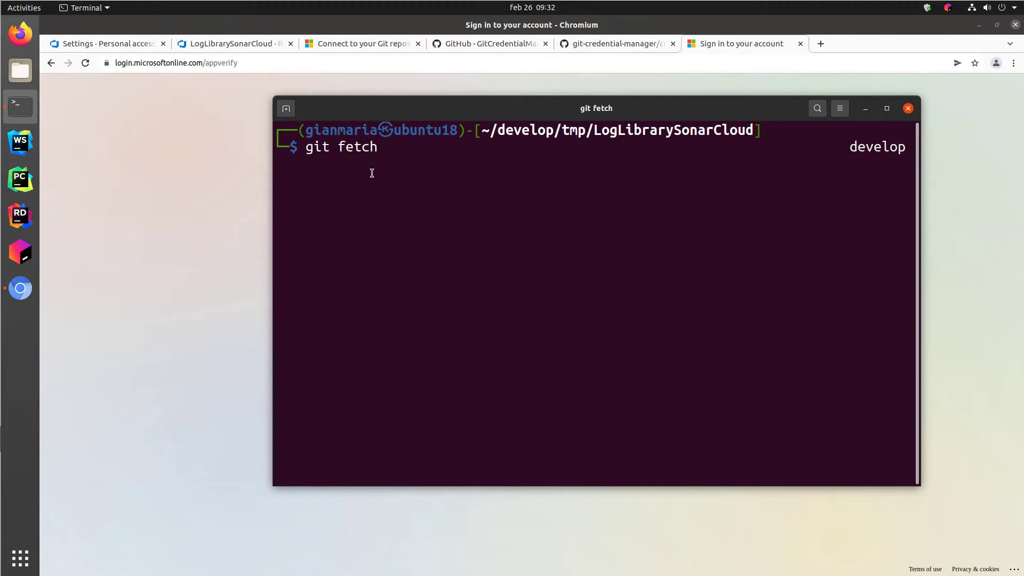
{"action": "key", "text": "Return"}
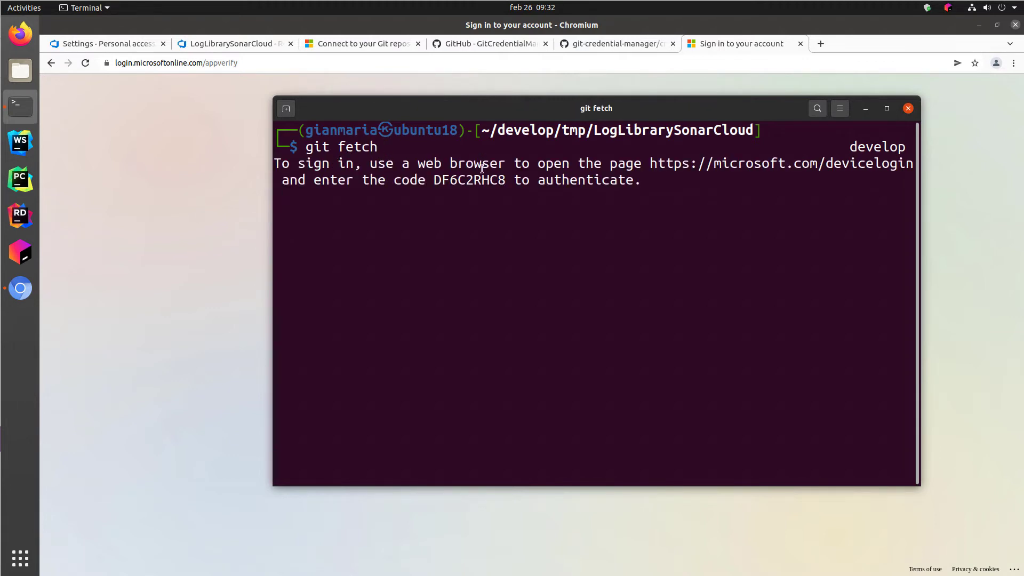
{"action": "double_click", "coordinate": [781, 163]}
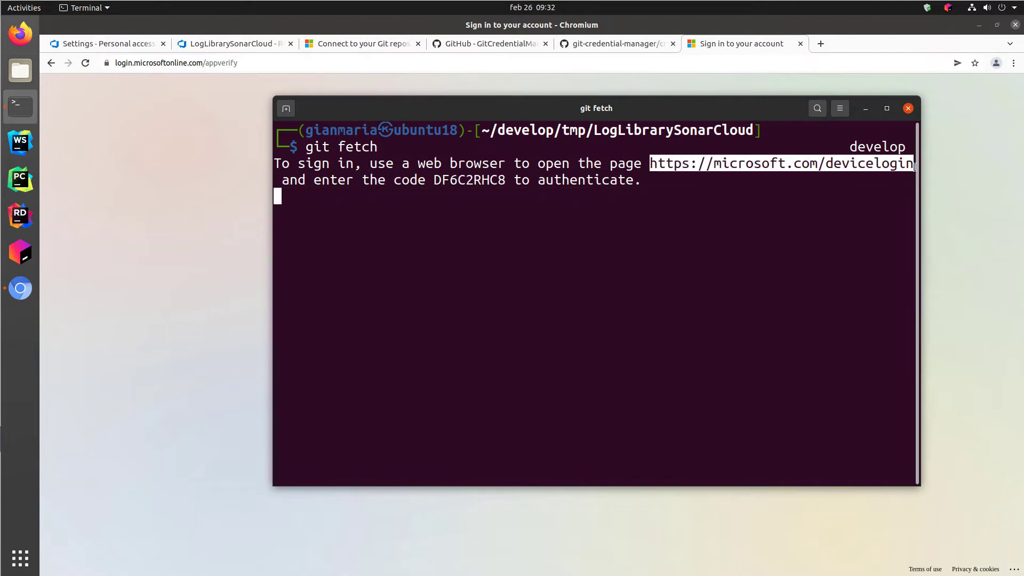
{"action": "mouse_move", "coordinate": [816, 75]}
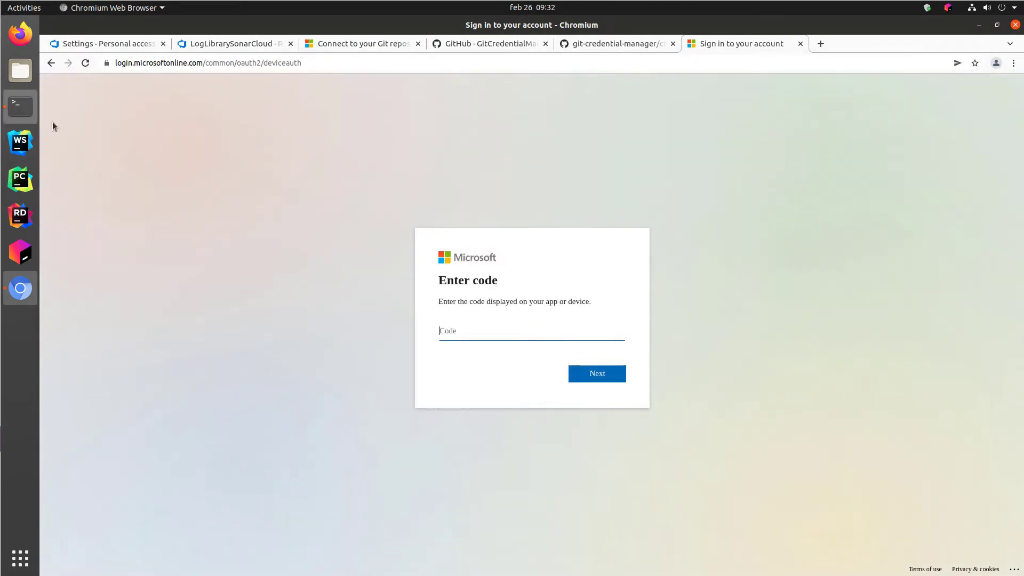
{"action": "left_click", "coordinate": [19, 106]}
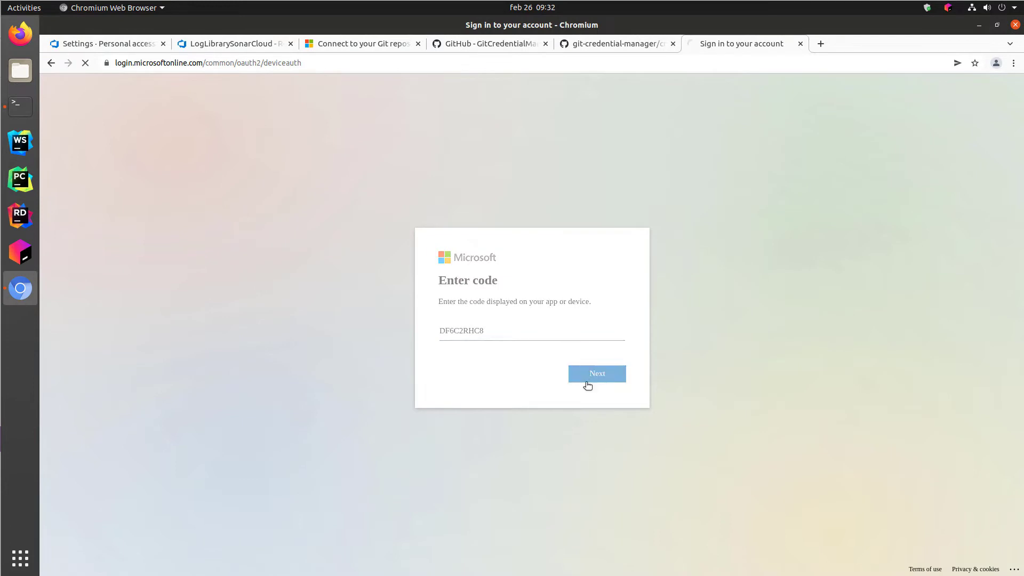
{"action": "left_click", "coordinate": [596, 373]}
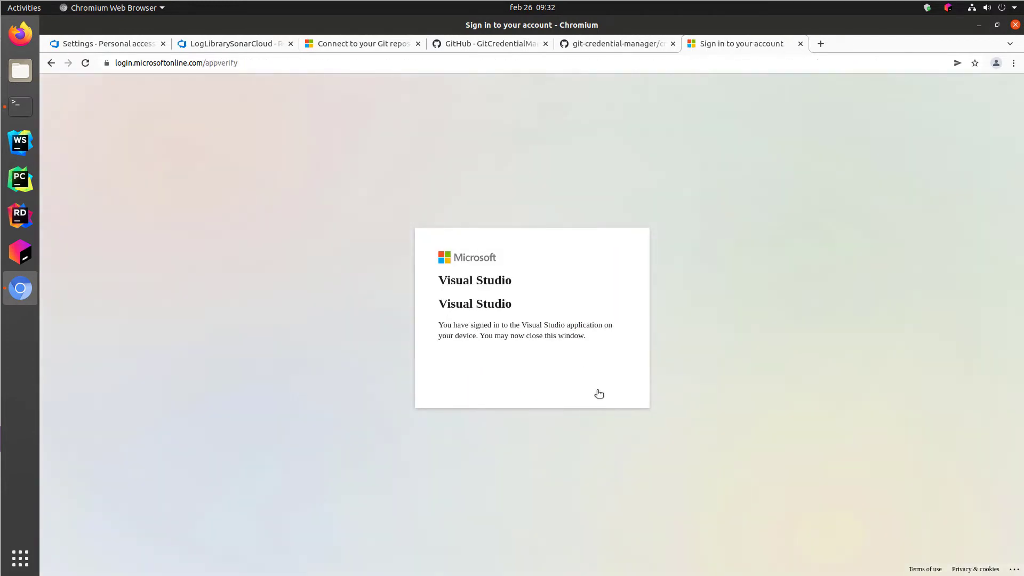
{"action": "mouse_move", "coordinate": [595, 394]}
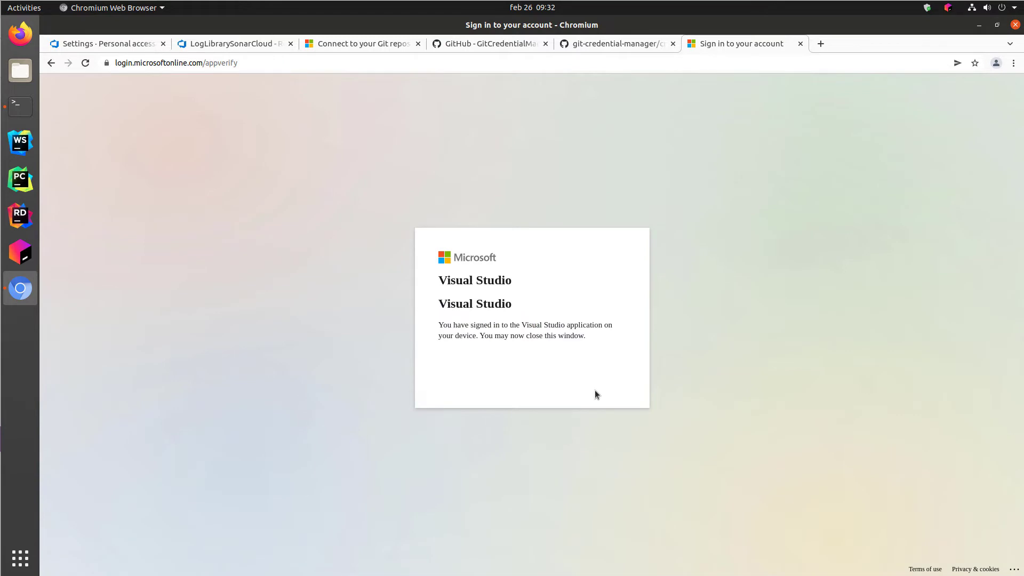
{"action": "left_click", "coordinate": [19, 106]}
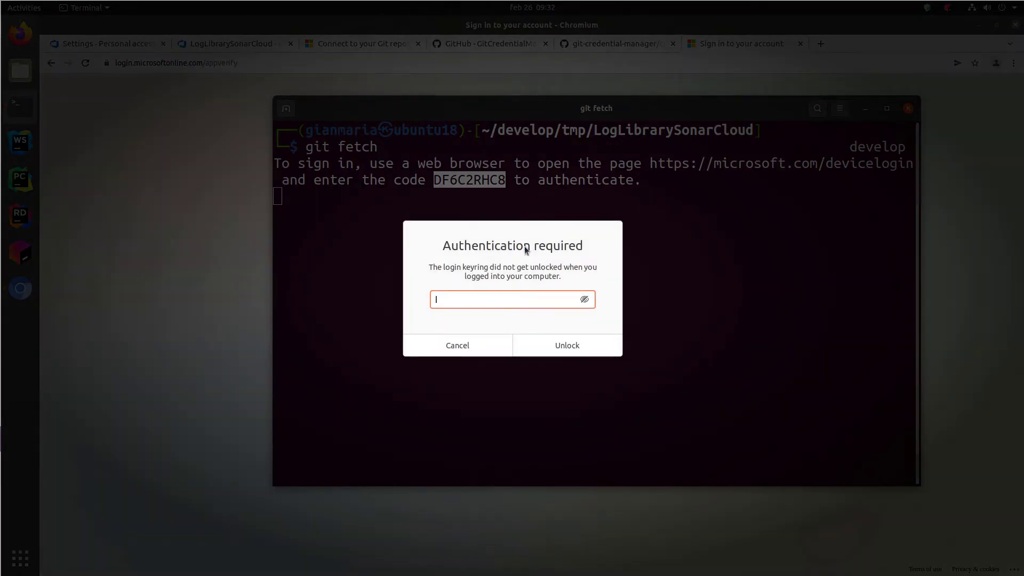
{"action": "mouse_move", "coordinate": [516, 232]}
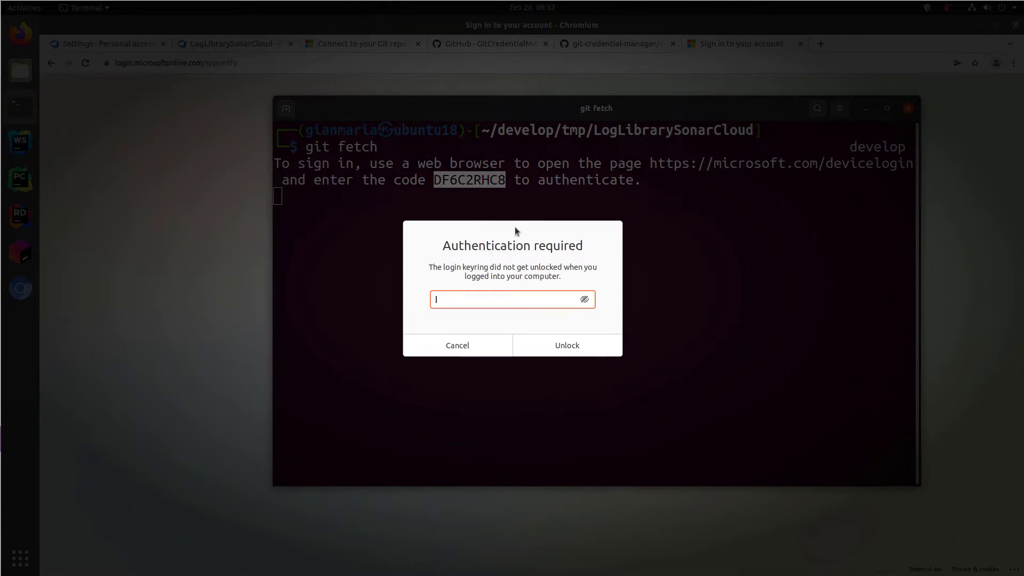
{"action": "mouse_move", "coordinate": [488, 298]}
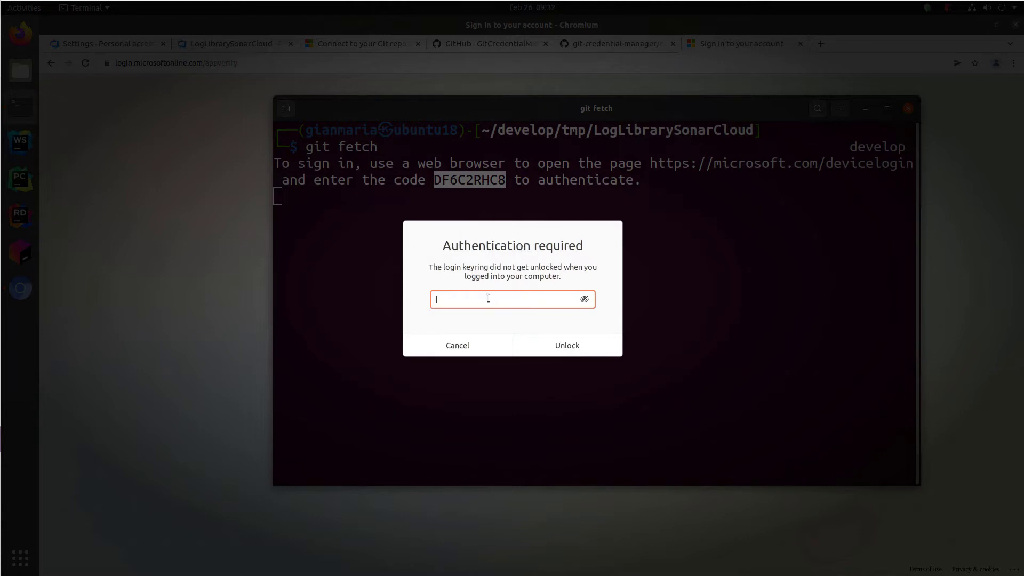
{"action": "mouse_move", "coordinate": [480, 300]}
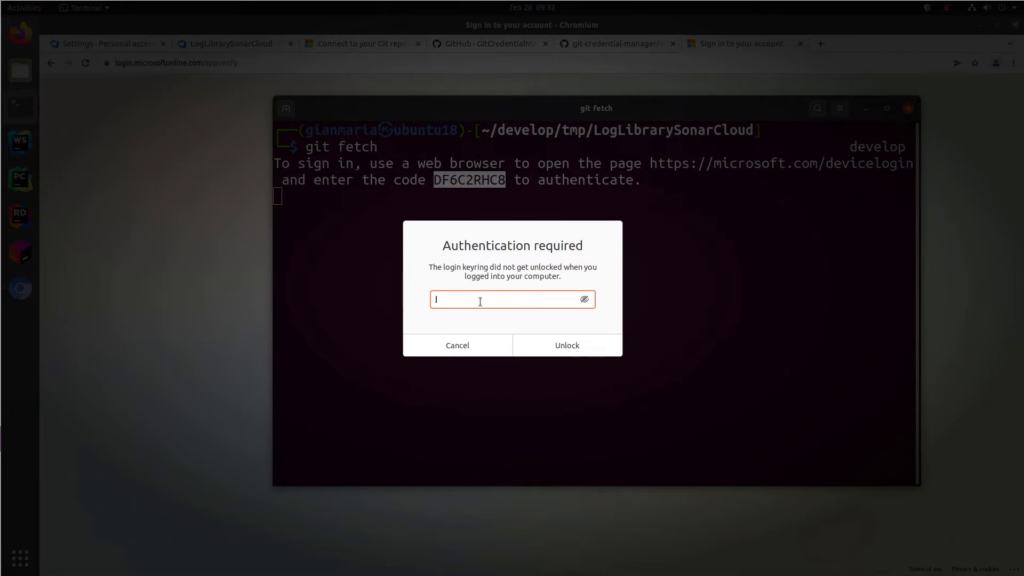
{"action": "mouse_move", "coordinate": [599, 115]}
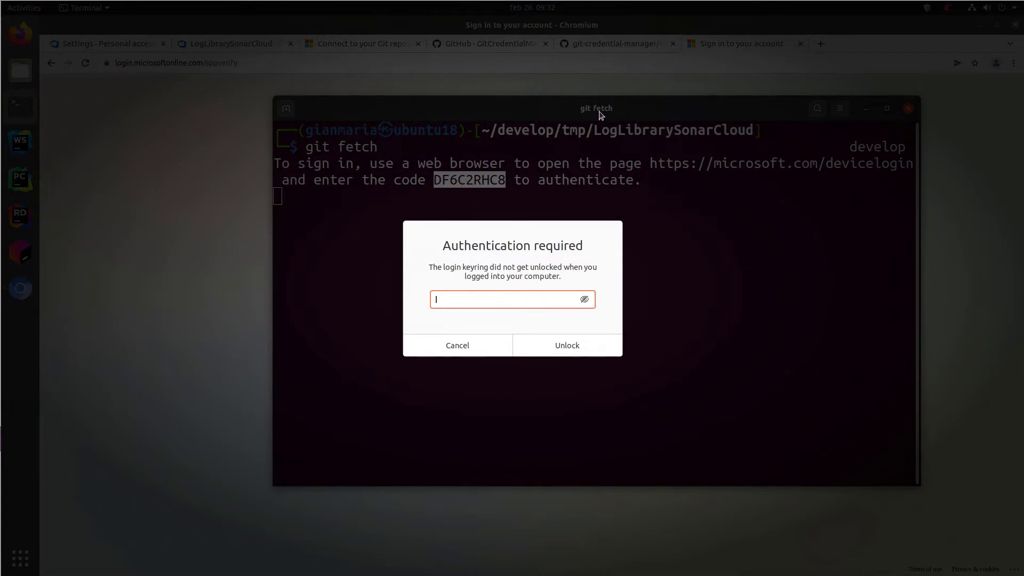
{"action": "mouse_move", "coordinate": [339, 152]}
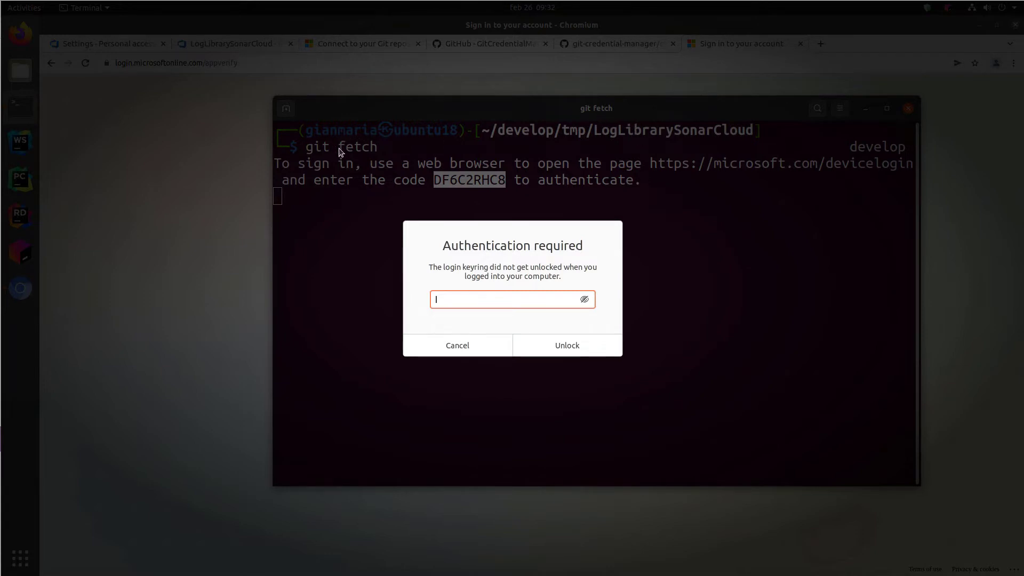
{"action": "mouse_move", "coordinate": [540, 273]}
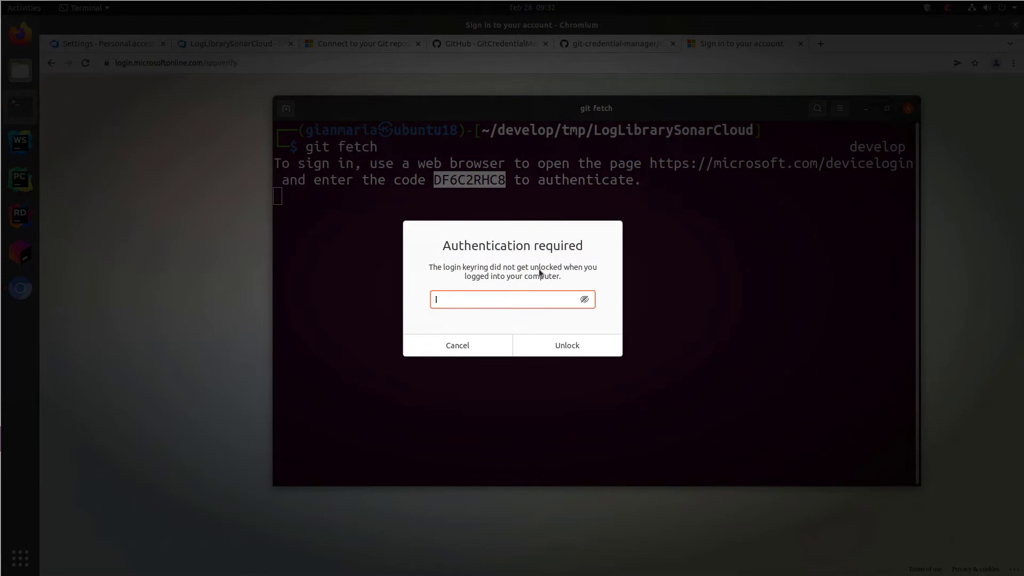
{"action": "mouse_move", "coordinate": [476, 265]}
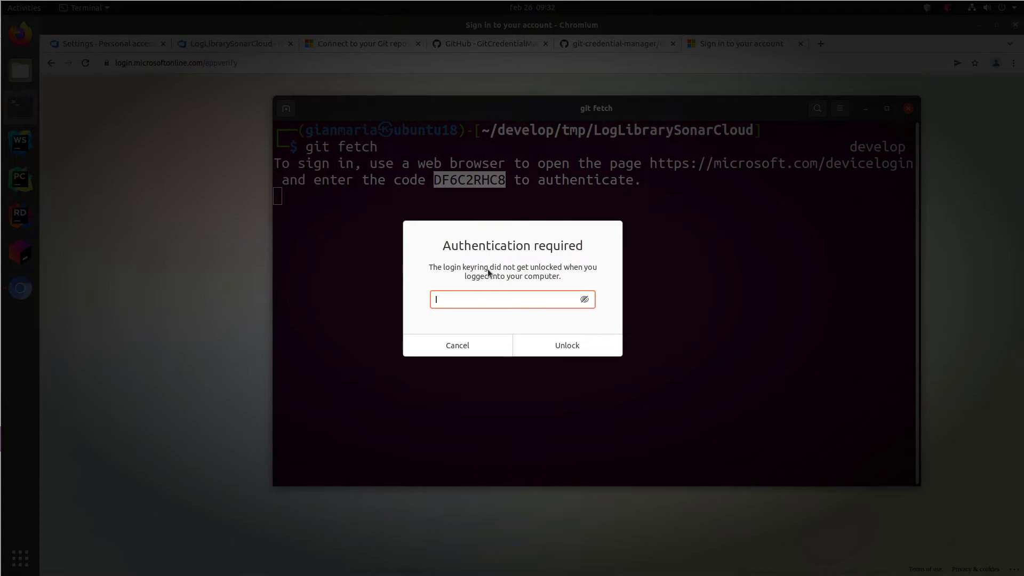
{"action": "mouse_move", "coordinate": [684, 184]}
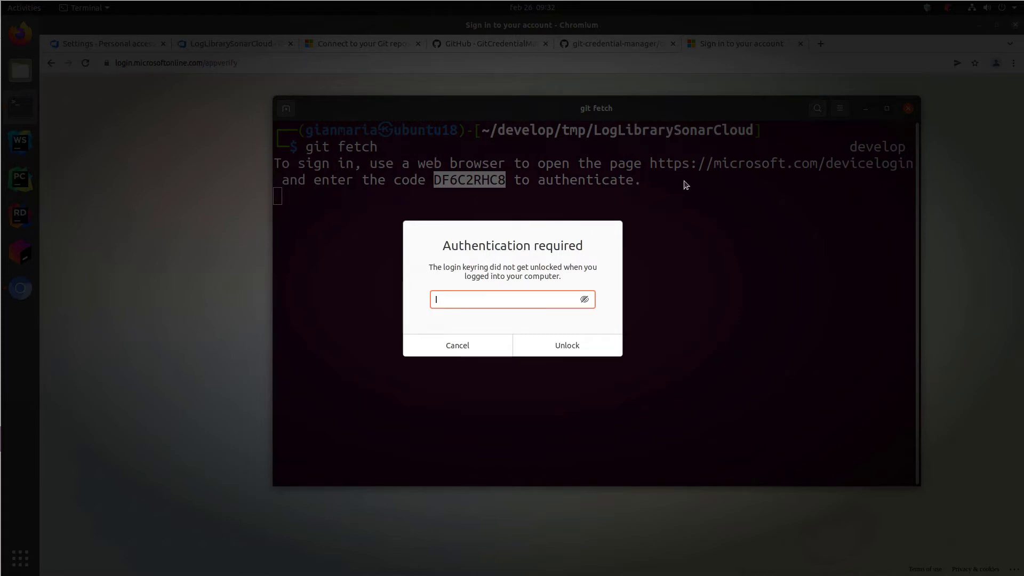
{"action": "mouse_move", "coordinate": [504, 298]}
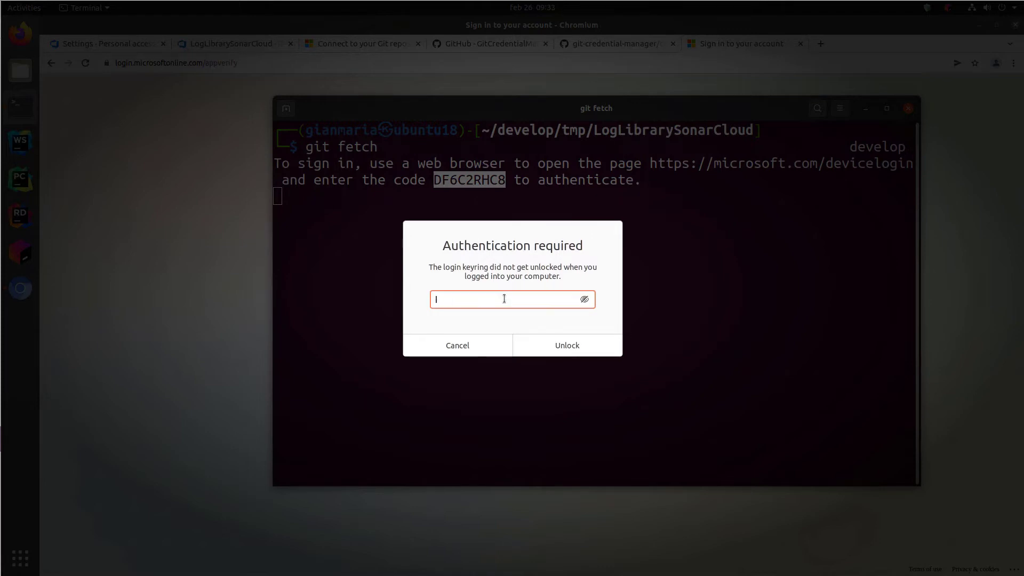
Cancel the keyring prompt, rerun git fetch, and list credential settings with 'git config --list | grep creden'
{"action": "left_click", "coordinate": [456, 345]}
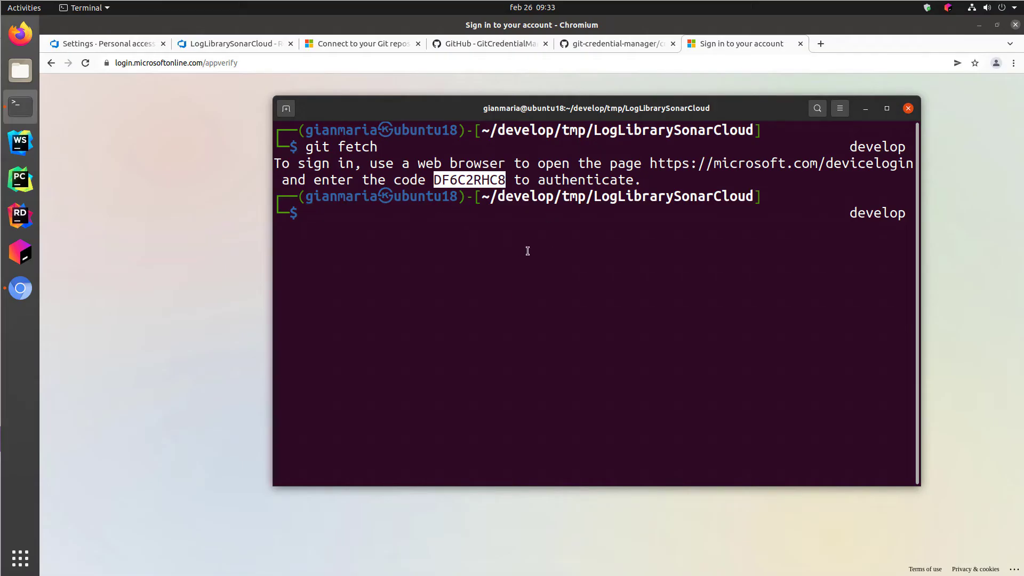
{"action": "type", "text": "git fetch"}
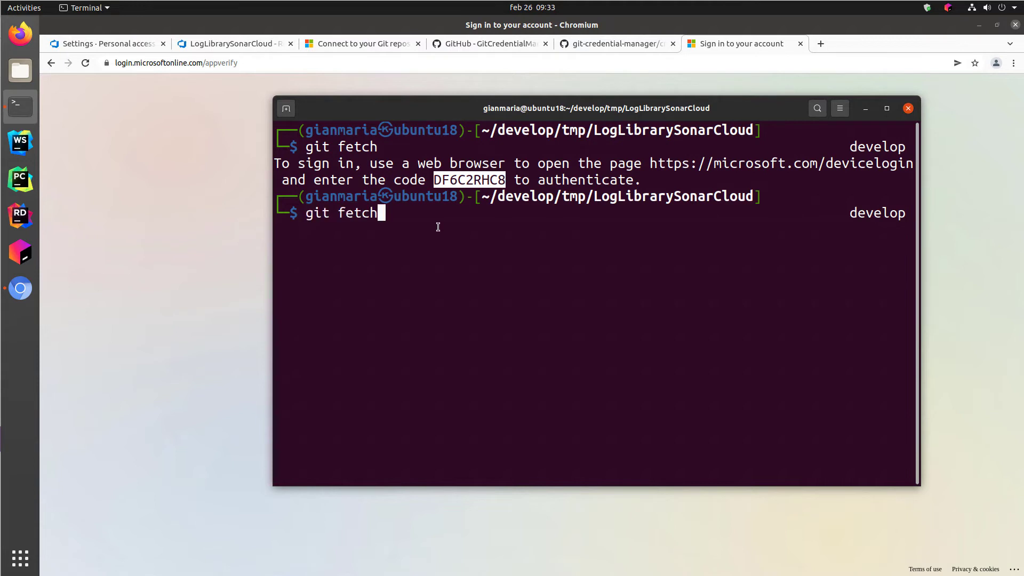
{"action": "key", "text": "Return"}
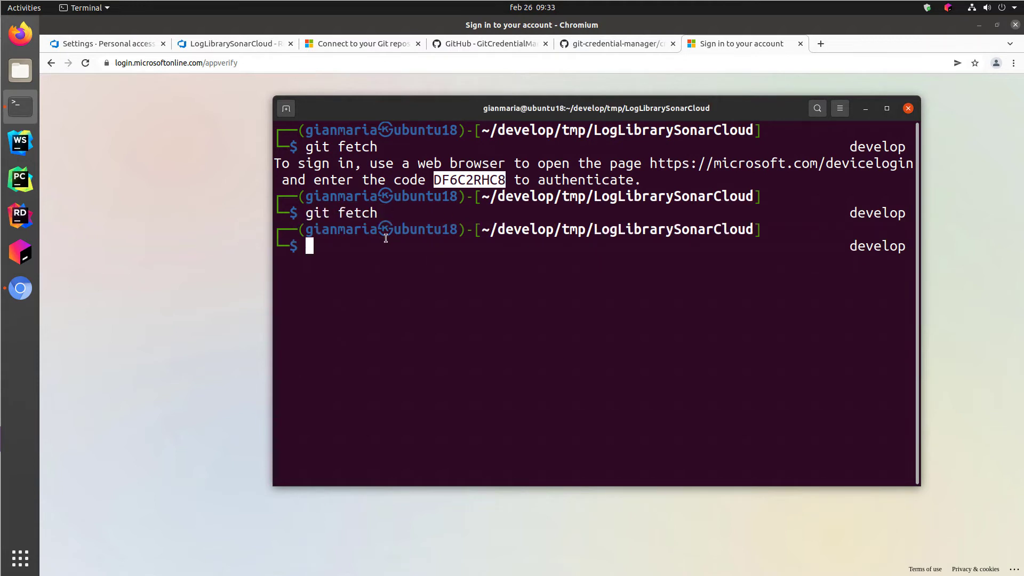
{"action": "type", "text": "git fetch"}
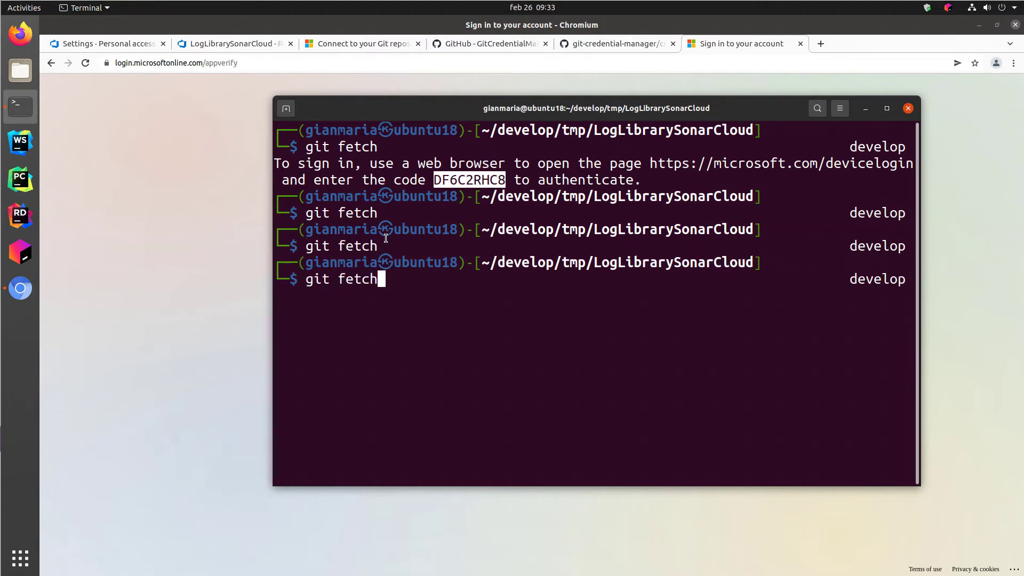
{"action": "type", "text": "mkdir temp"}
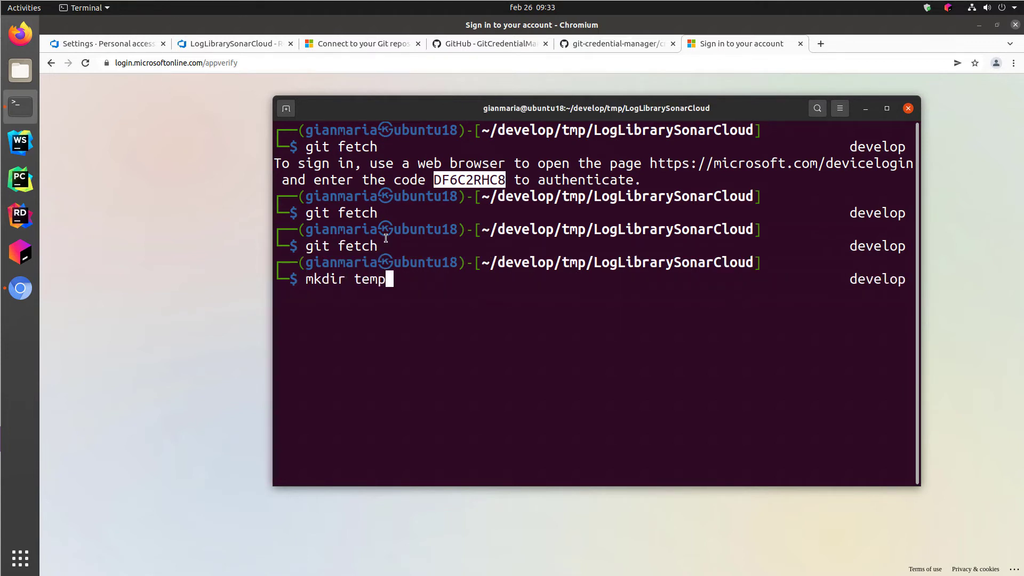
{"action": "type", "text": "git config --list | grep creden"}
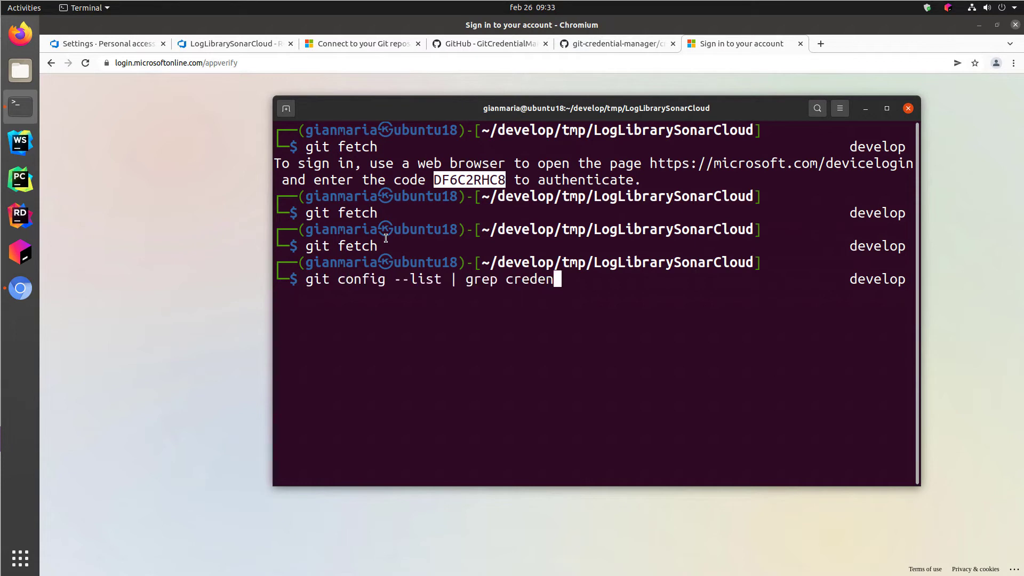
{"action": "key", "text": "Return"}
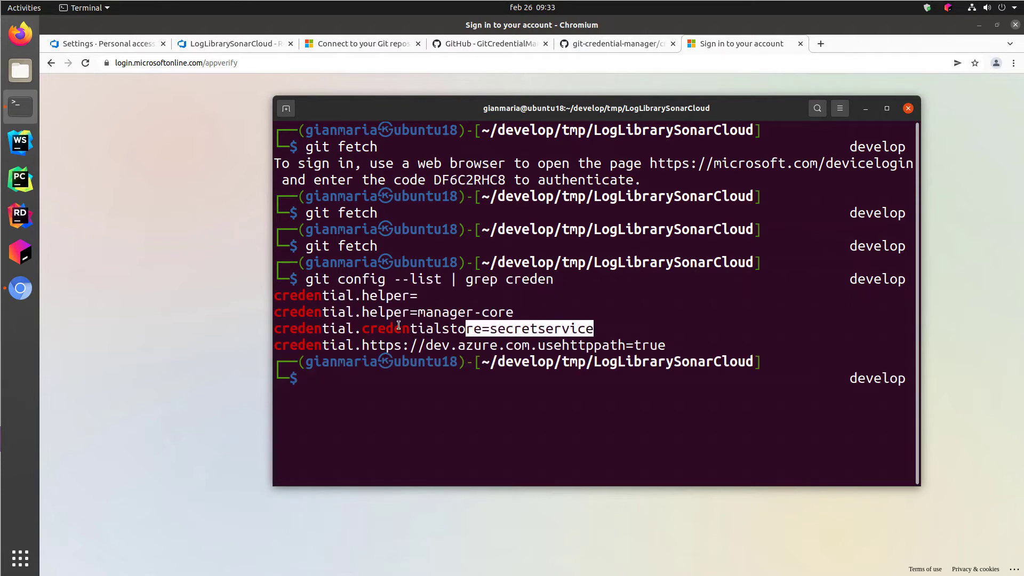
Run git fetch again with no sign-in prompt, then bring up the Azure DevOps access tokens page
{"action": "type", "text": "git config --list | grep creden"}
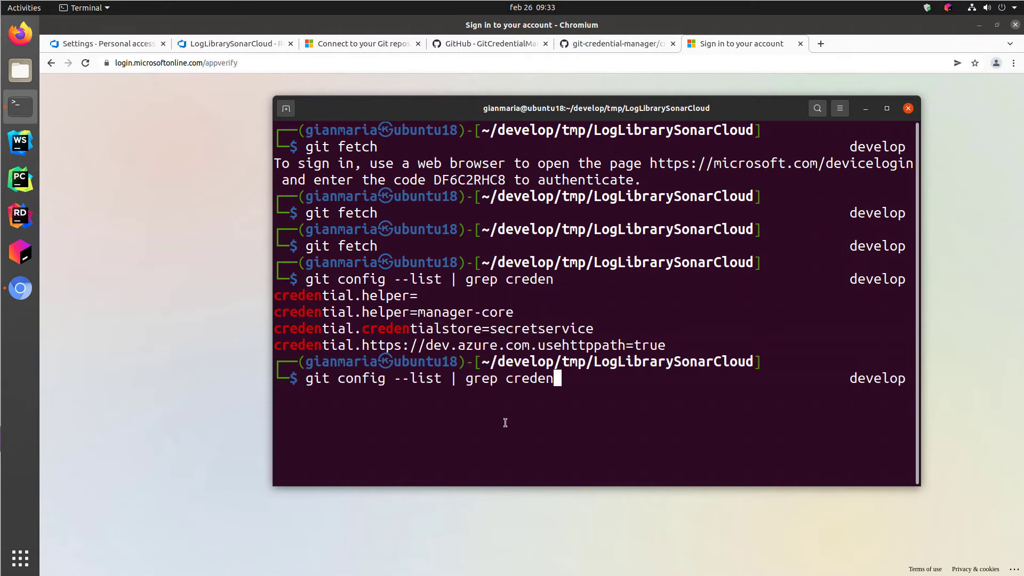
{"action": "key", "text": "Return"}
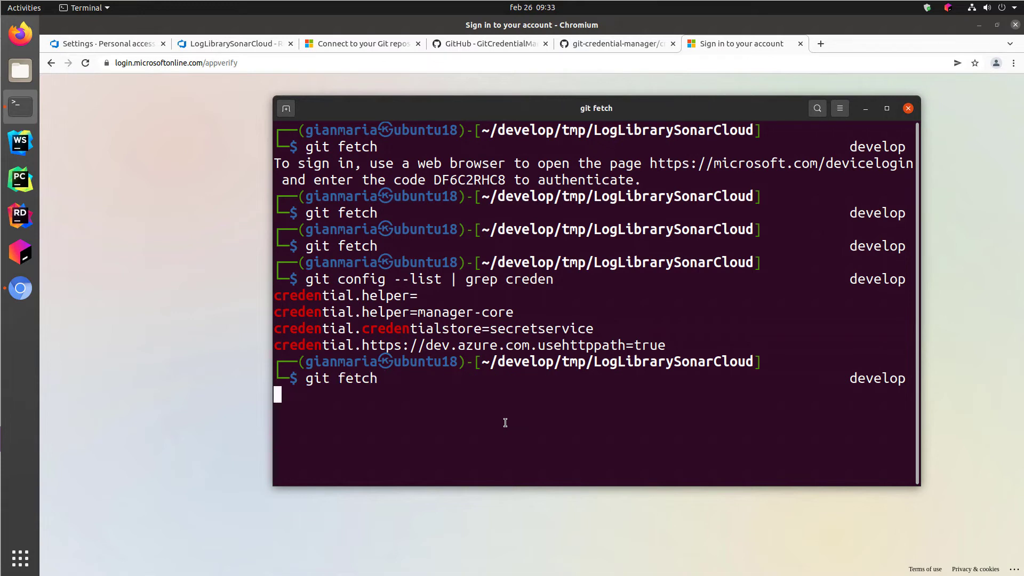
{"action": "key", "text": "Return"}
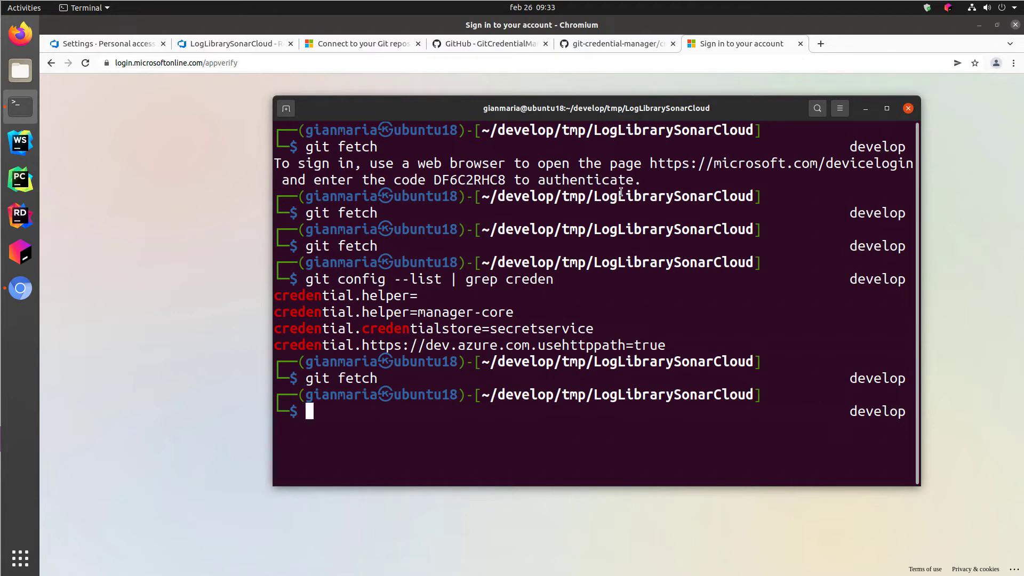
{"action": "mouse_move", "coordinate": [356, 411]}
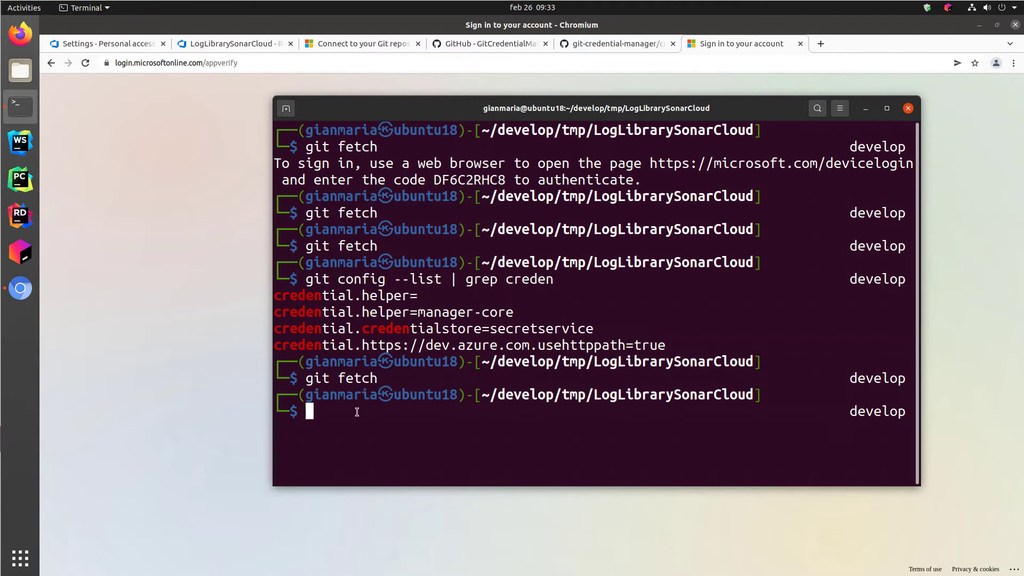
{"action": "mouse_move", "coordinate": [336, 468]}
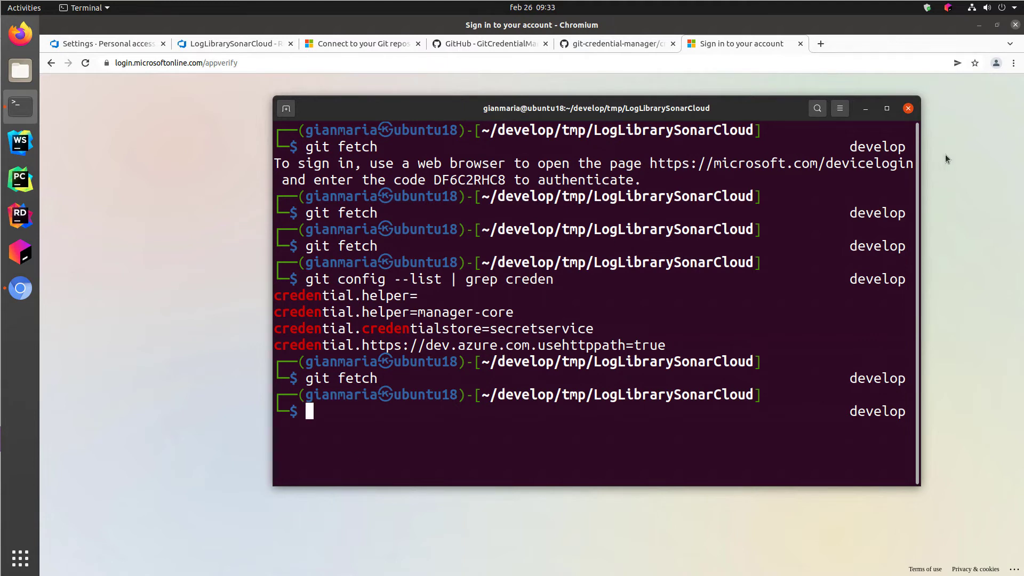
{"action": "mouse_move", "coordinate": [471, 184]}
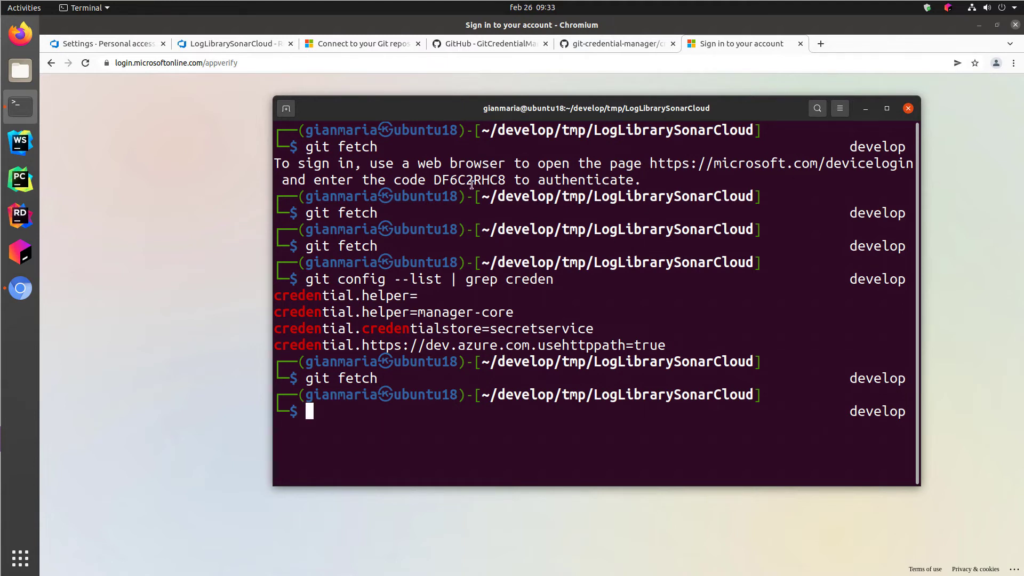
{"action": "left_click", "coordinate": [104, 43]}
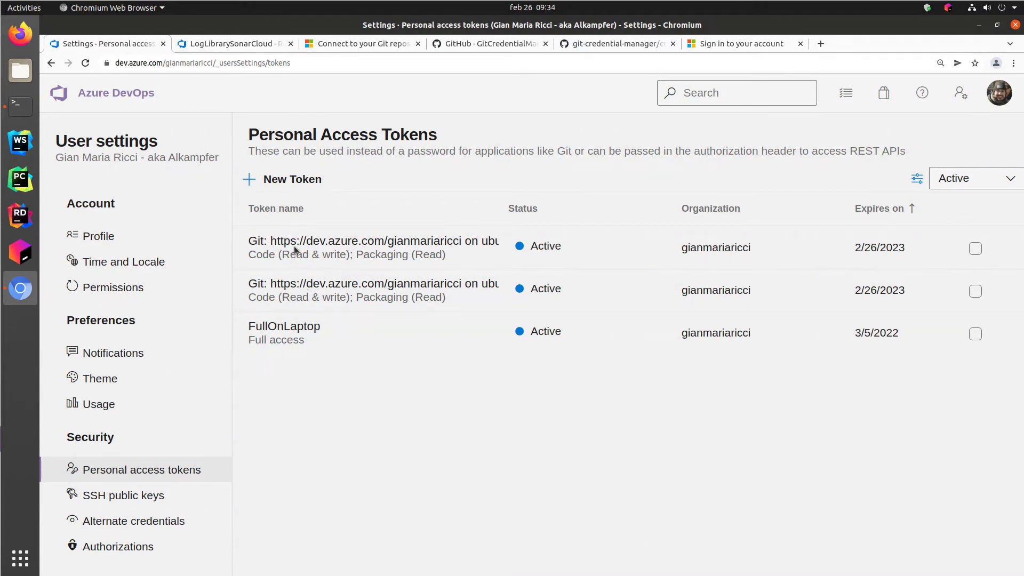
{"action": "mouse_move", "coordinate": [961, 91]}
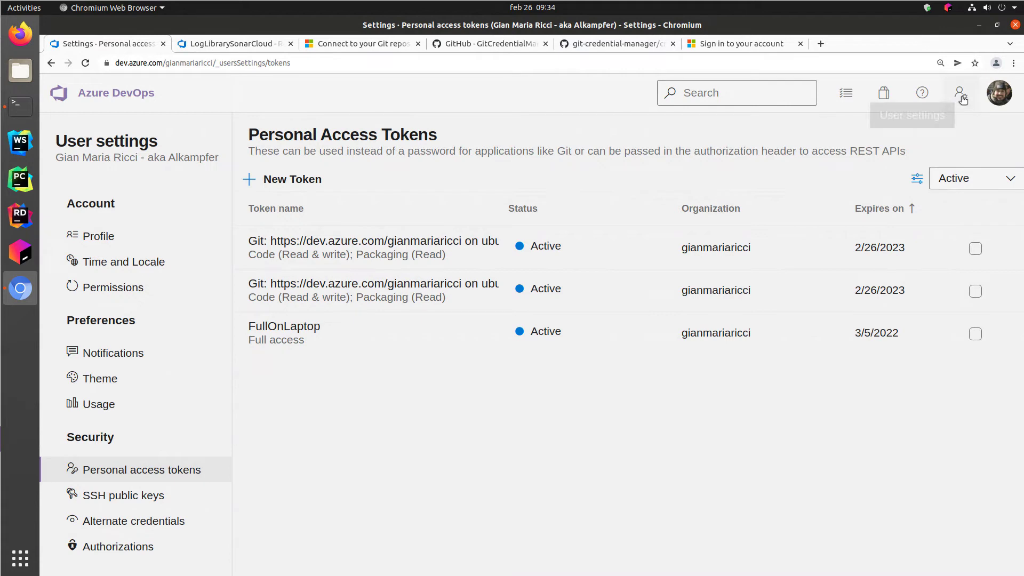
Expand the Azure DevOps user settings menu over the personal access tokens page
{"action": "left_click", "coordinate": [960, 91]}
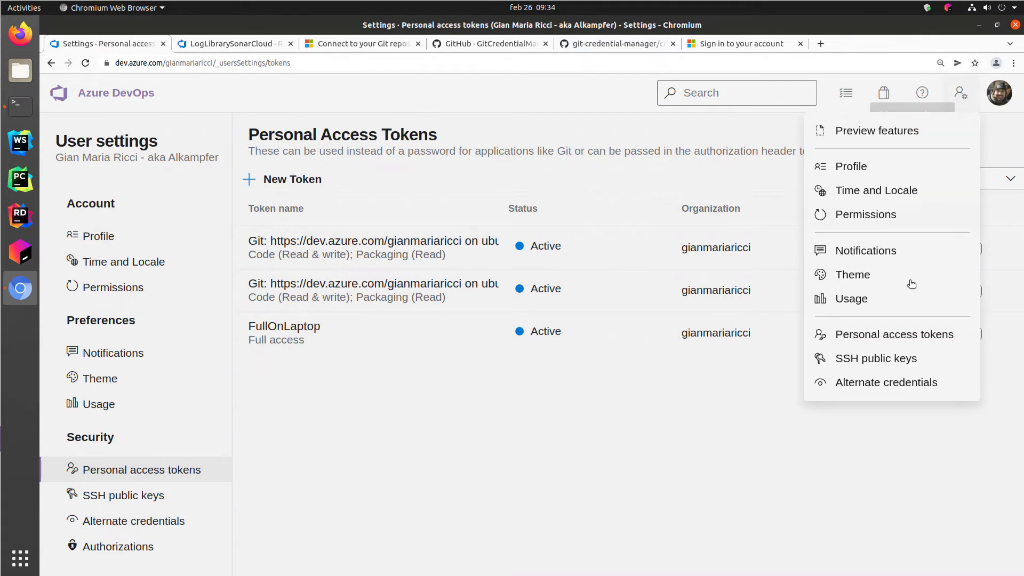
{"action": "mouse_move", "coordinate": [555, 398]}
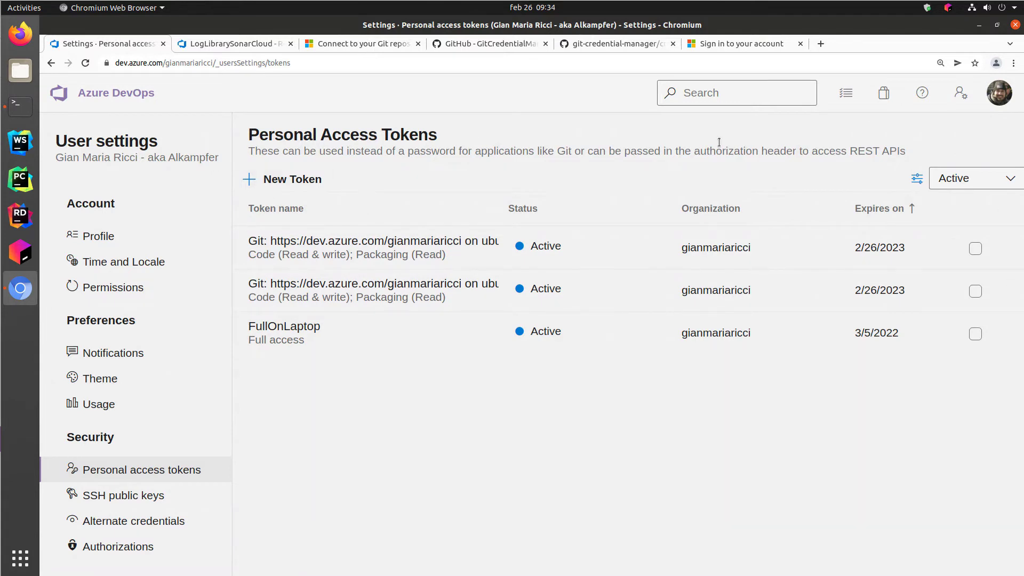
{"action": "mouse_move", "coordinate": [296, 215]}
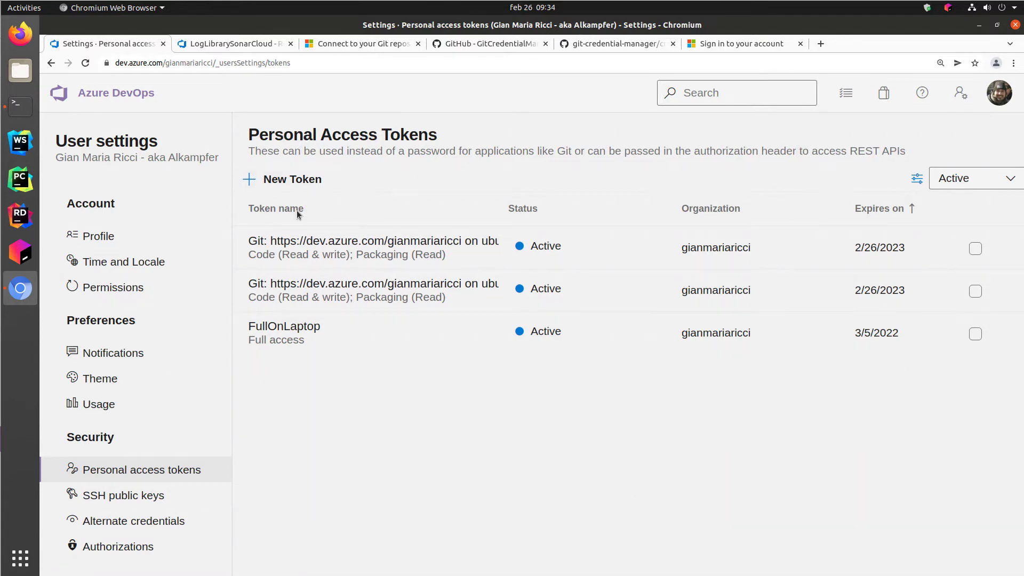
{"action": "mouse_move", "coordinate": [357, 341]}
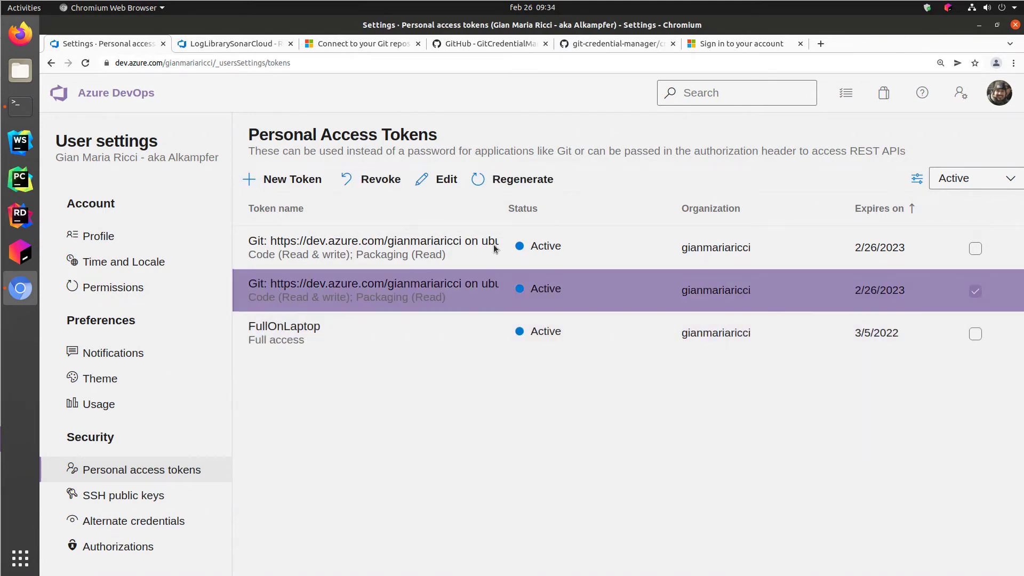
{"action": "mouse_move", "coordinate": [594, 246]}
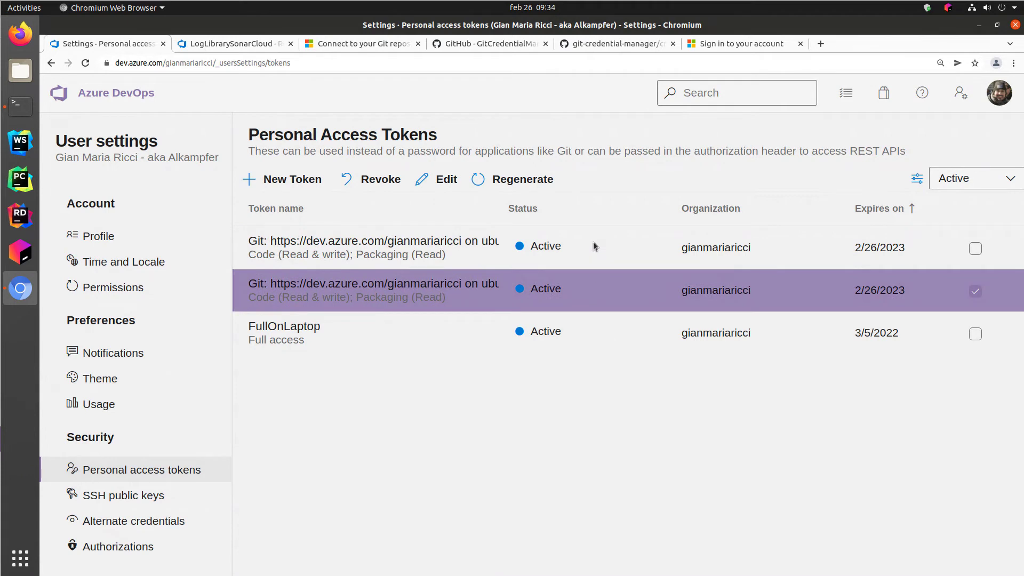
{"action": "mouse_move", "coordinate": [377, 305]}
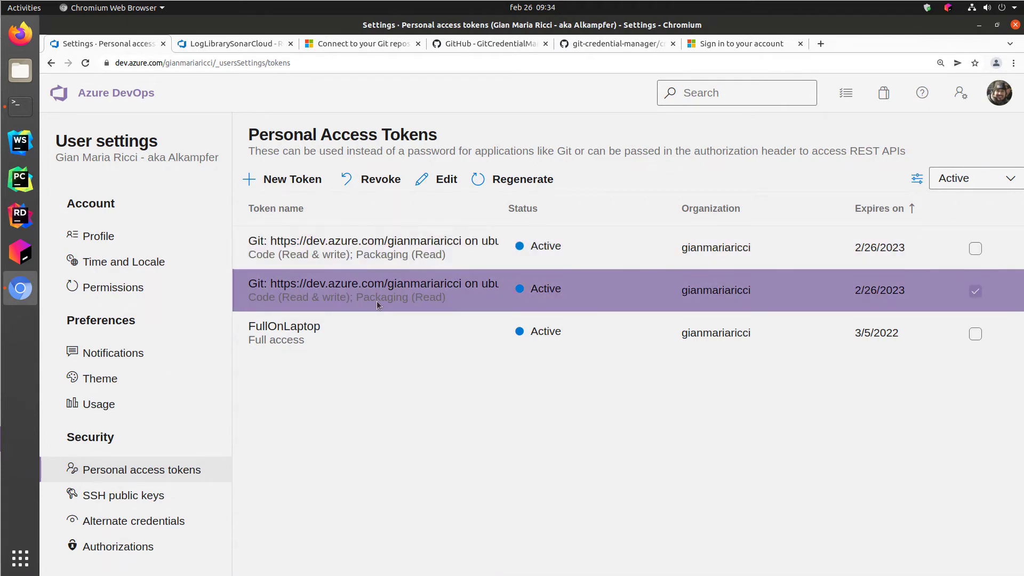
{"action": "mouse_move", "coordinate": [130, 152]}
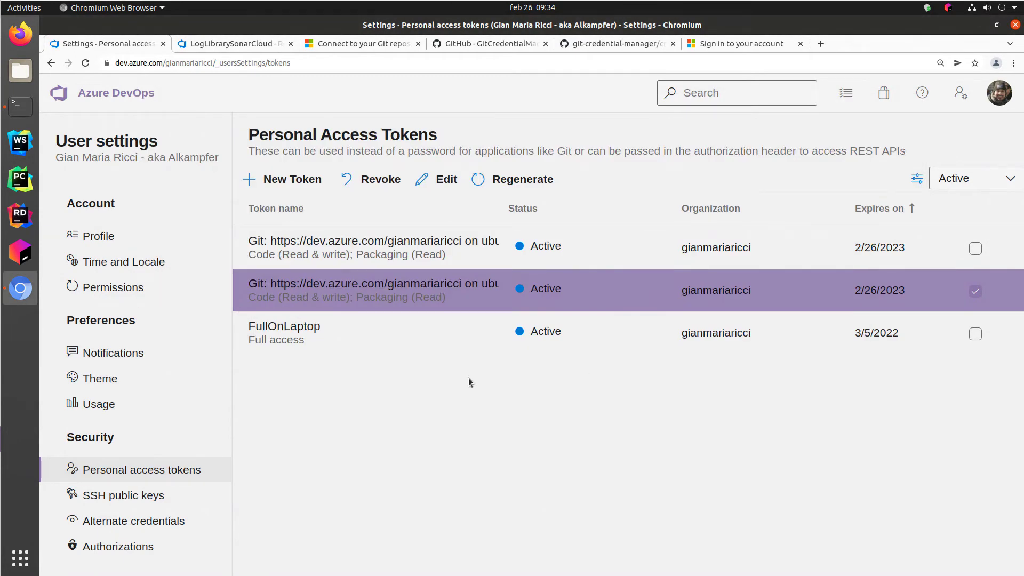
{"action": "mouse_move", "coordinate": [457, 286]}
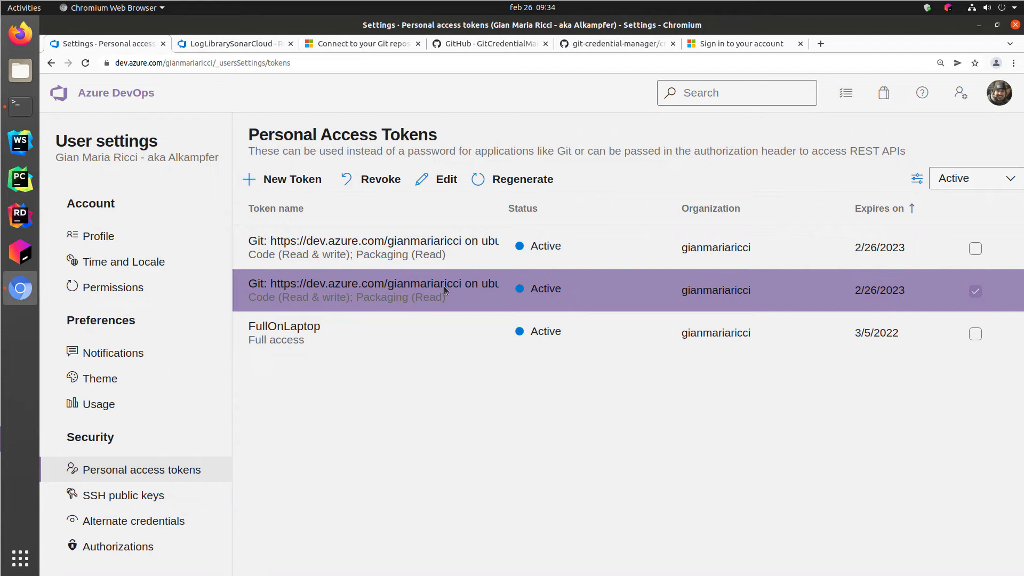
{"action": "mouse_move", "coordinate": [601, 245]}
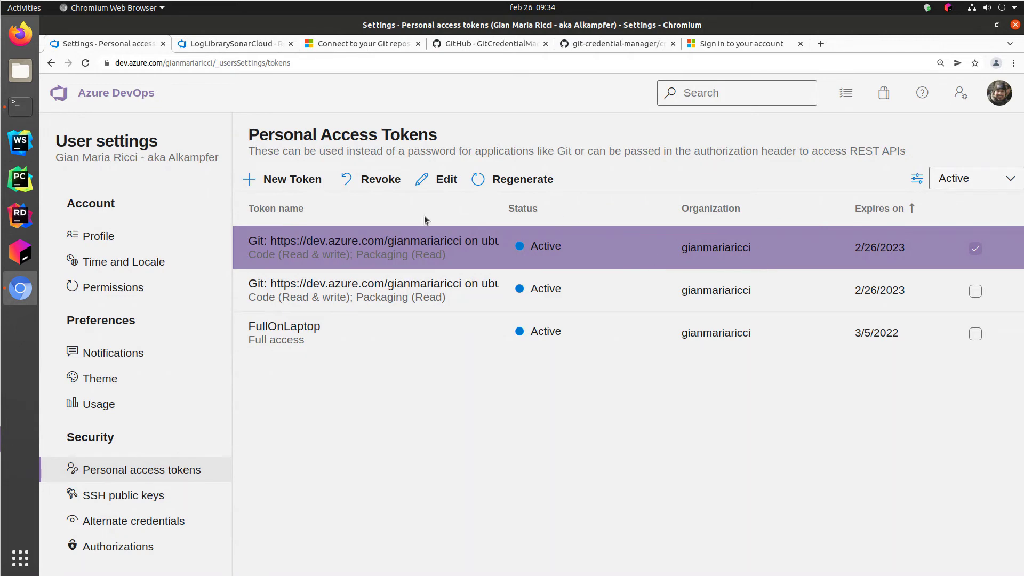
{"action": "mouse_move", "coordinate": [610, 78]}
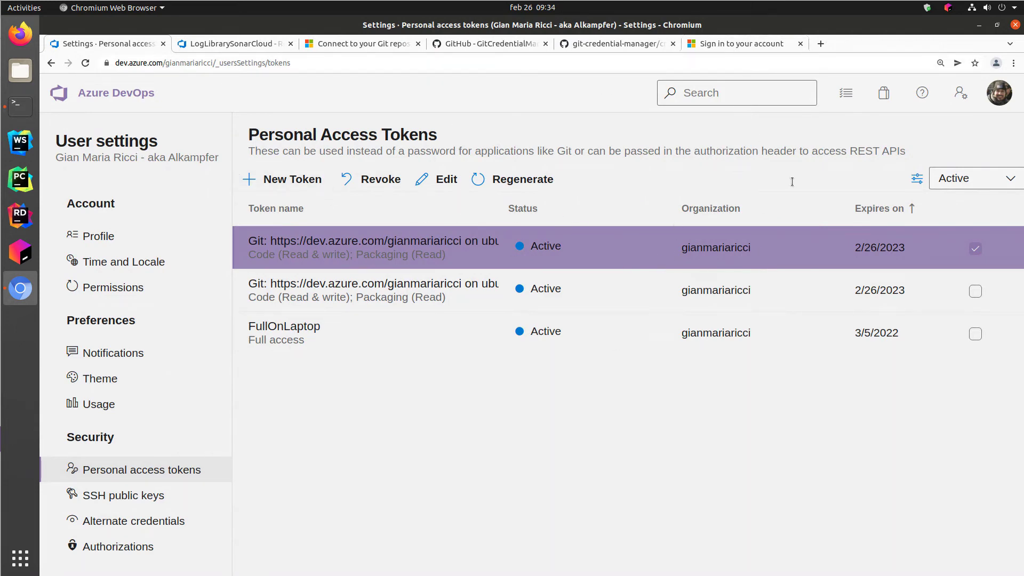
{"action": "mouse_move", "coordinate": [662, 325]}
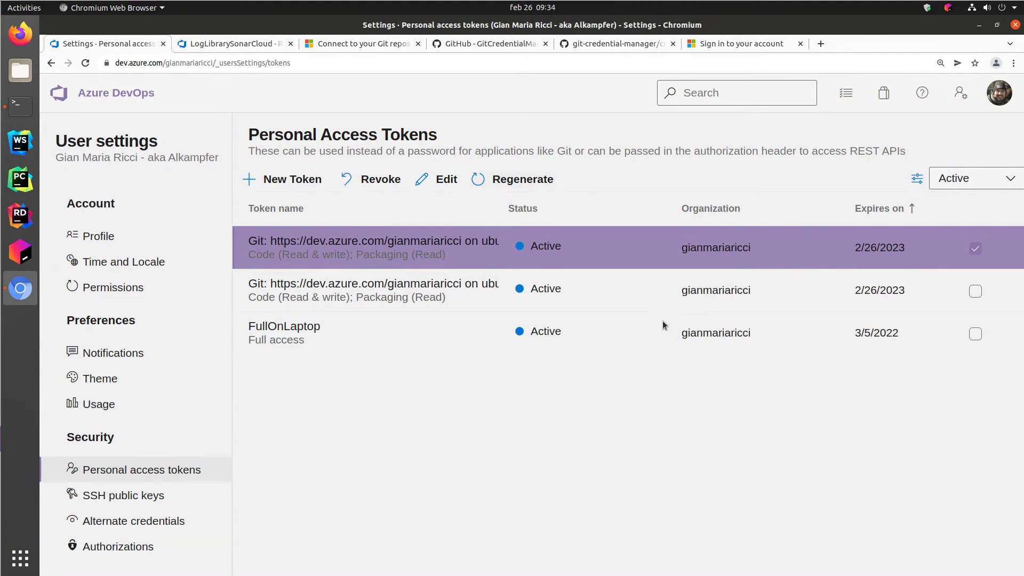
{"action": "mouse_move", "coordinate": [680, 236]}
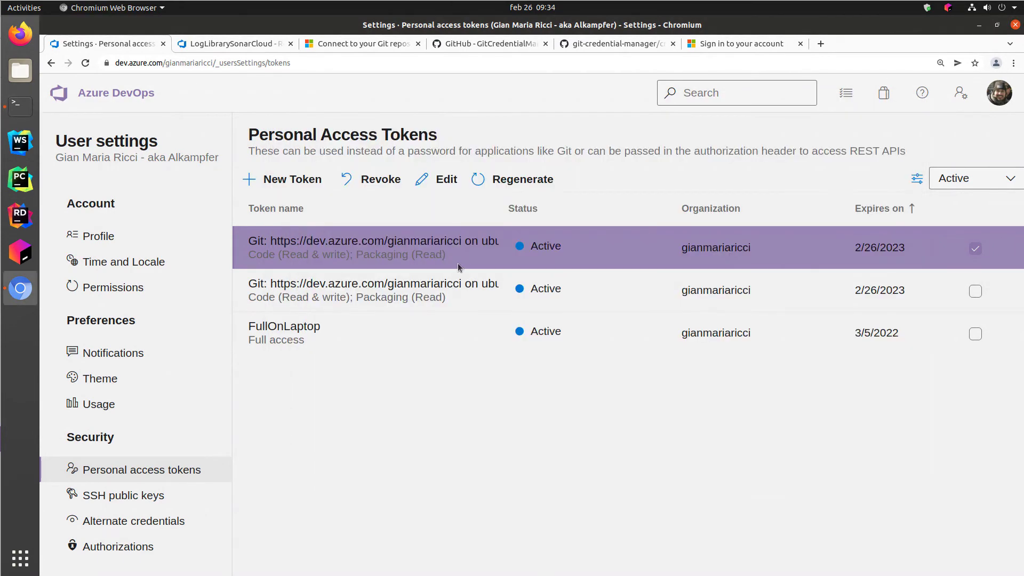
{"action": "mouse_move", "coordinate": [477, 268]}
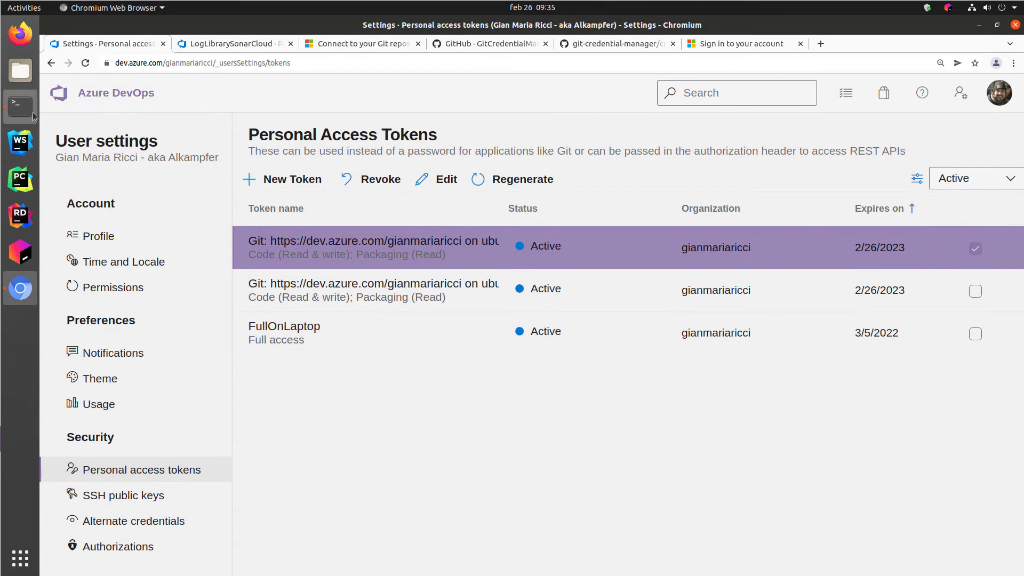
Back in the terminal, select the previous git fetch command after it finished without prompts
{"action": "left_click", "coordinate": [20, 105]}
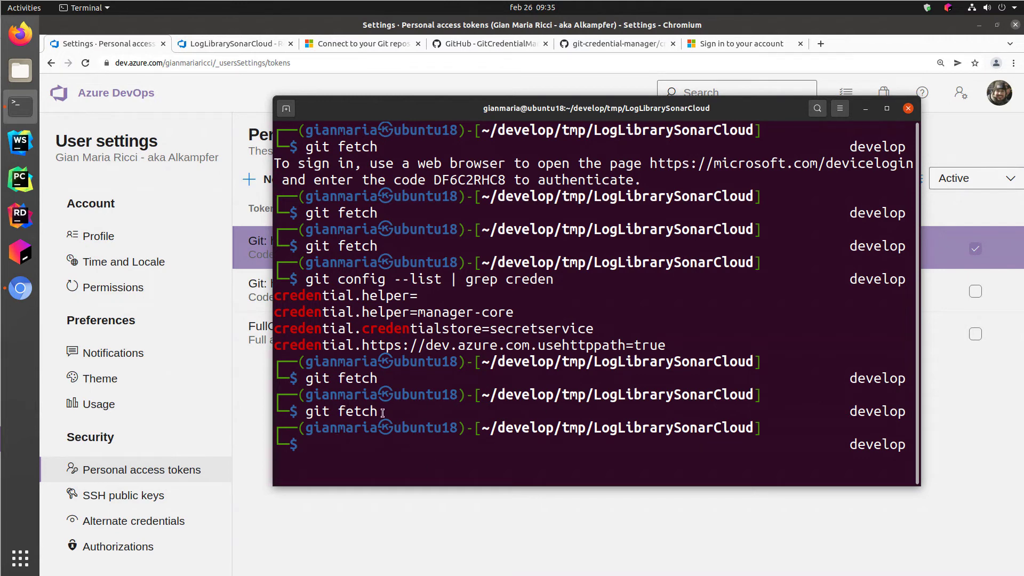
{"action": "double_click", "coordinate": [340, 411]}
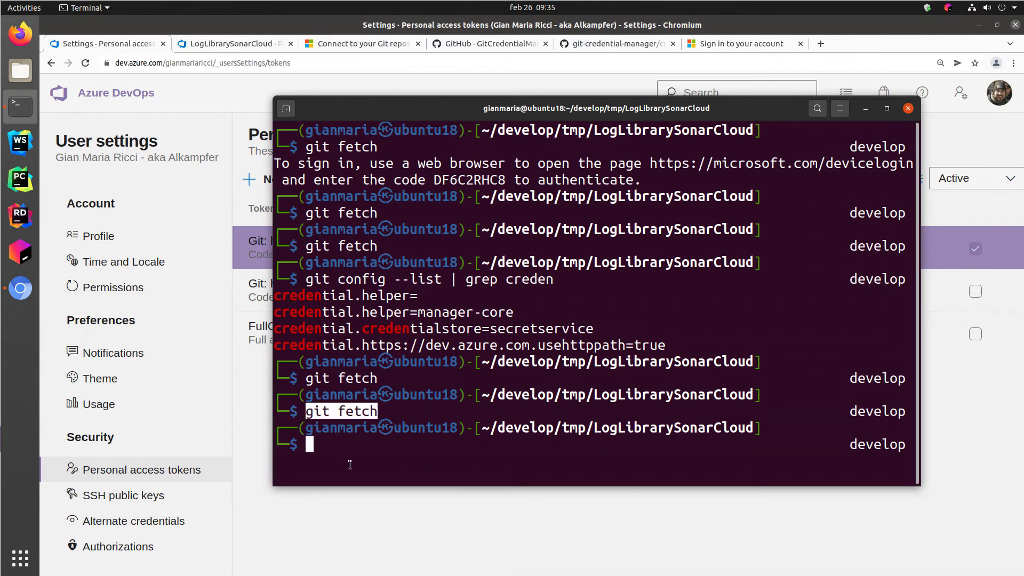
{"action": "mouse_move", "coordinate": [341, 455]}
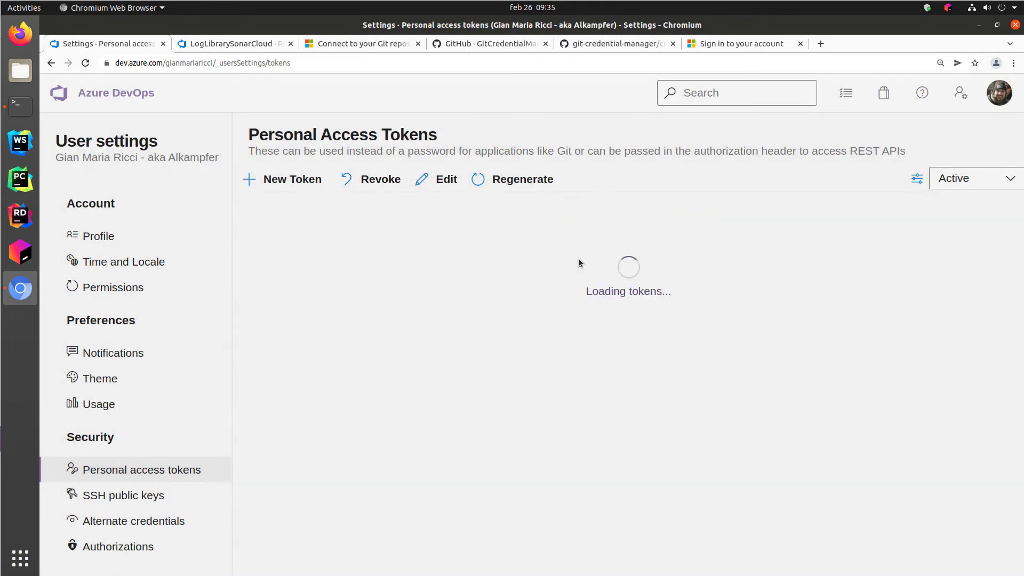
Revoke the ubuntu18 Git token, leaving only FullOnLaptop active
{"action": "left_click", "coordinate": [380, 180]}
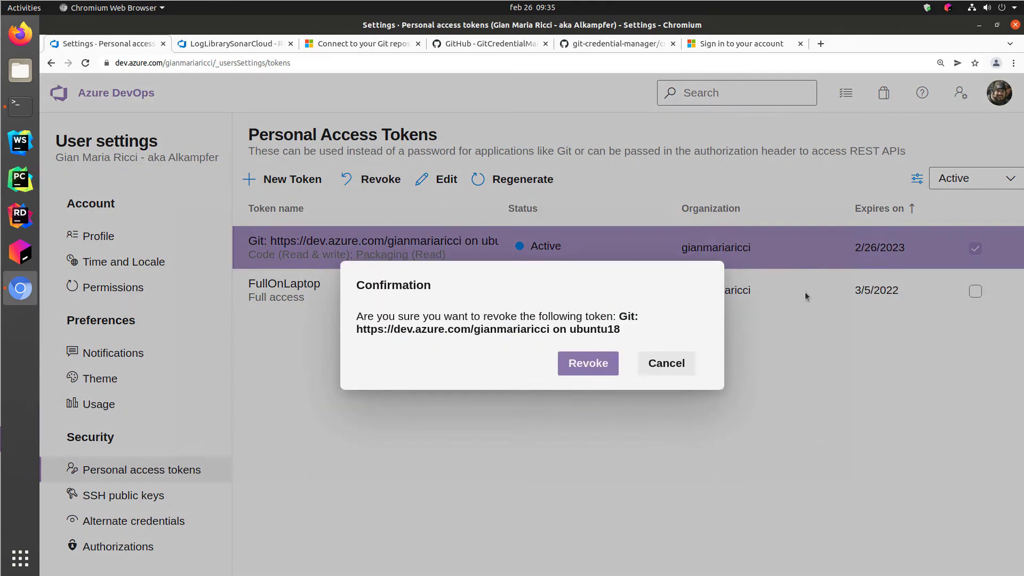
{"action": "left_click", "coordinate": [586, 363]}
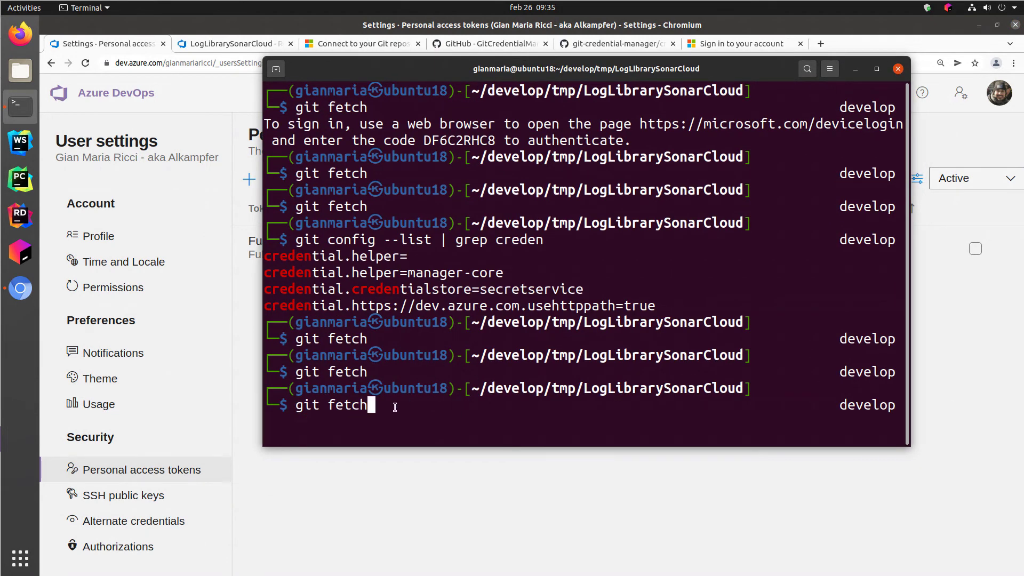
Rerun git fetch and select its 'Authentication failed' error for LogLibrarySonarCloud
{"action": "key", "text": "Return"}
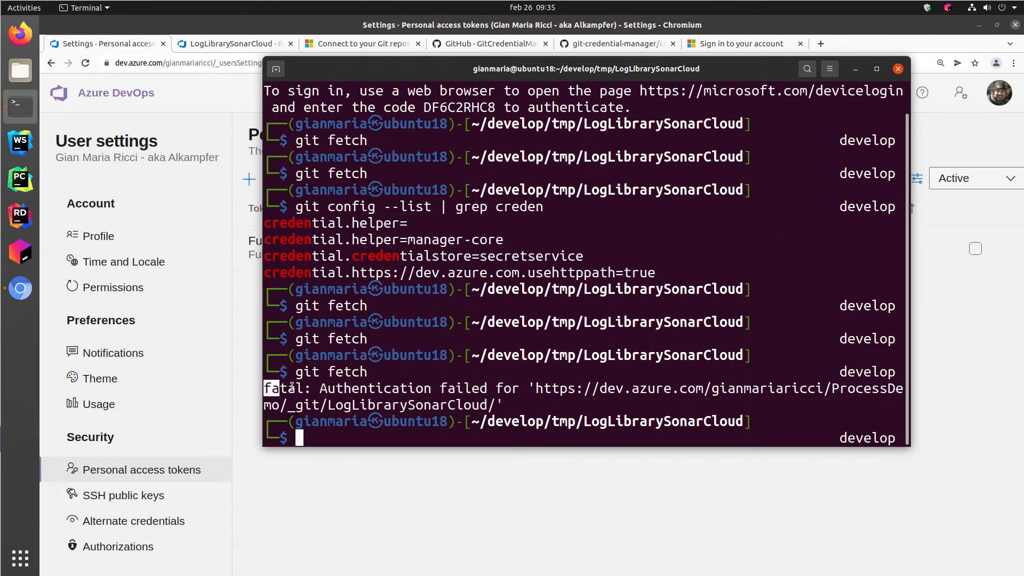
{"action": "double_click", "coordinate": [376, 388]}
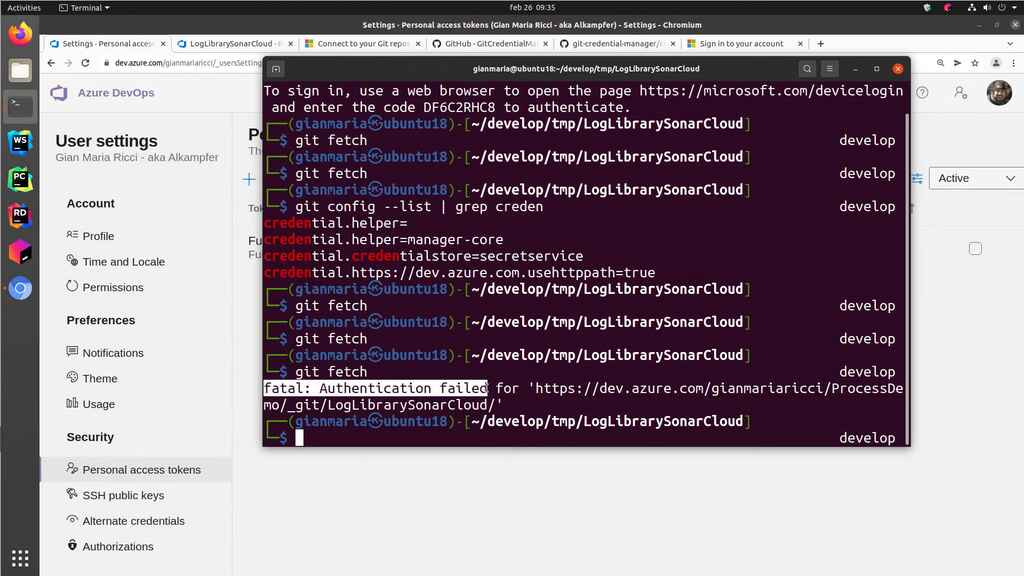
{"action": "mouse_move", "coordinate": [507, 405]}
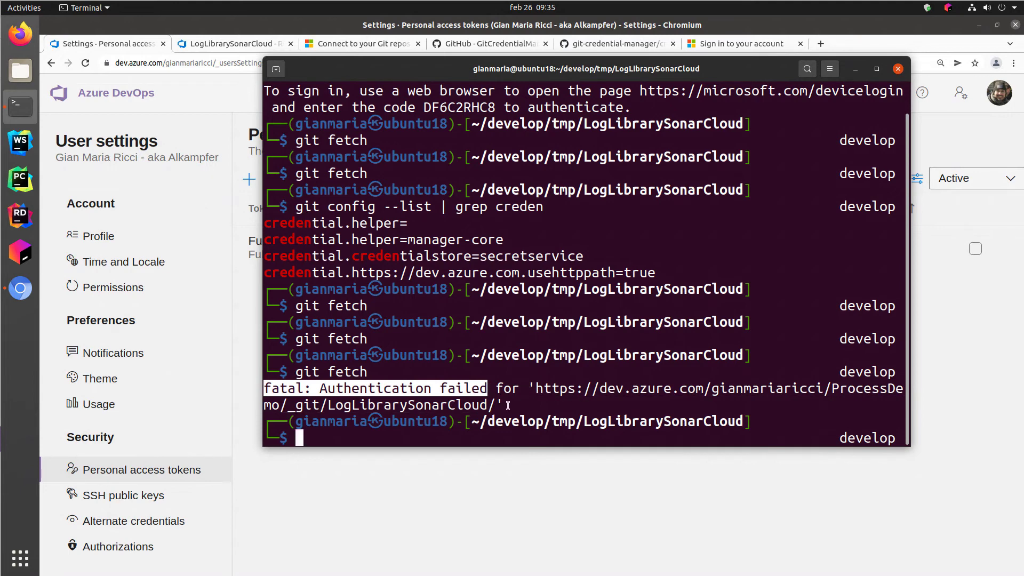
{"action": "mouse_move", "coordinate": [470, 388]}
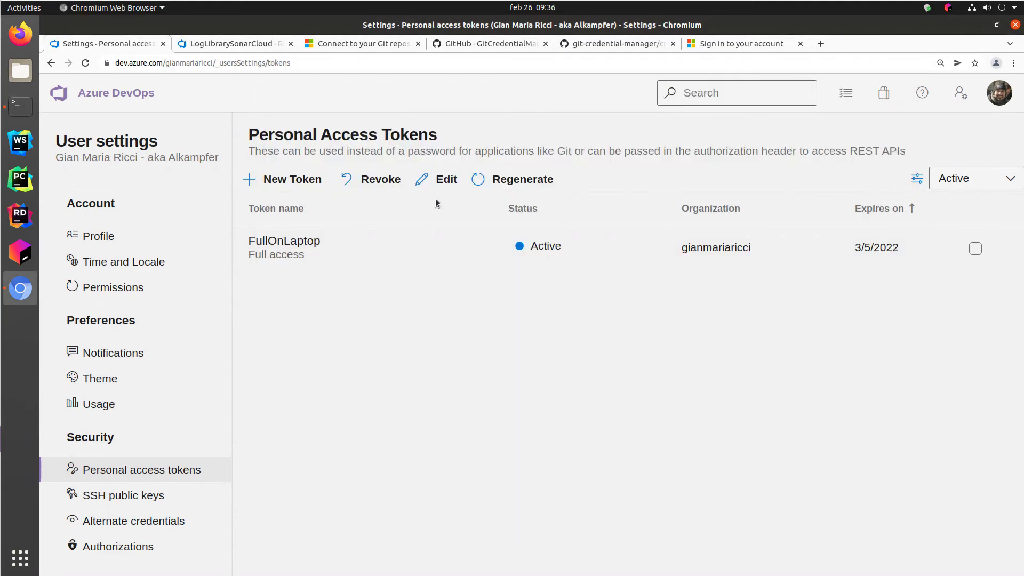
{"action": "left_click", "coordinate": [20, 106]}
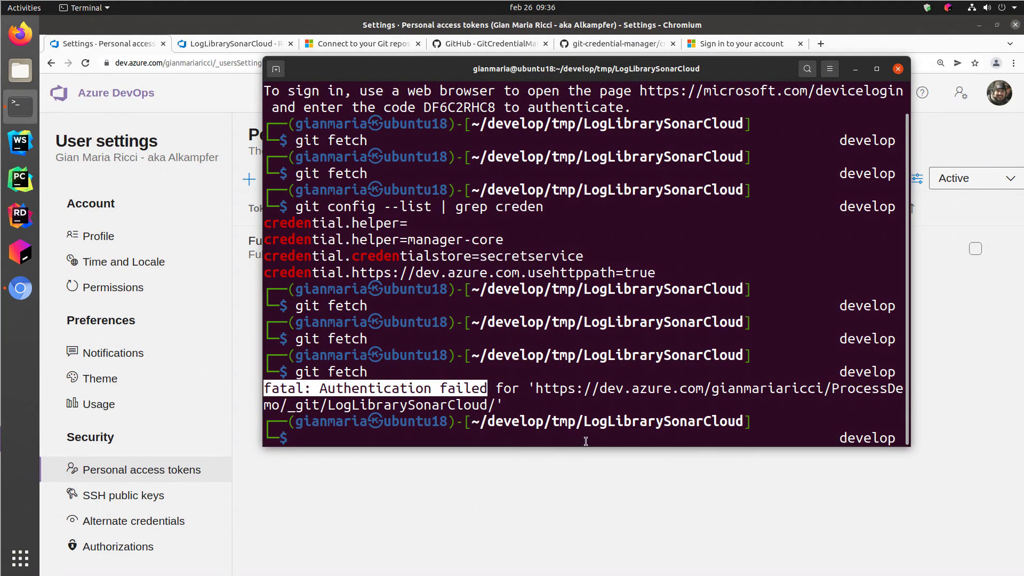
{"action": "mouse_move", "coordinate": [587, 475]}
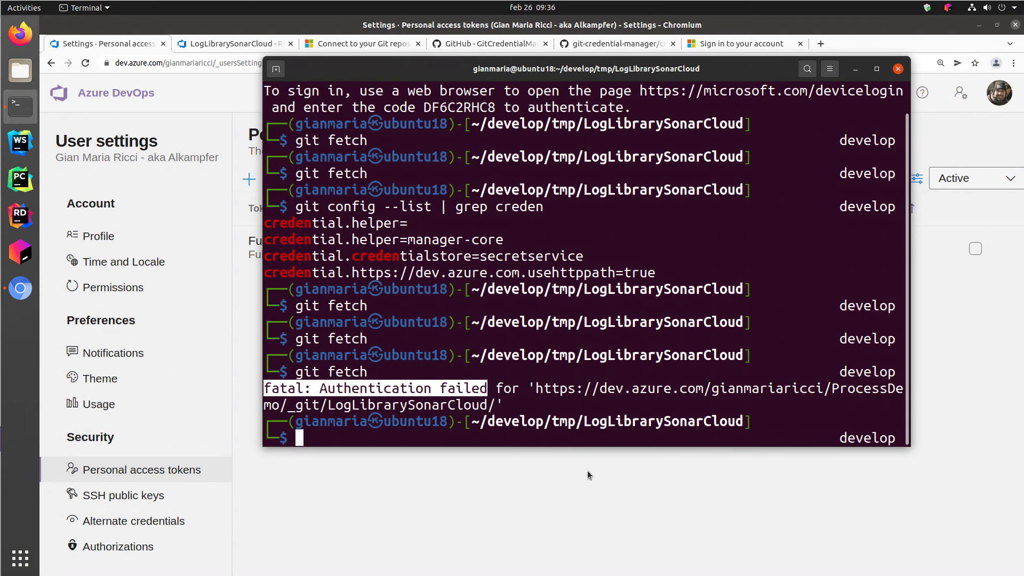
{"action": "mouse_move", "coordinate": [505, 394]}
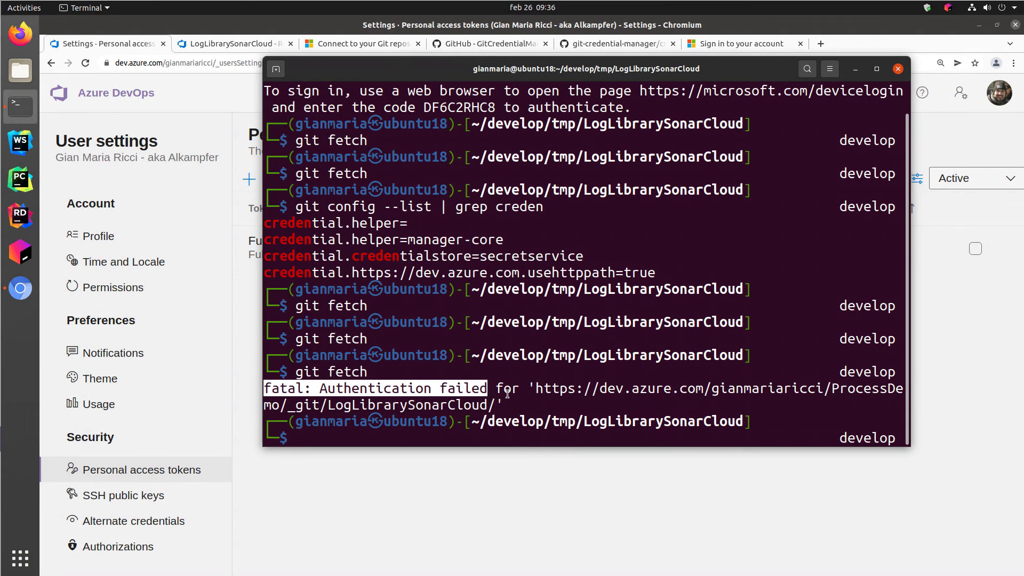
{"action": "mouse_move", "coordinate": [627, 246]}
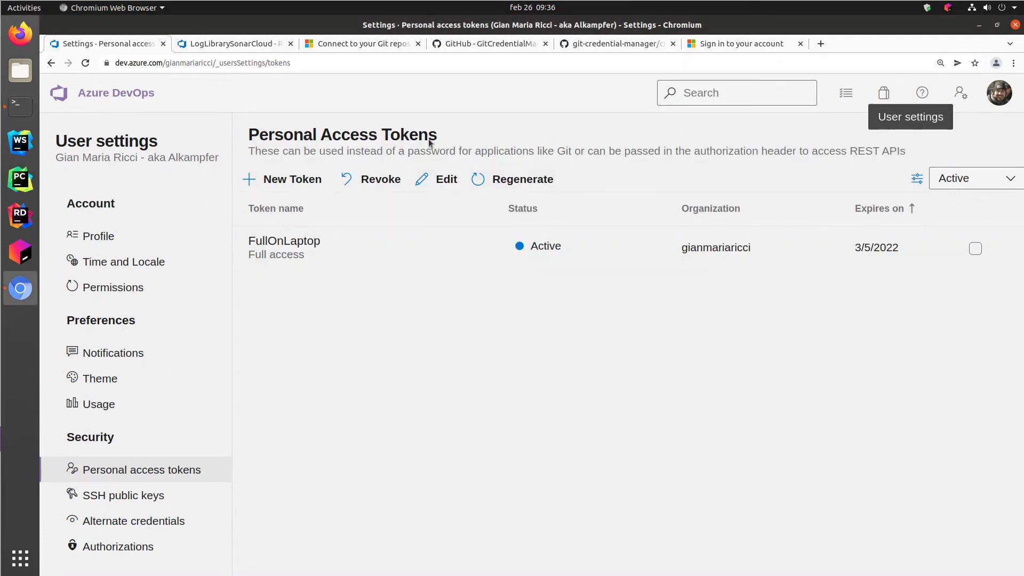
{"action": "mouse_move", "coordinate": [457, 148]}
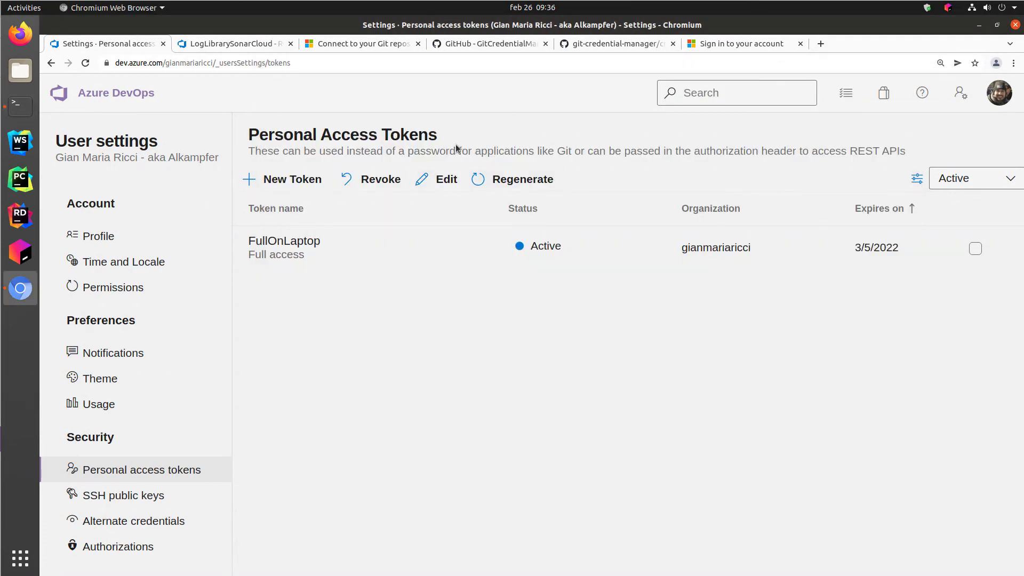
{"action": "mouse_move", "coordinate": [423, 226]}
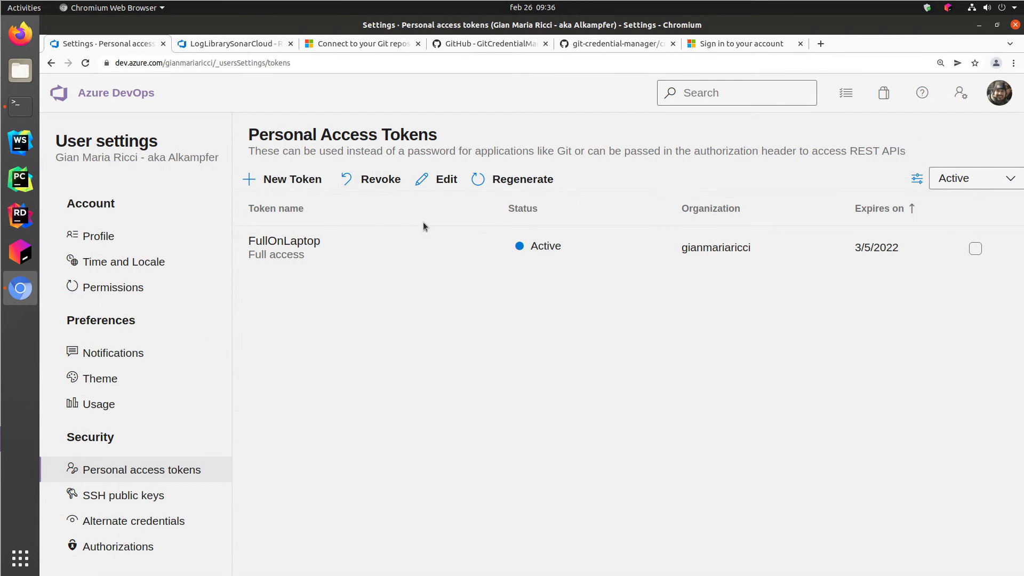
{"action": "mouse_move", "coordinate": [381, 184]}
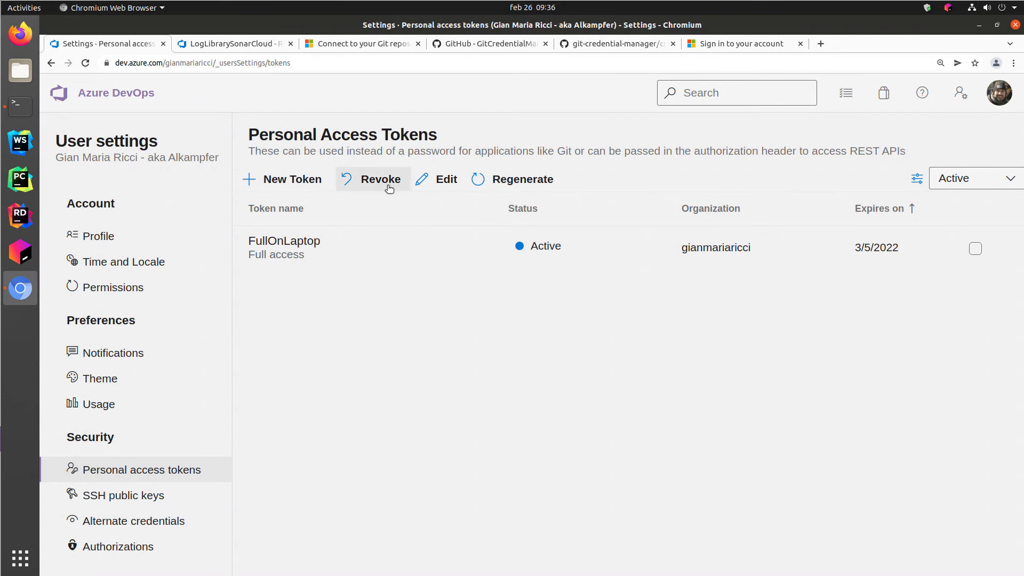
{"action": "left_click", "coordinate": [20, 106]}
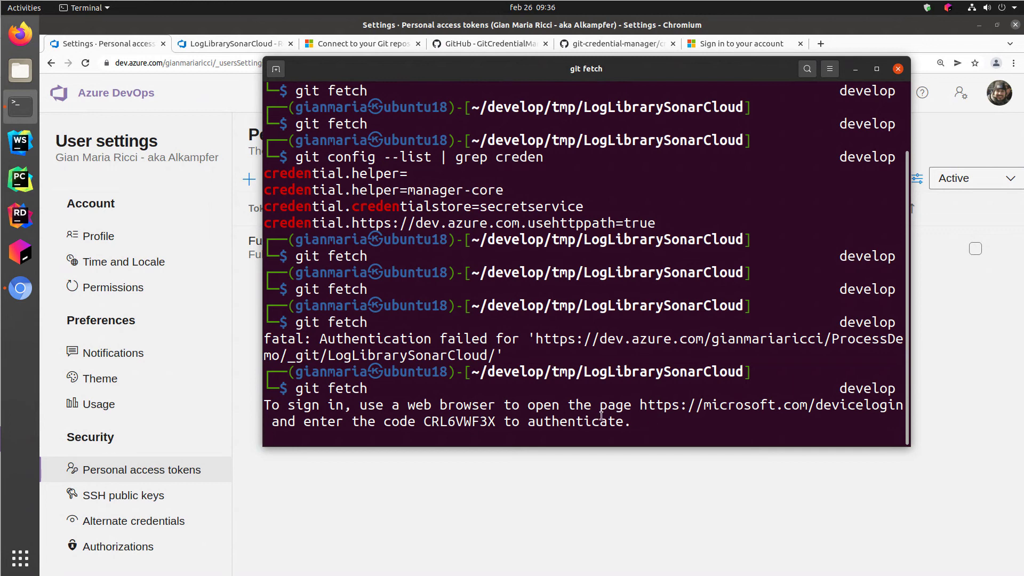
{"action": "double_click", "coordinate": [717, 405]}
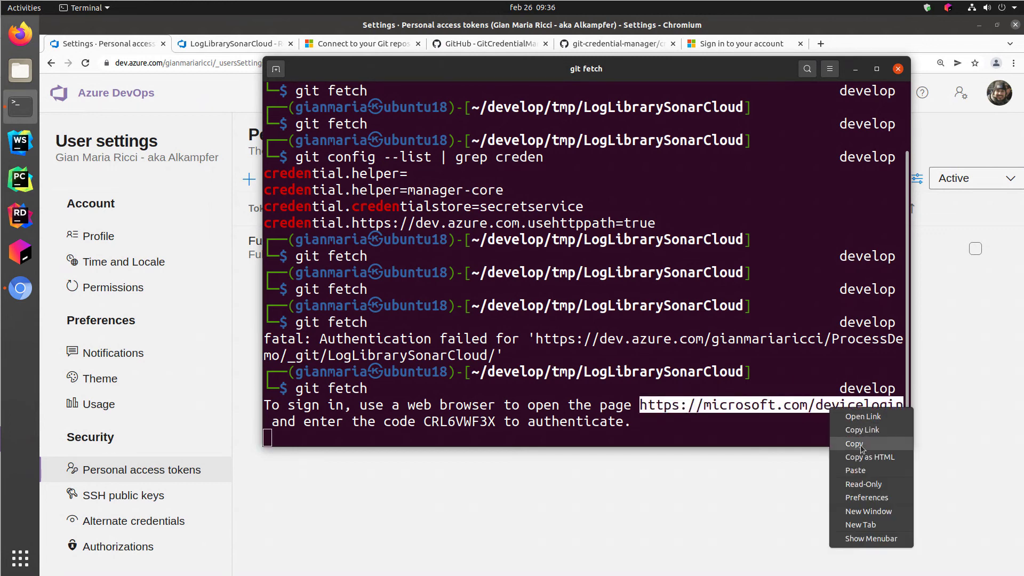
{"action": "left_click", "coordinate": [863, 416]}
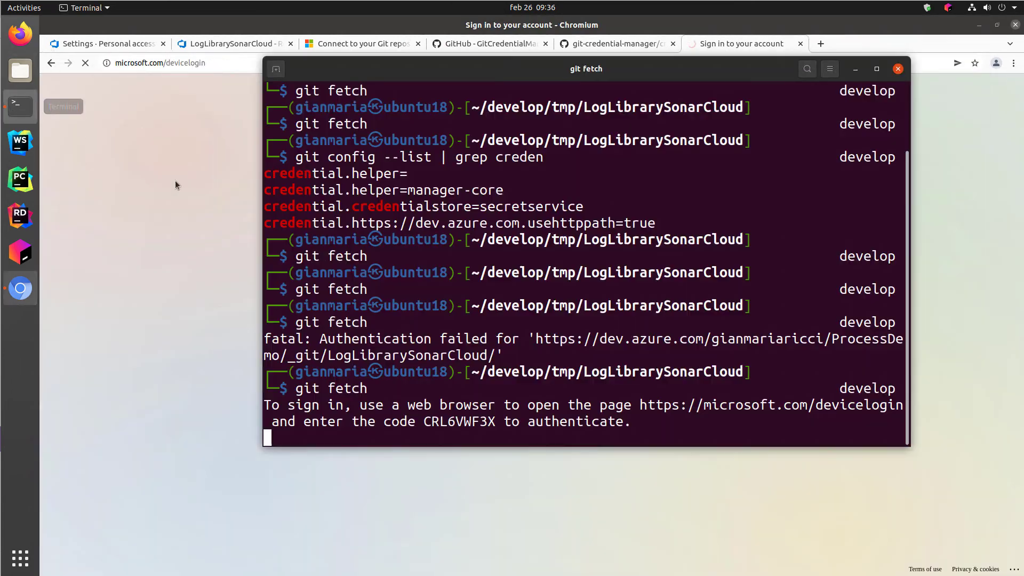
{"action": "right_click", "coordinate": [459, 421]}
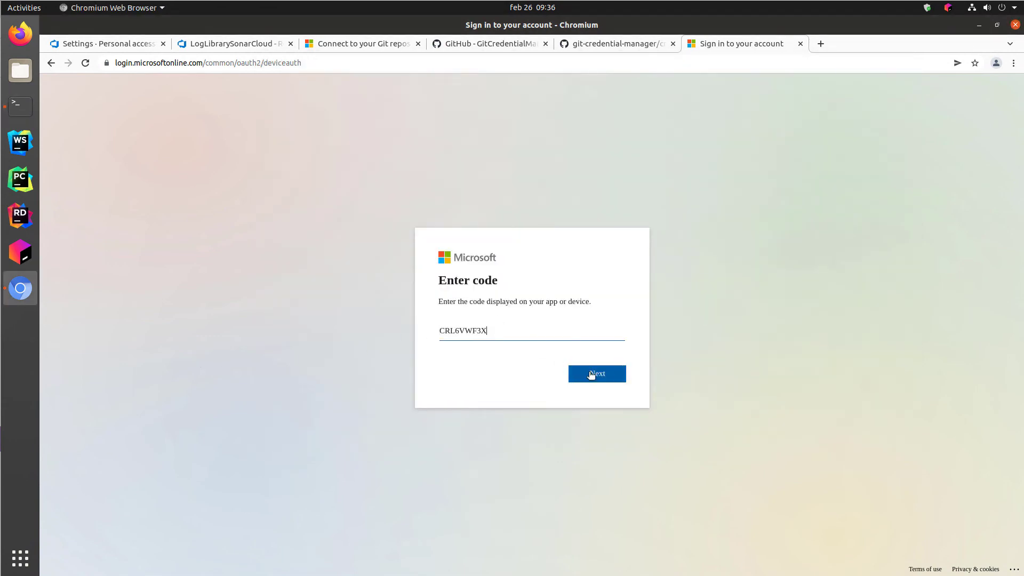
{"action": "left_click", "coordinate": [595, 373]}
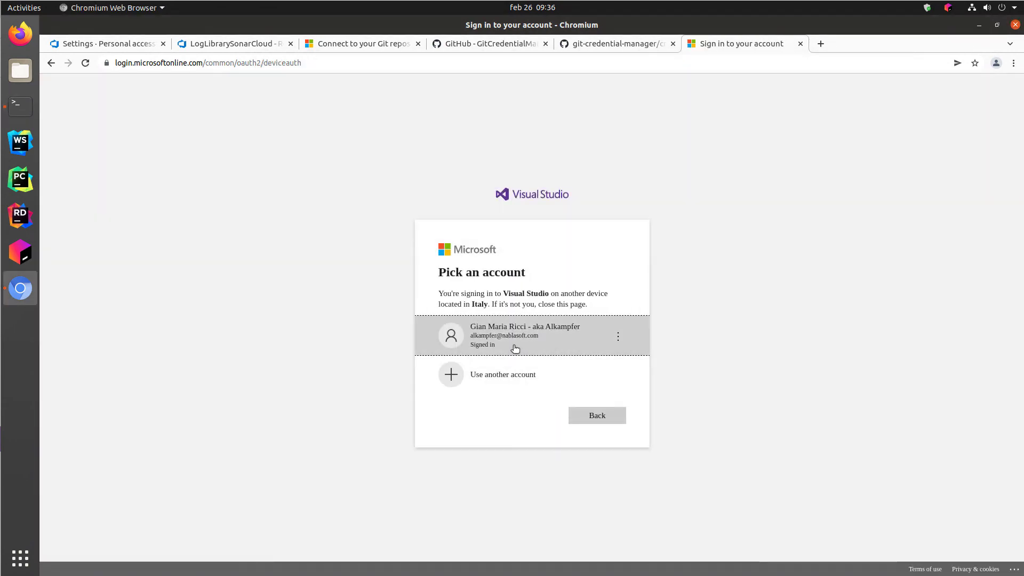
{"action": "left_click", "coordinate": [524, 335]}
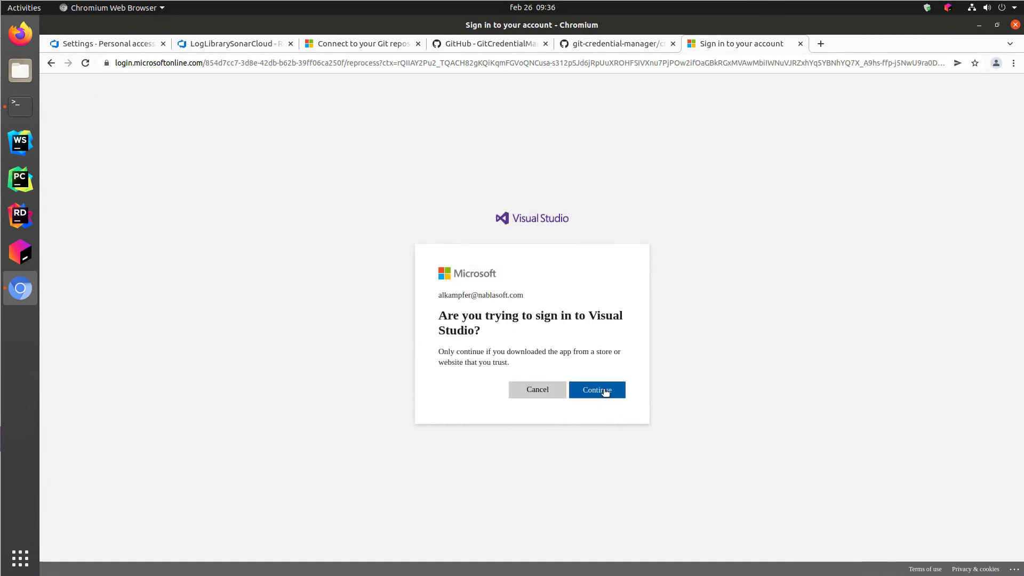
{"action": "left_click", "coordinate": [595, 390]}
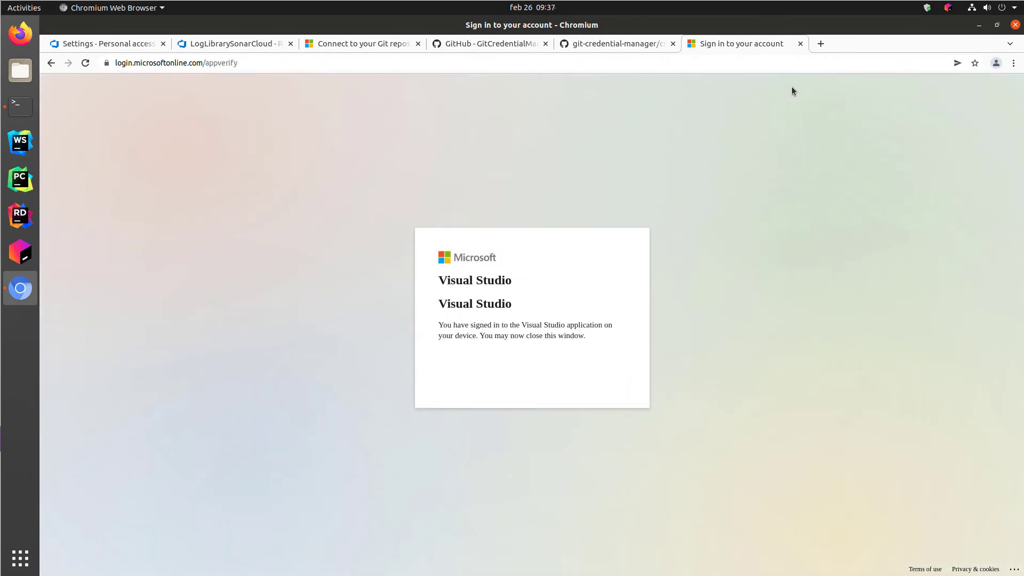
{"action": "left_click", "coordinate": [800, 44]}
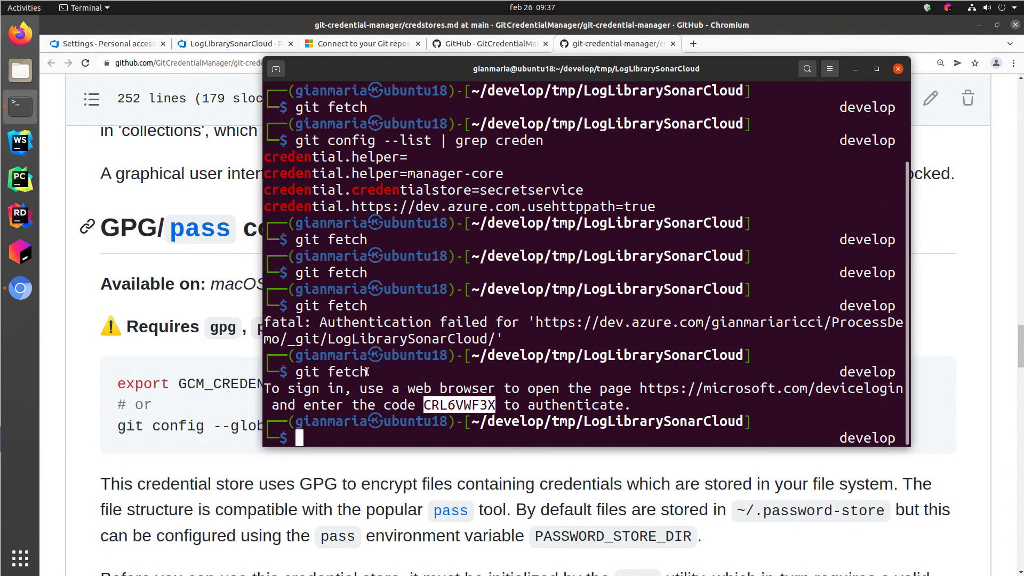
{"action": "mouse_move", "coordinate": [377, 387]}
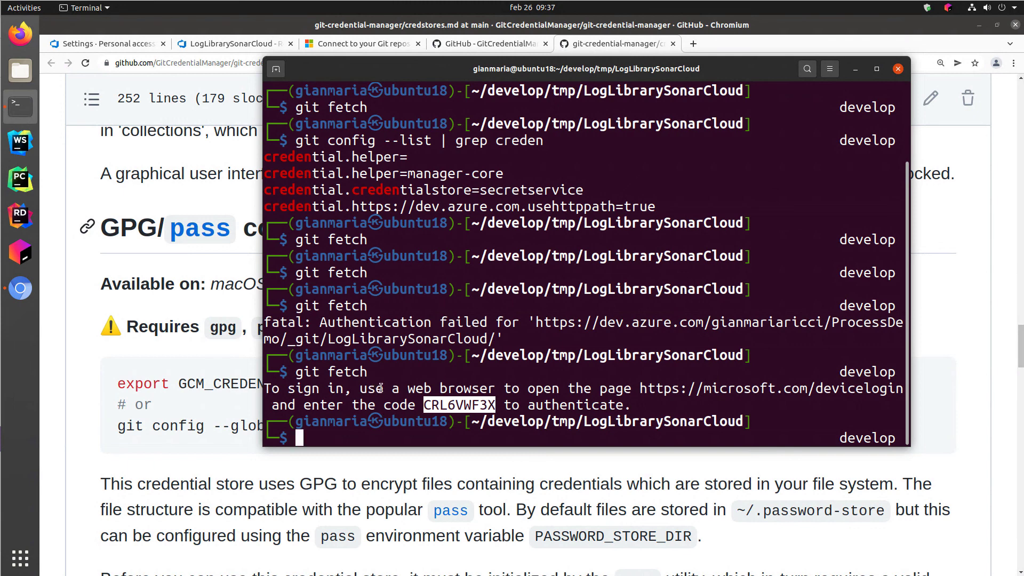
Run git fetch once more in the terminal
{"action": "type", "text": "git fetch"}
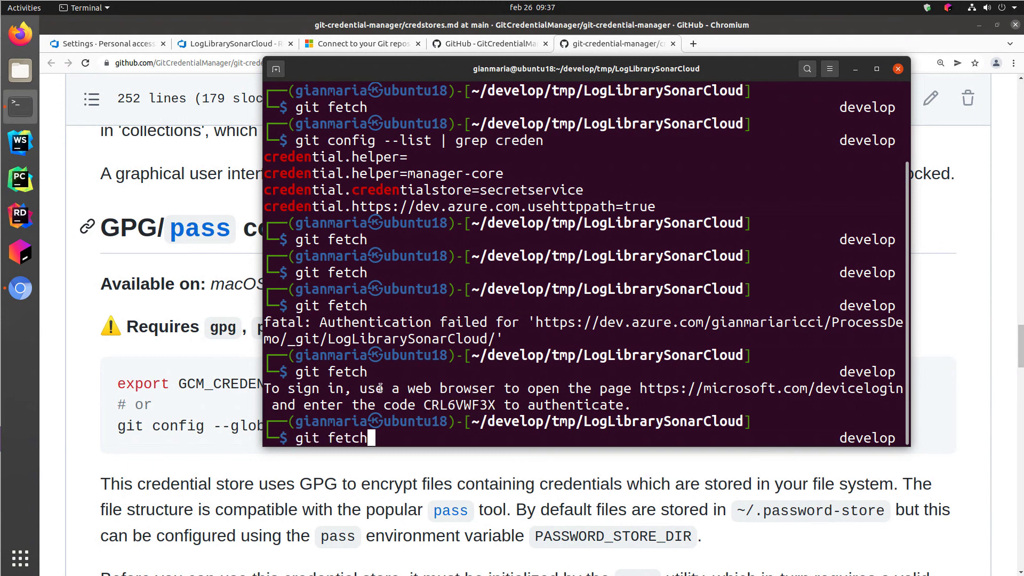
{"action": "key", "text": "Return"}
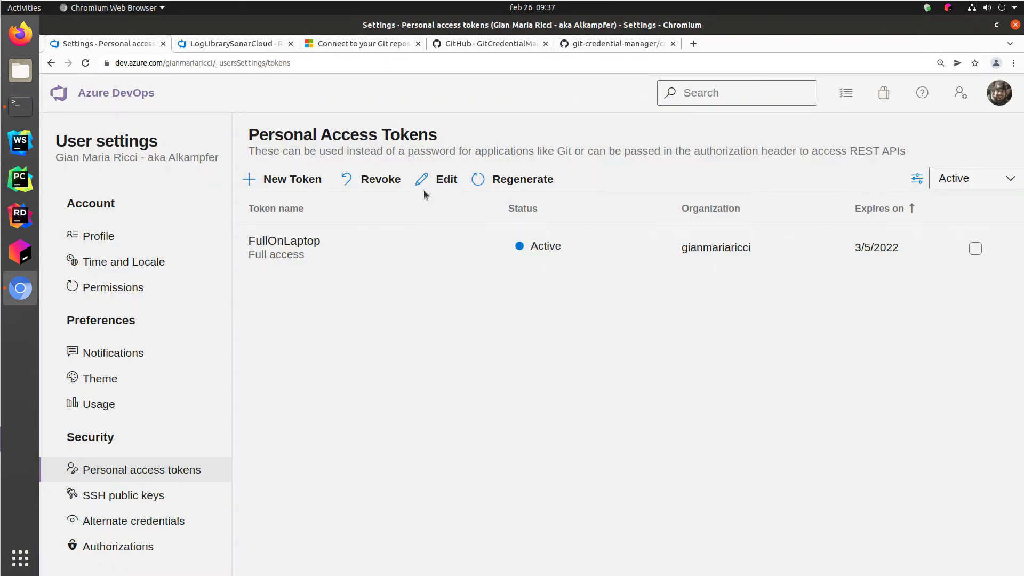
Refresh the tokens list, sort by expiry and select the new Git token expiring 2/26/2023
{"action": "left_click", "coordinate": [85, 63]}
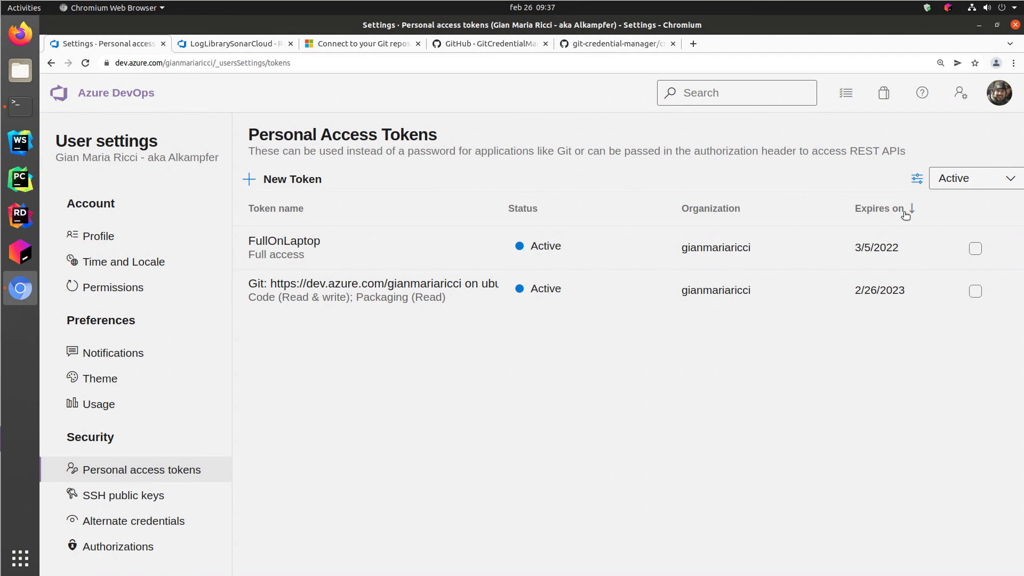
{"action": "left_click", "coordinate": [879, 208]}
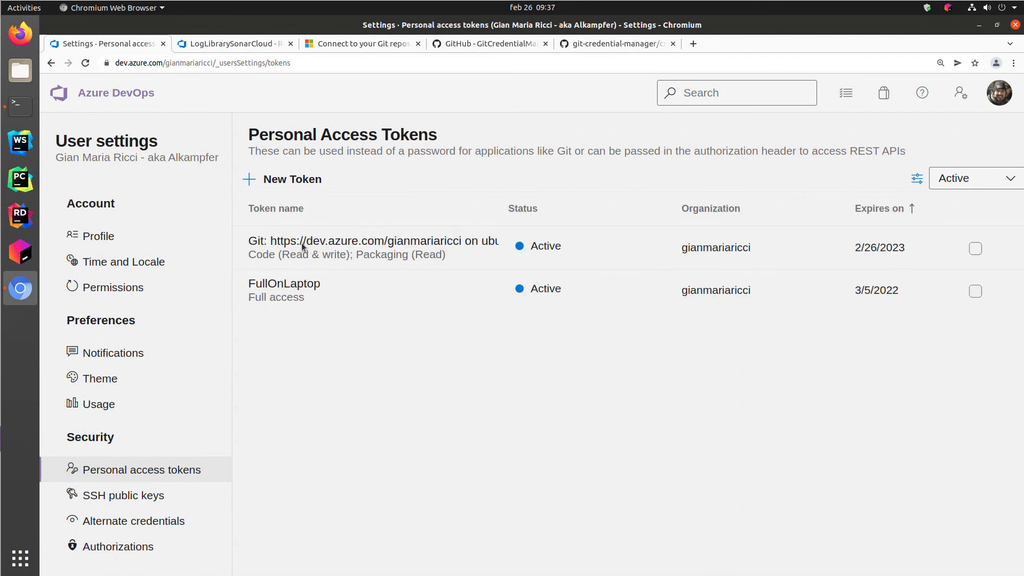
{"action": "left_click", "coordinate": [974, 249]}
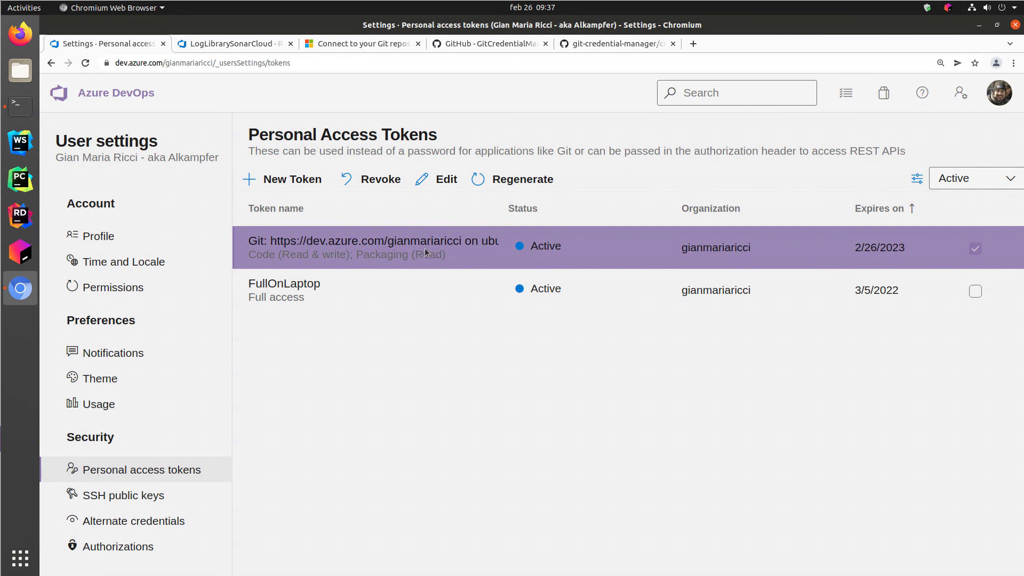
{"action": "mouse_move", "coordinate": [612, 290]}
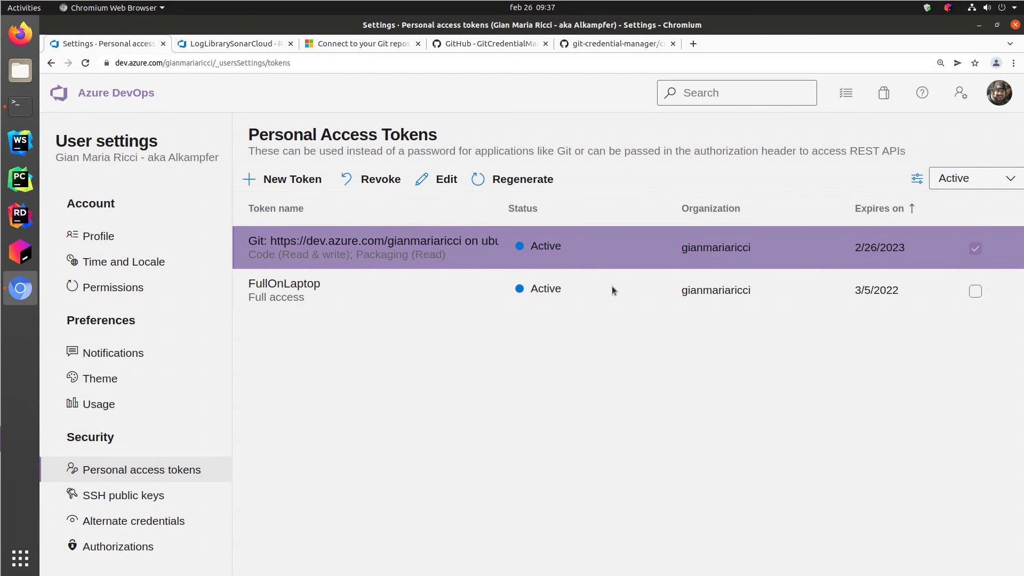
{"action": "mouse_move", "coordinate": [634, 287]}
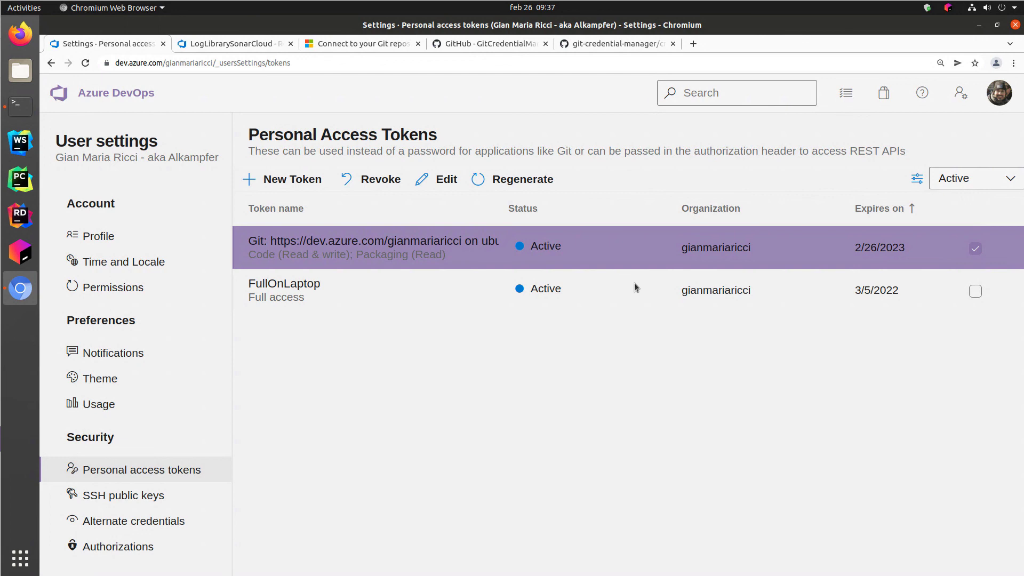